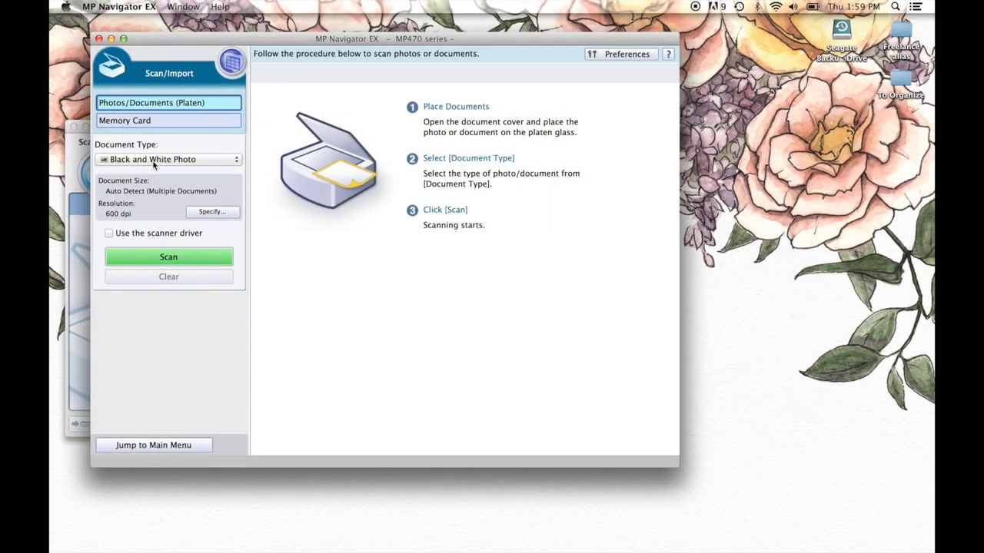
# - Keep the black-and-white photo type and automatic multiple-document detection in the scan settings
pyautogui.click(169, 159)
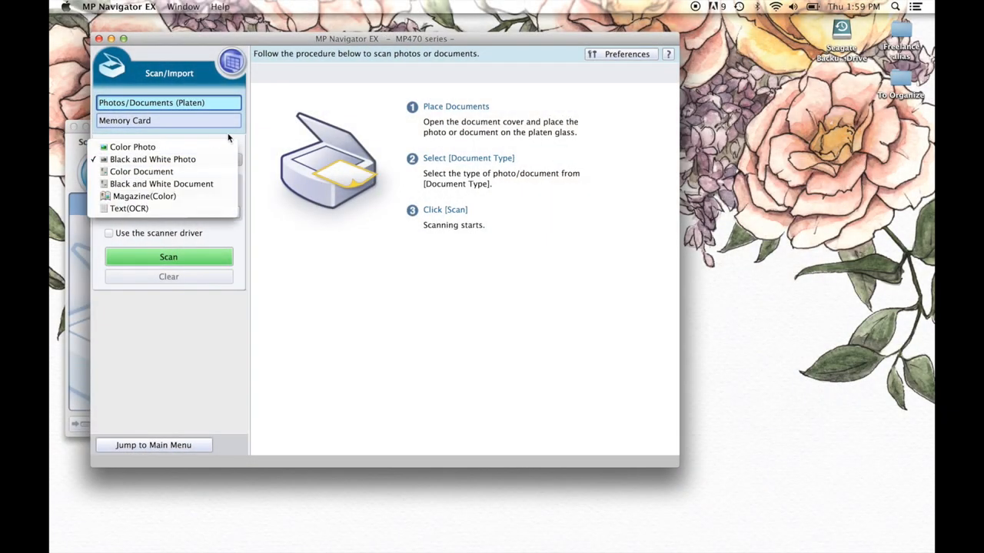
pyautogui.click(153, 159)
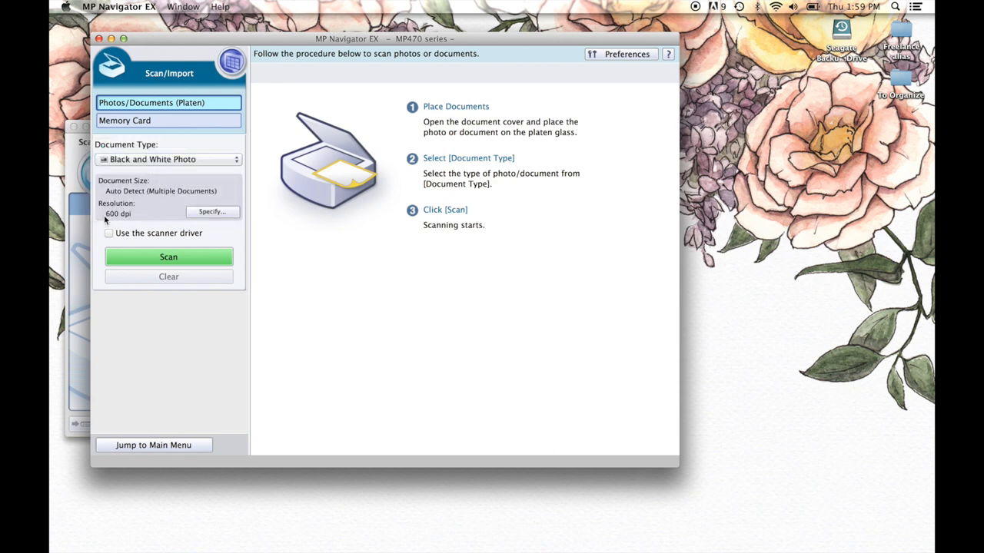
pyautogui.moveTo(212, 211)
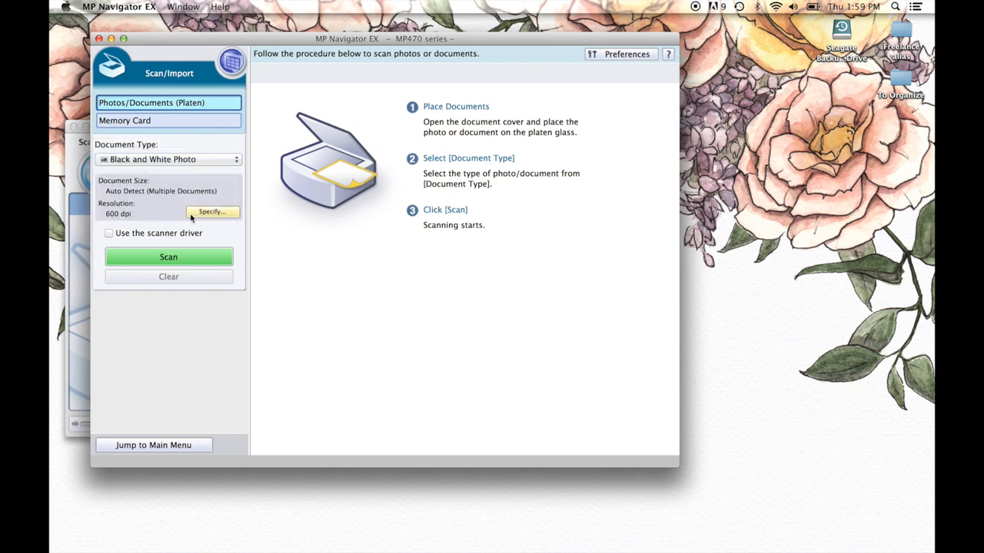
pyautogui.click(212, 211)
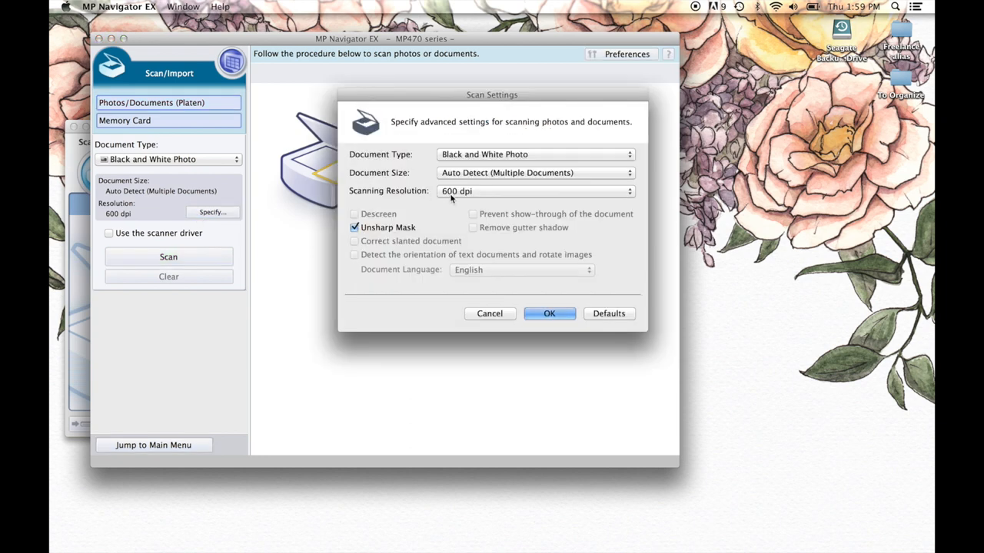
pyautogui.click(534, 190)
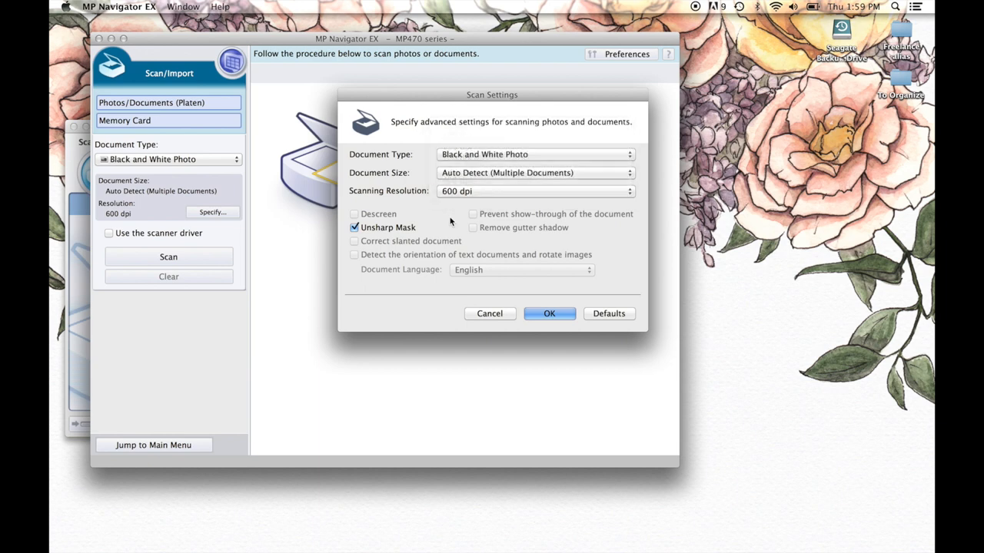
pyautogui.moveTo(522, 254)
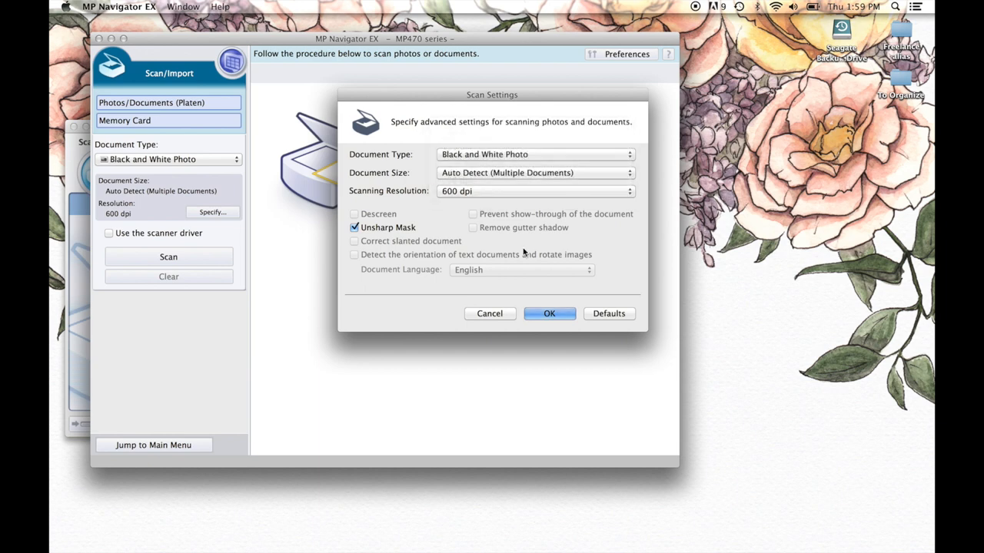
pyautogui.click(535, 172)
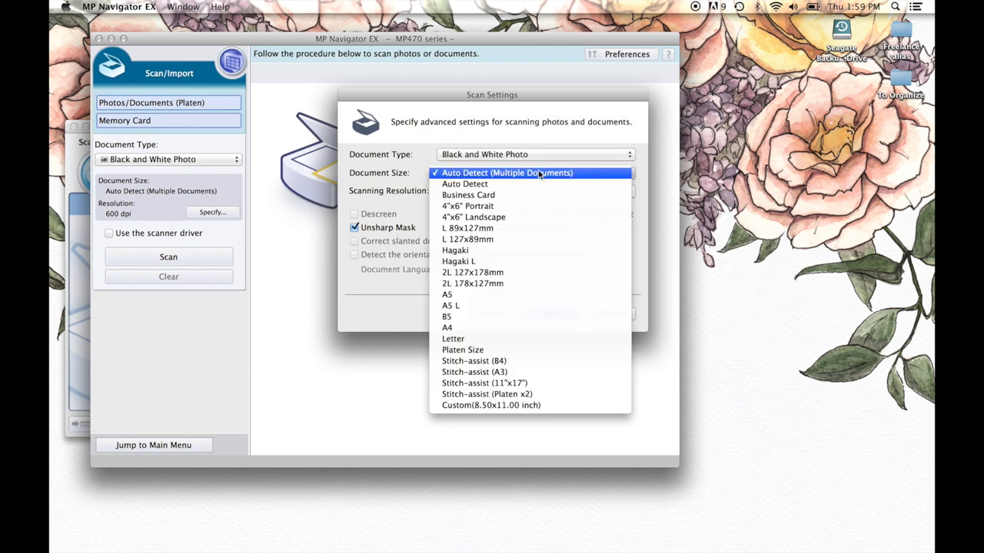
pyautogui.click(506, 172)
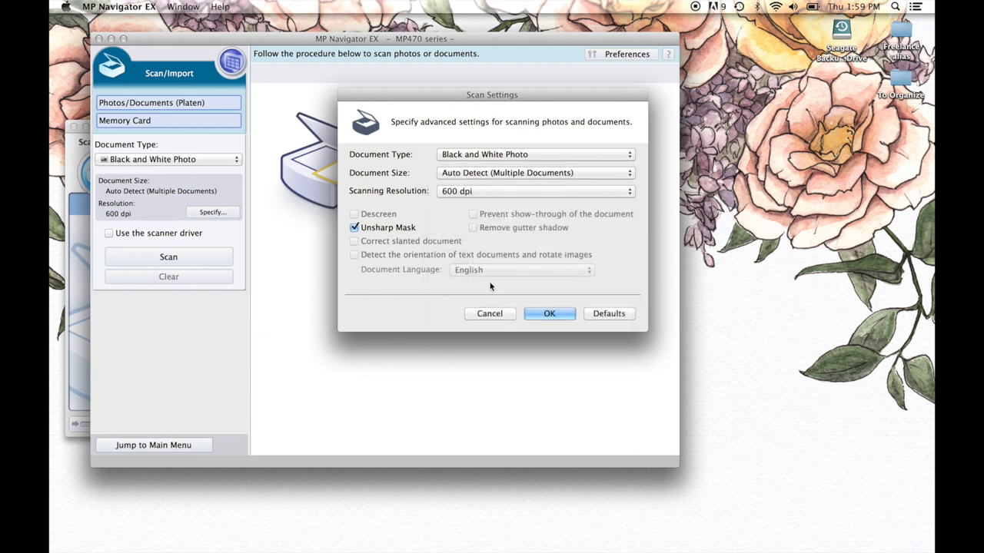
pyautogui.click(548, 313)
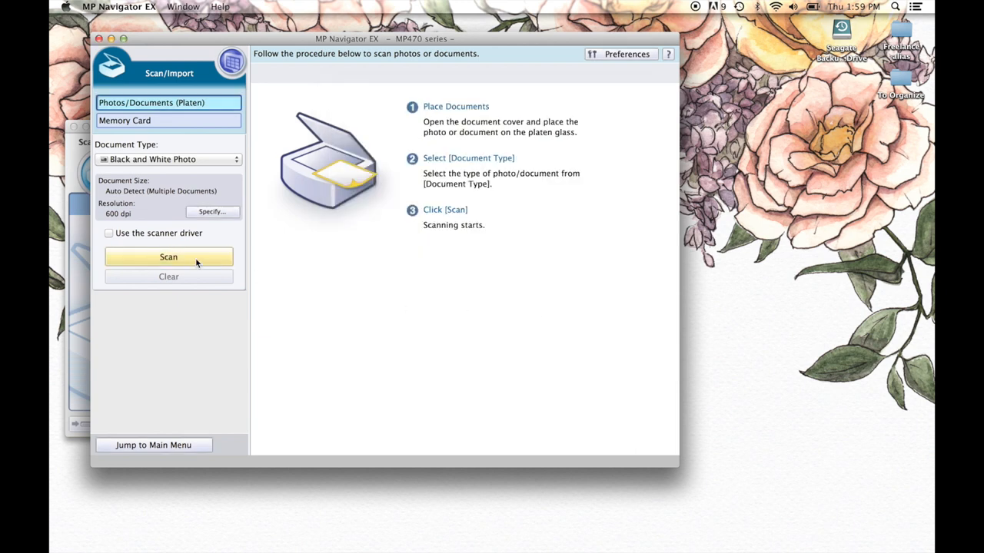
# - Scan the peony sketch in two parts, then exit the scan dialog
pyautogui.click(168, 257)
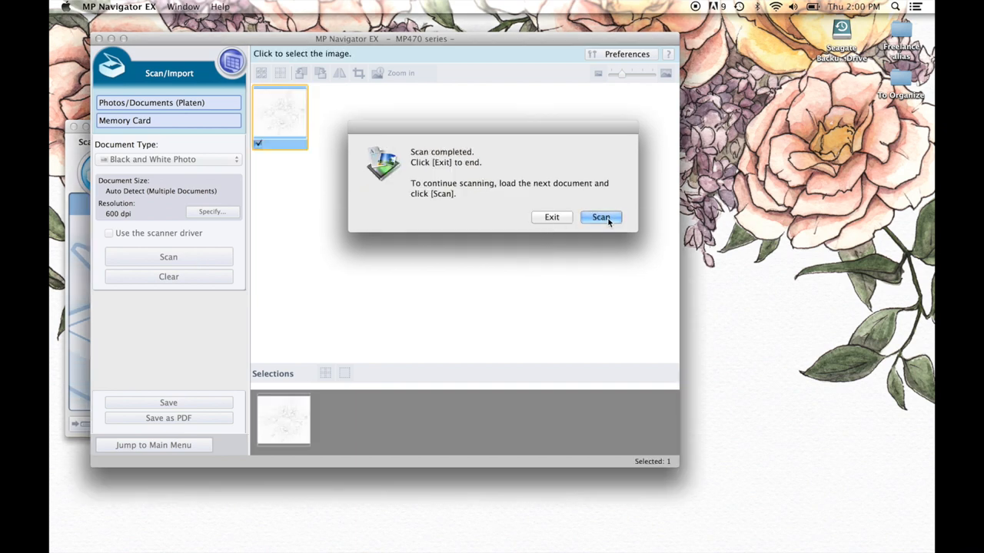
pyautogui.click(551, 217)
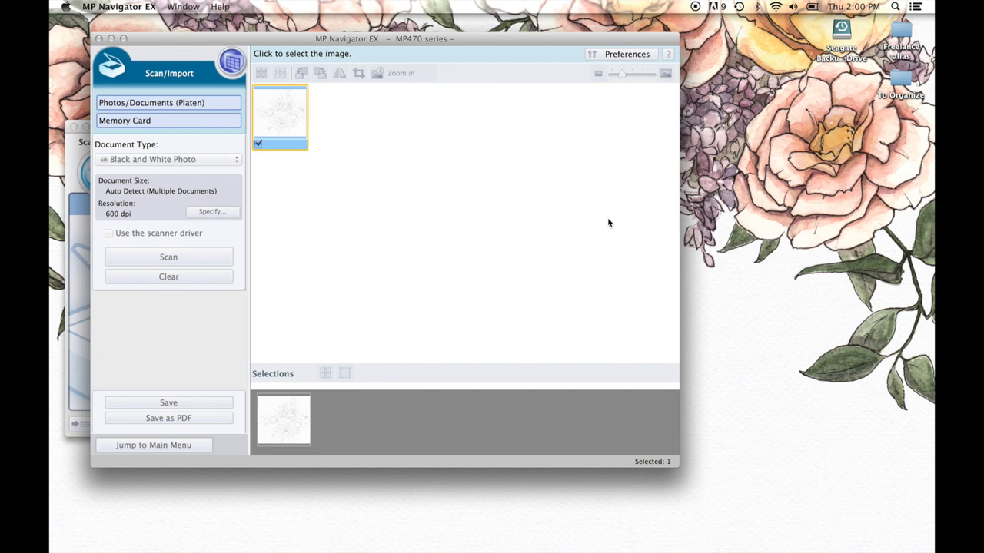
pyautogui.click(168, 257)
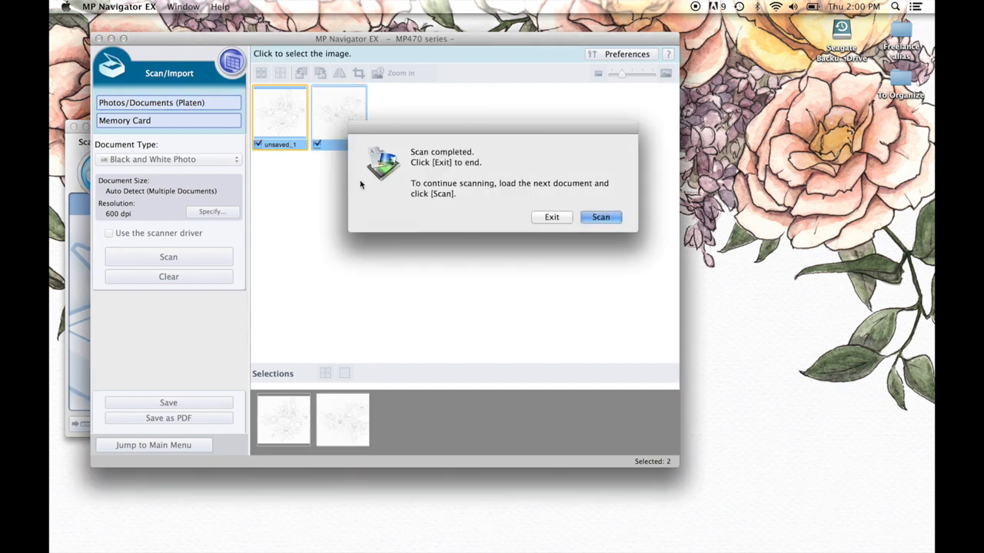
pyautogui.click(551, 217)
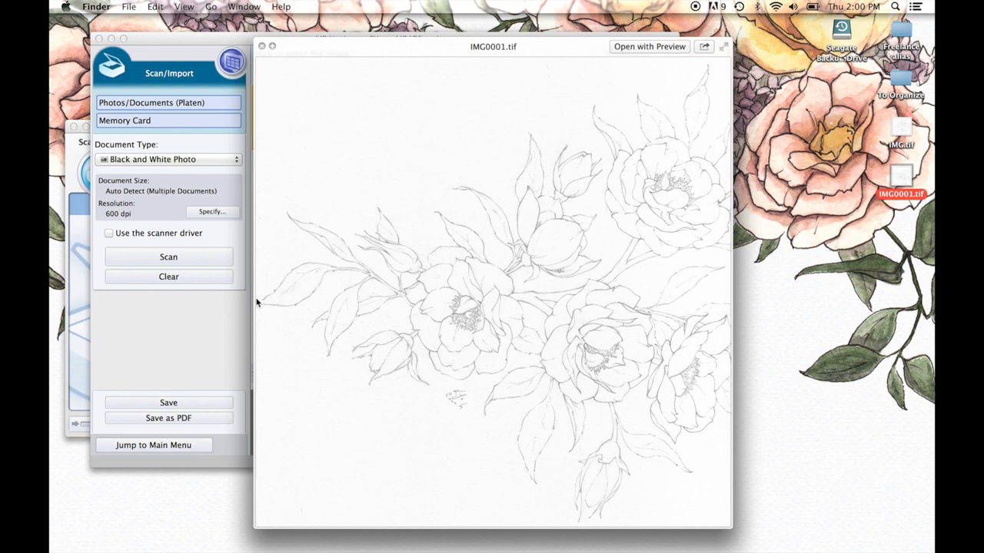
pyautogui.moveTo(262, 306)
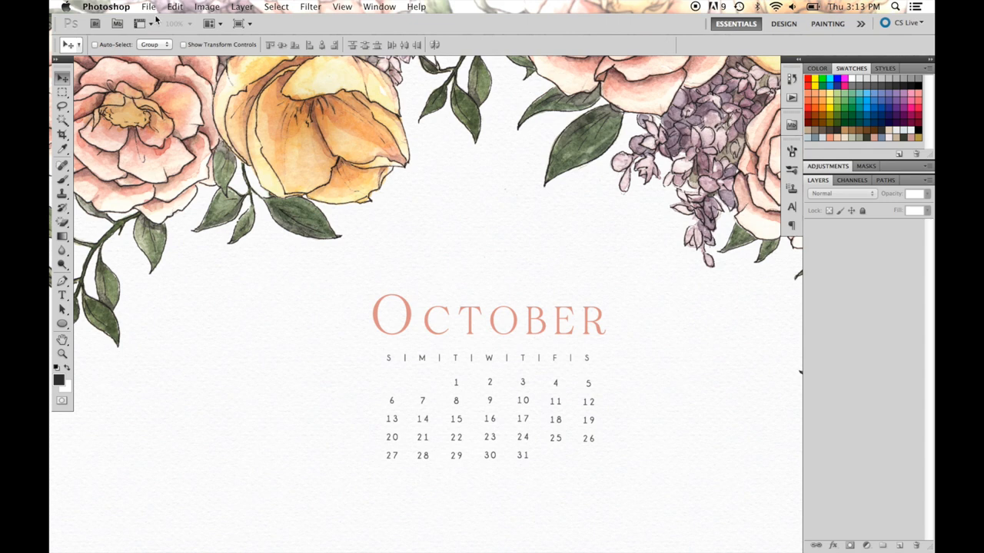
pyautogui.moveTo(239, 23)
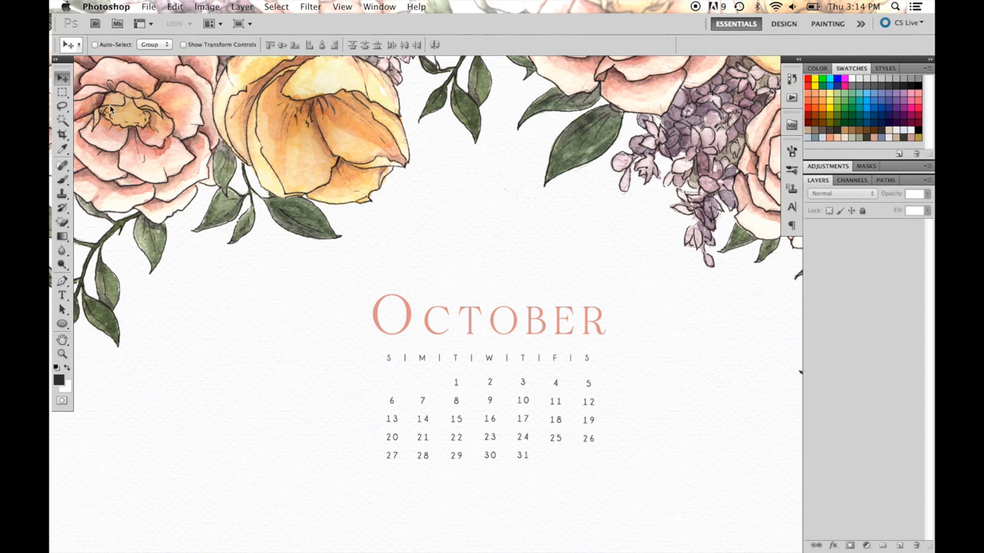
# - Start Photomerge and load IMG.tif and IMG0001.tif as the source files
pyautogui.click(137, 7)
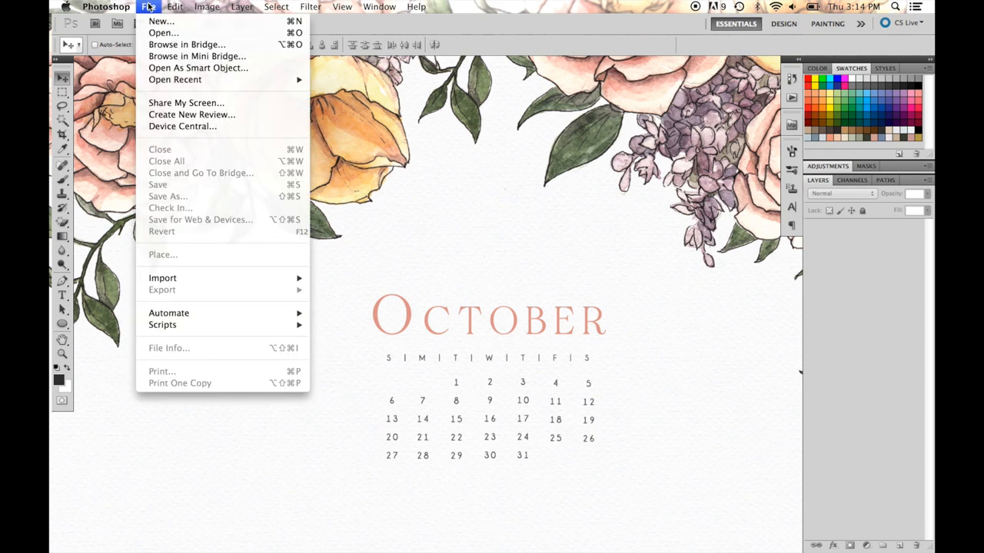
pyautogui.moveTo(169, 313)
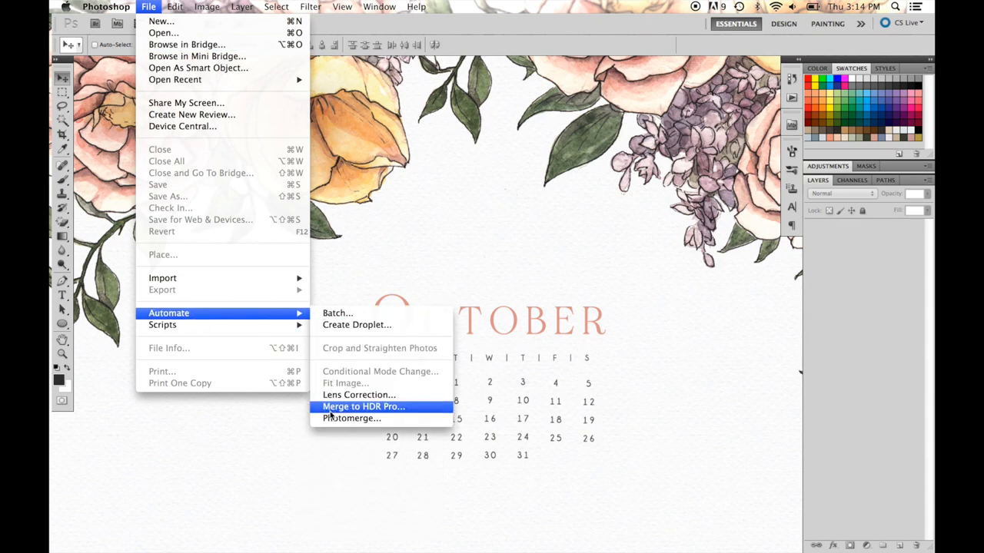
pyautogui.click(334, 424)
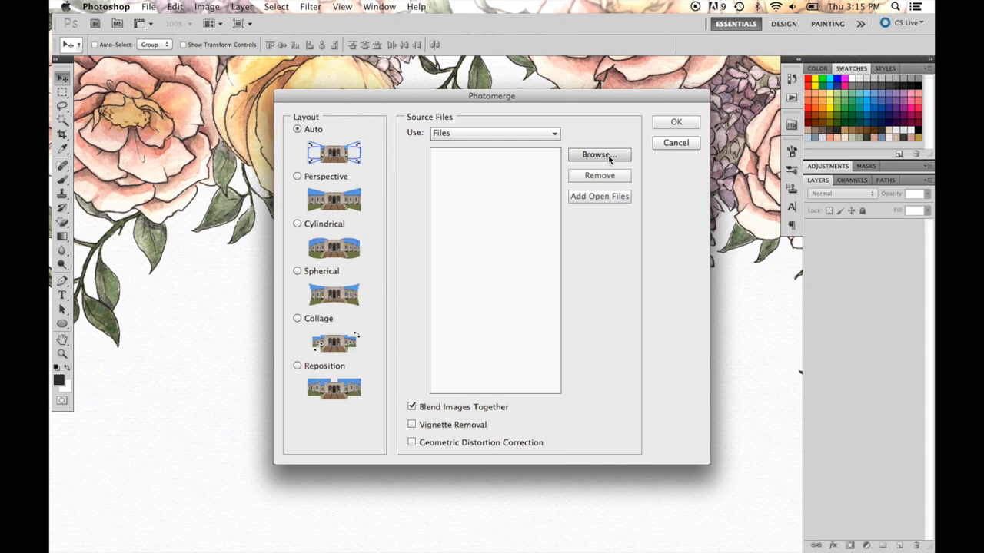
pyautogui.click(599, 154)
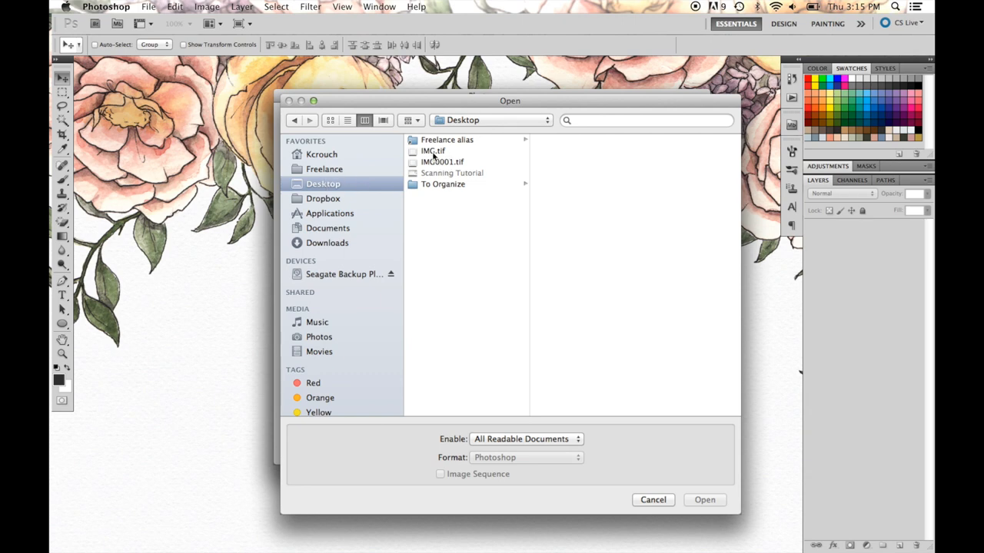
pyautogui.click(443, 161)
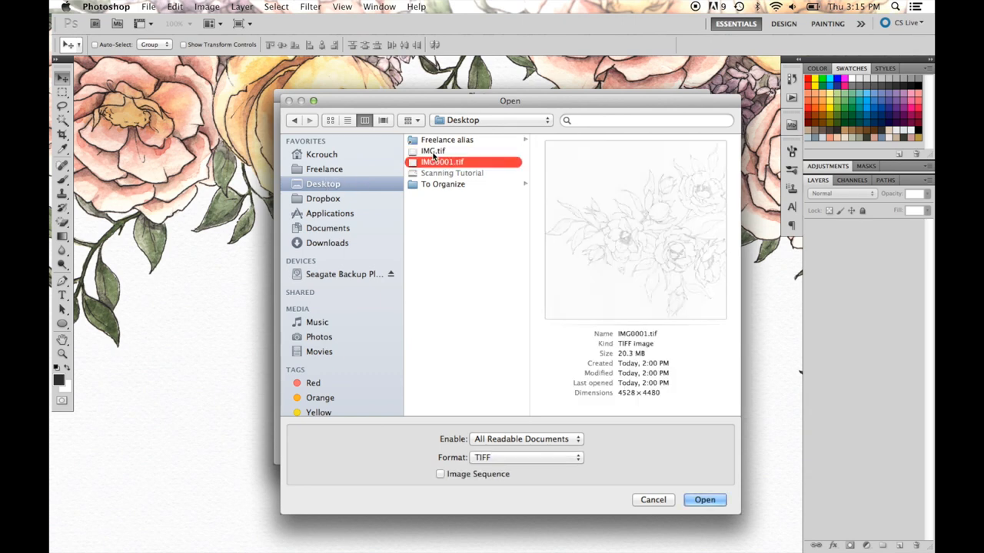
pyautogui.click(433, 150)
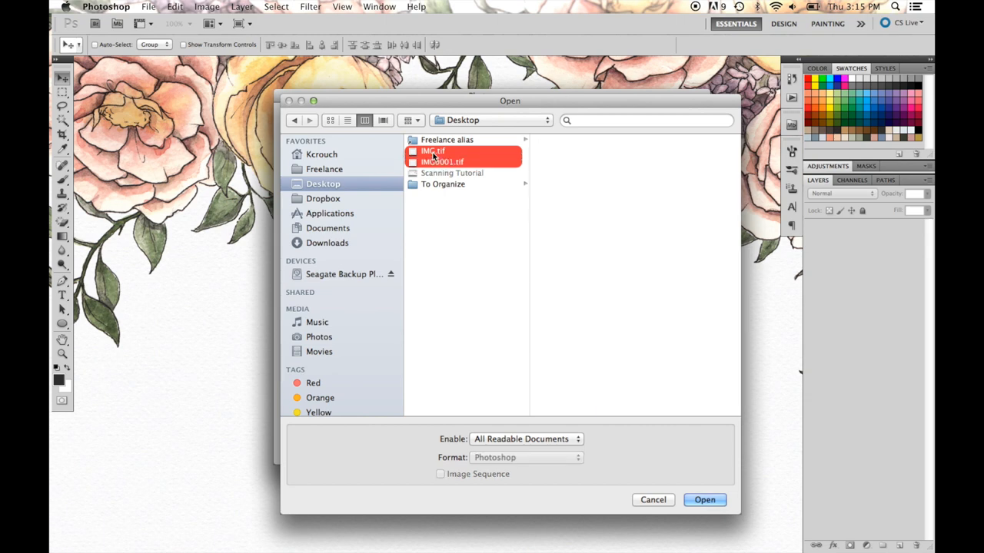
pyautogui.click(704, 500)
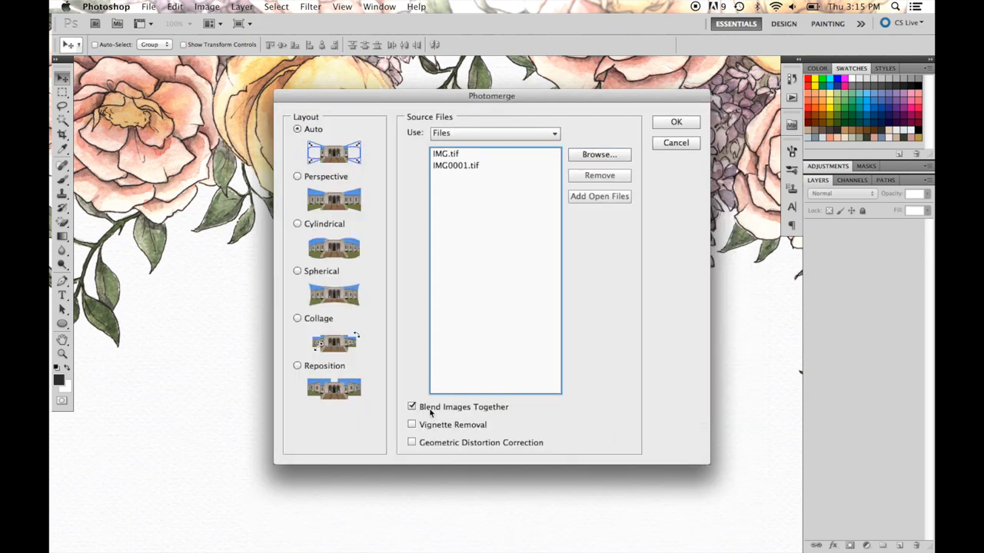
pyautogui.moveTo(491, 412)
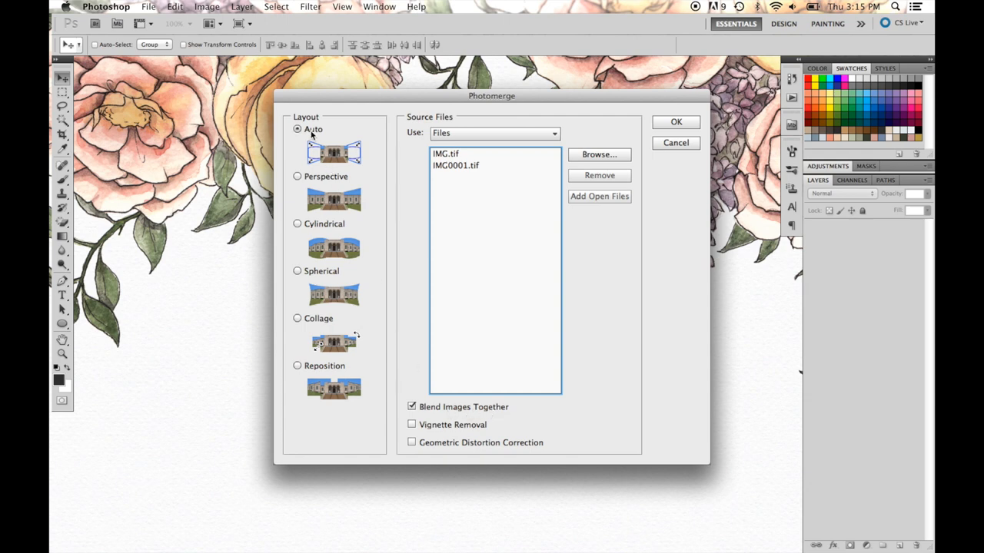
pyautogui.moveTo(339, 156)
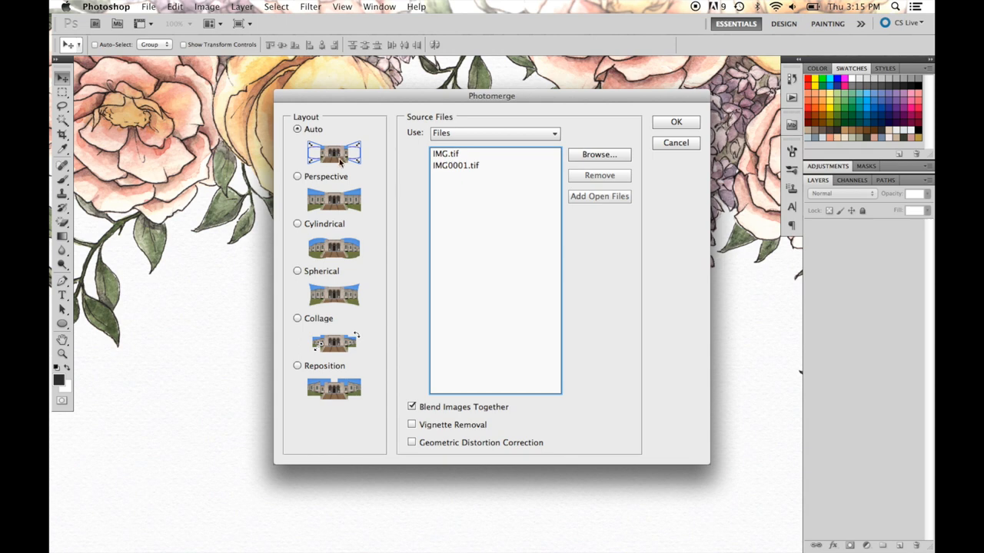
pyautogui.moveTo(325, 343)
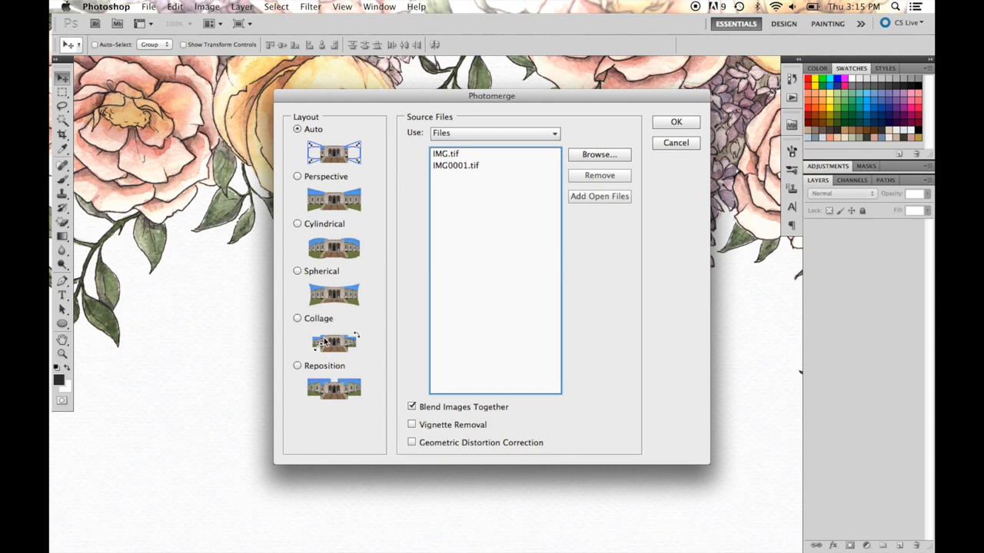
pyautogui.moveTo(338, 335)
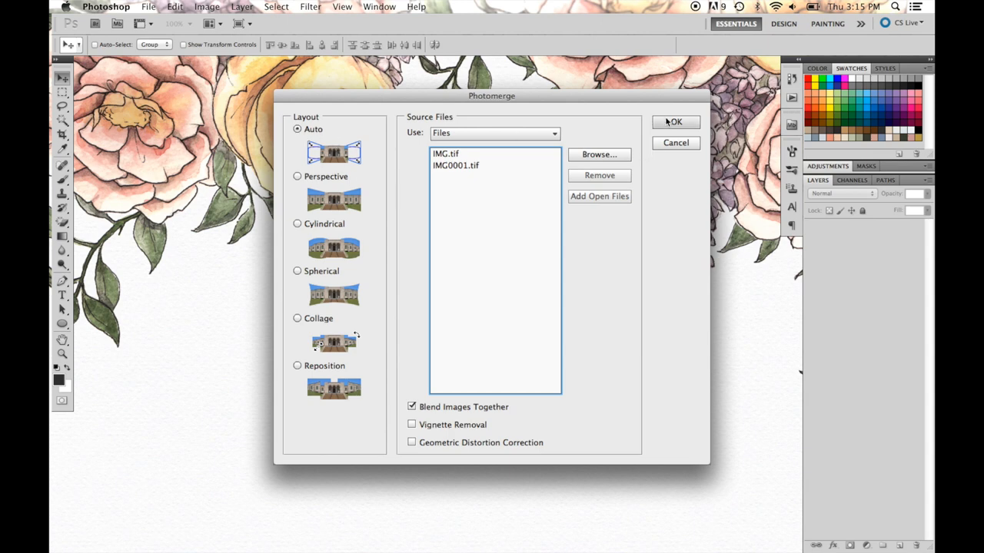
# - Keep files as the source with Auto layout and run the merge of the two scans
pyautogui.click(494, 132)
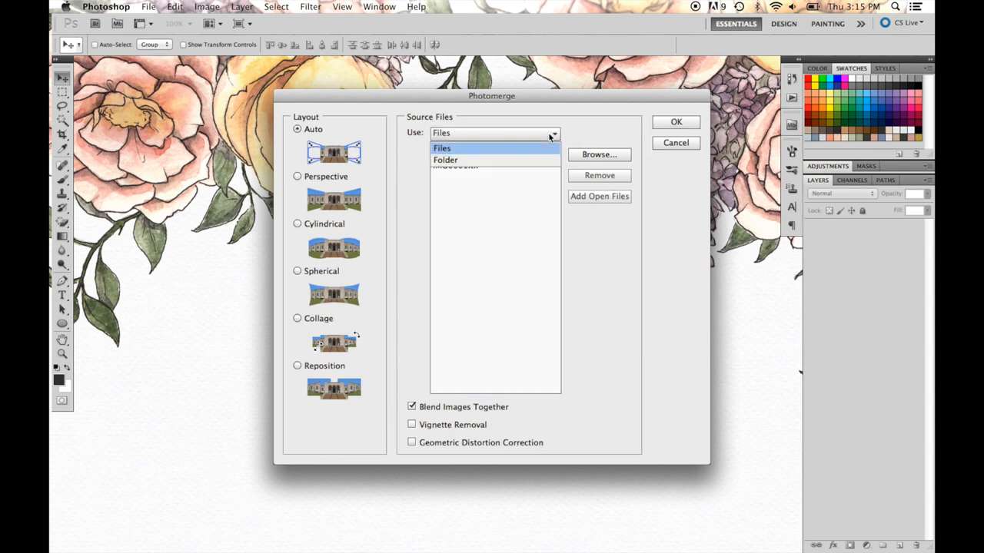
pyautogui.click(443, 148)
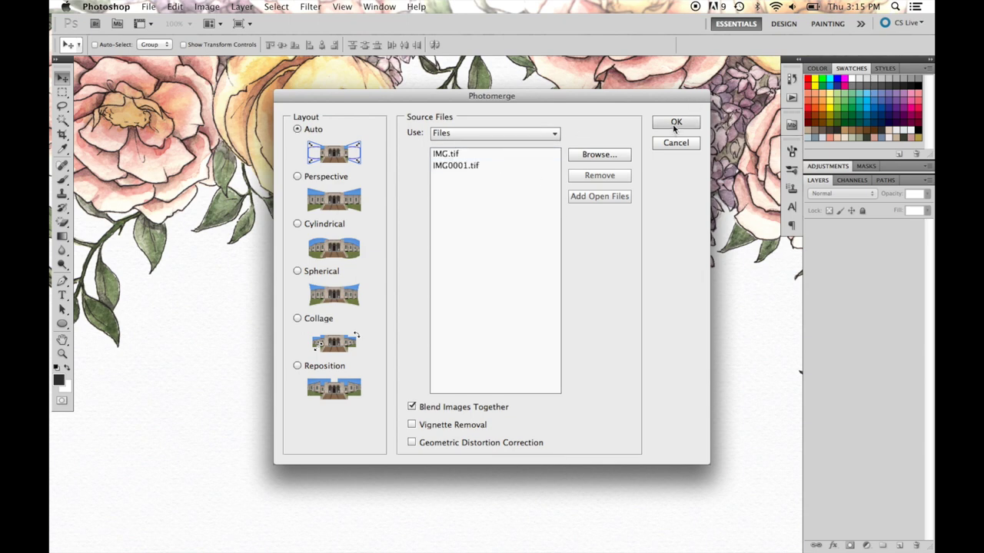
pyautogui.click(676, 122)
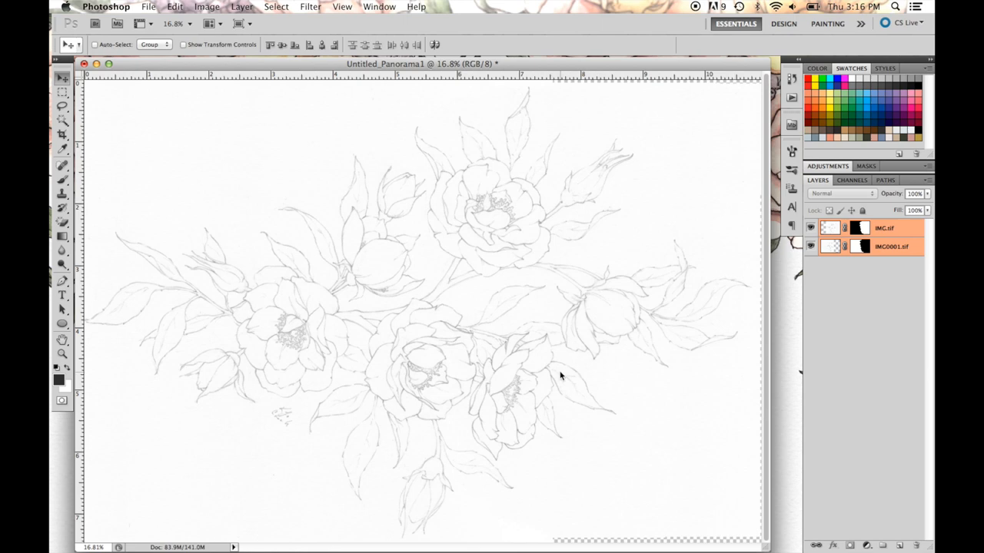
pyautogui.moveTo(623, 268)
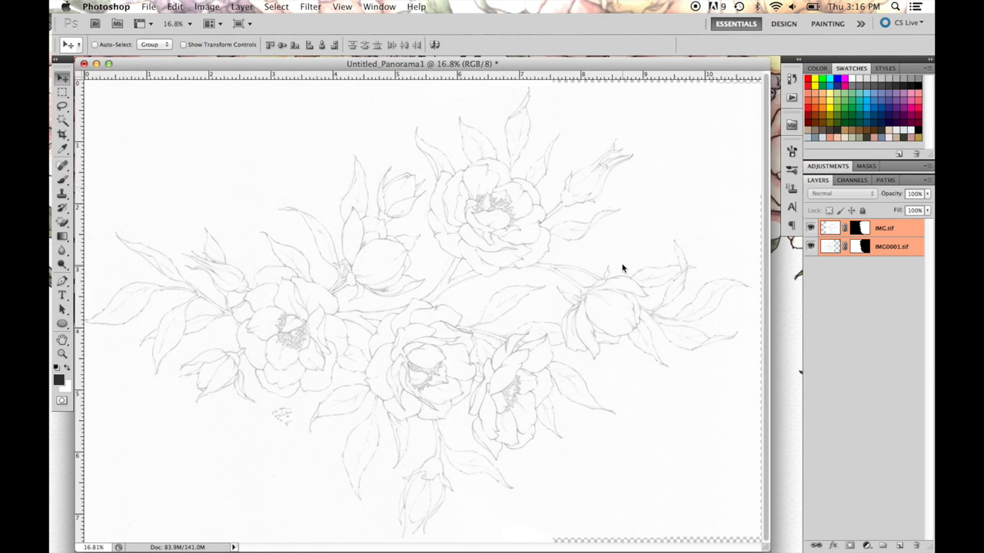
pyautogui.moveTo(109, 313)
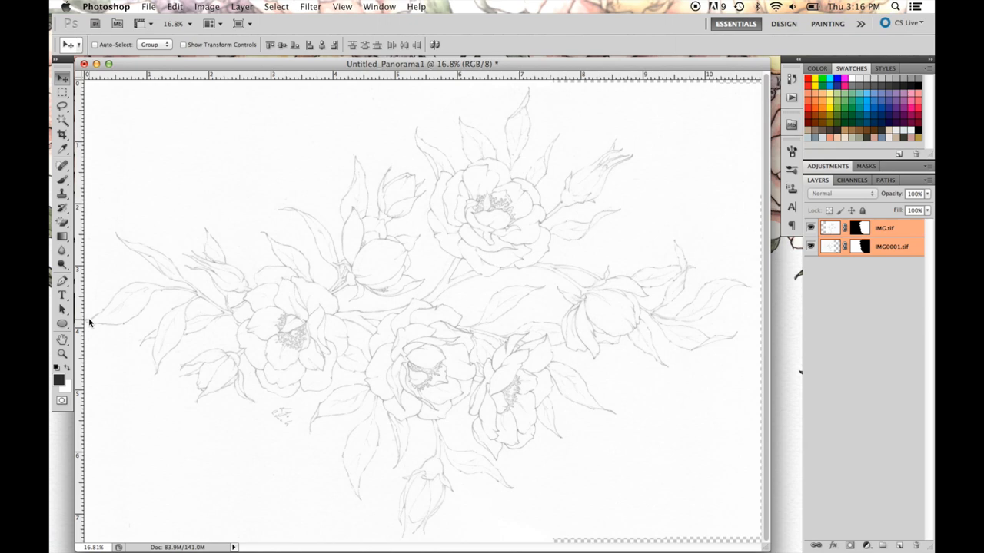
pyautogui.moveTo(87, 323)
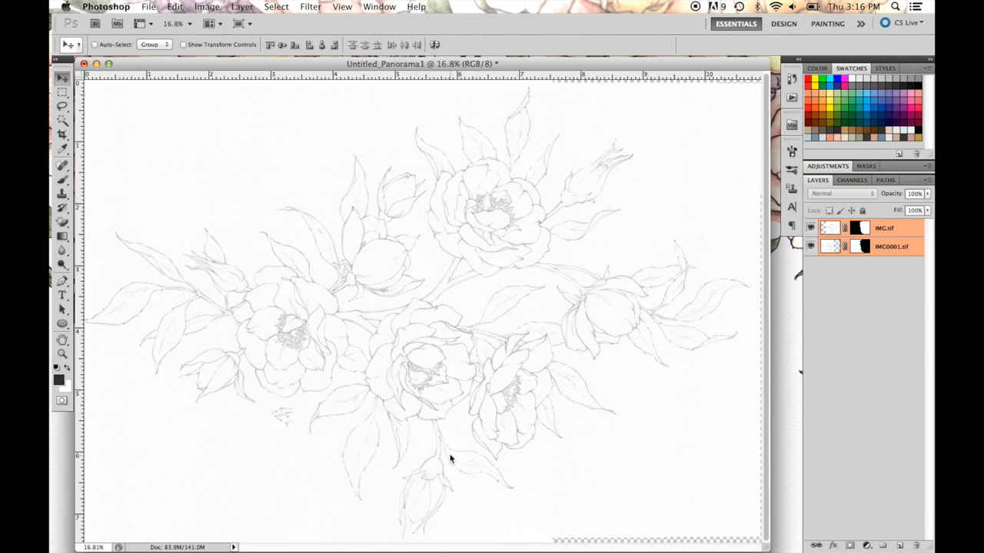
pyautogui.moveTo(519, 121)
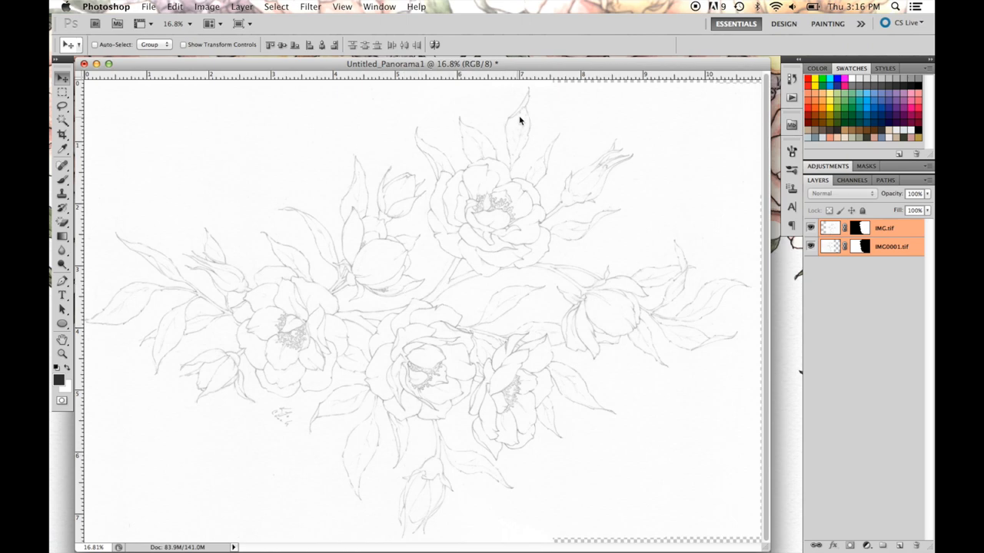
pyautogui.moveTo(629, 169)
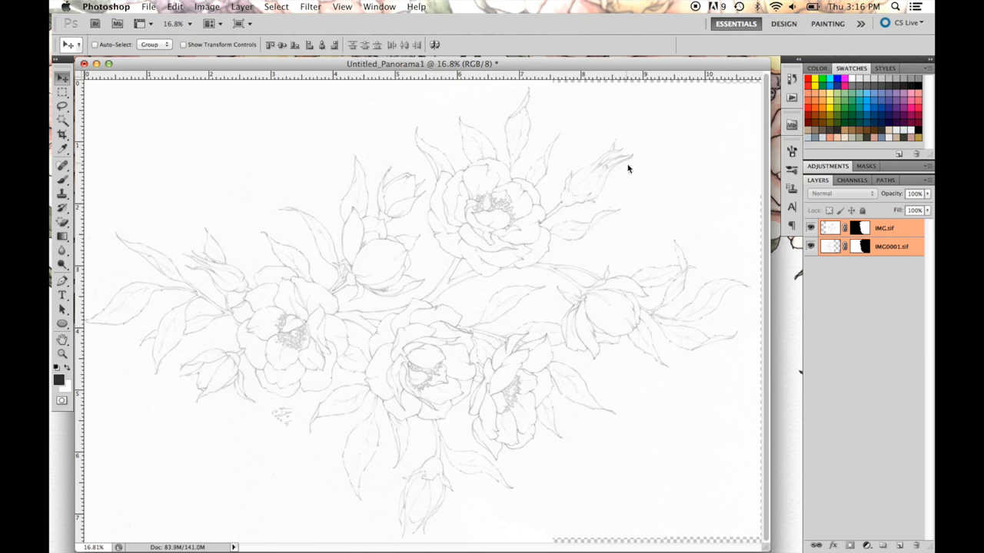
pyautogui.moveTo(636, 329)
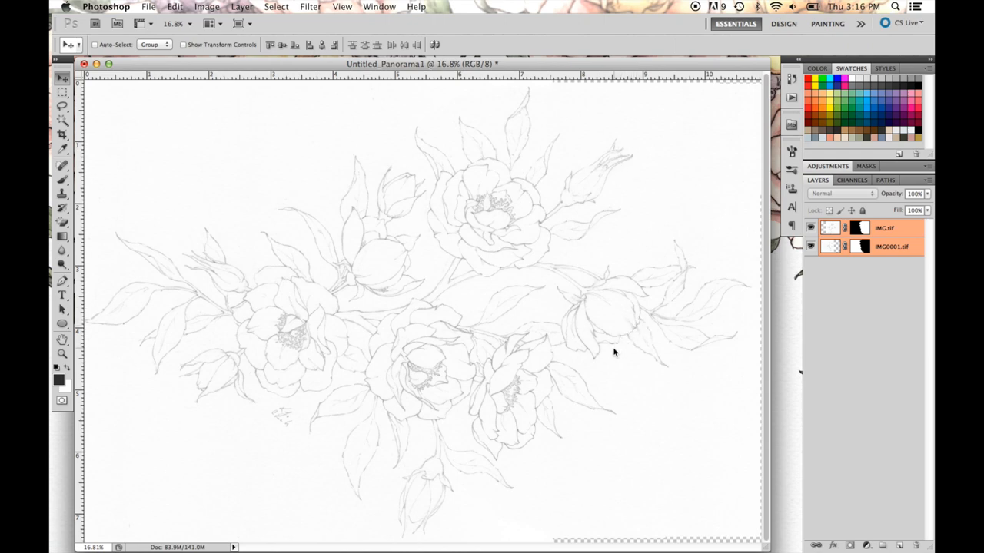
pyautogui.moveTo(107, 253)
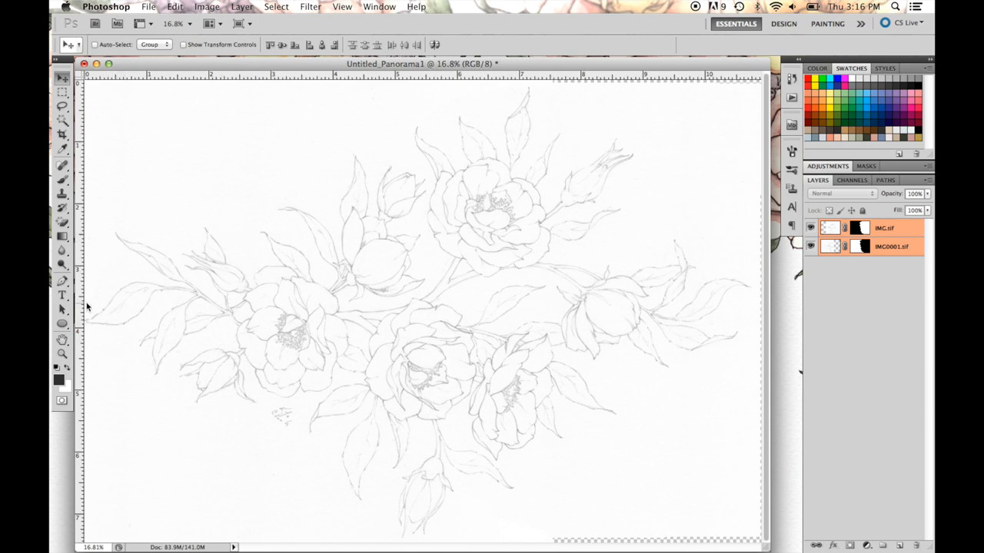
pyautogui.moveTo(899, 234)
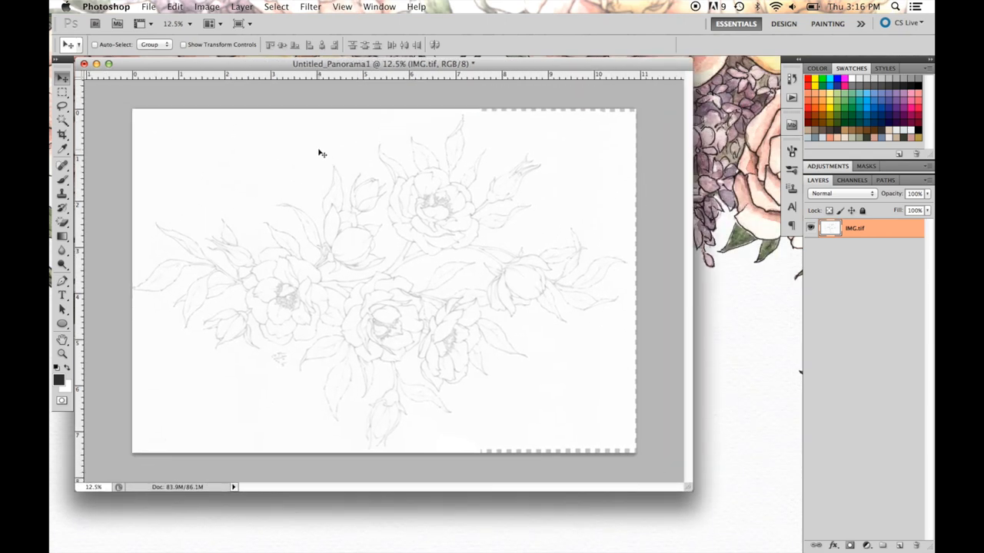
pyautogui.moveTo(283, 132)
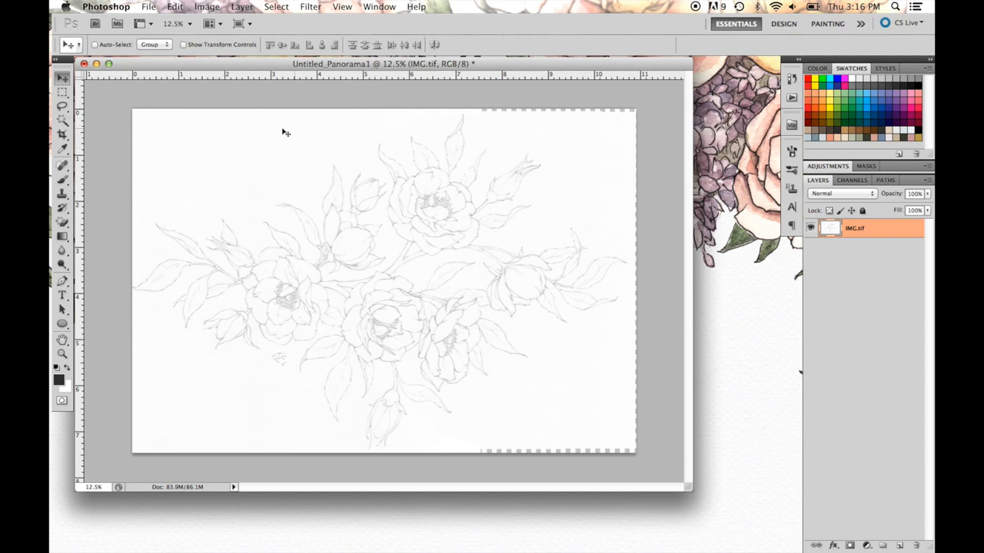
# - Rotate the whole merged sketch 90° counterclockwise into portrait orientation
pyautogui.click(204, 7)
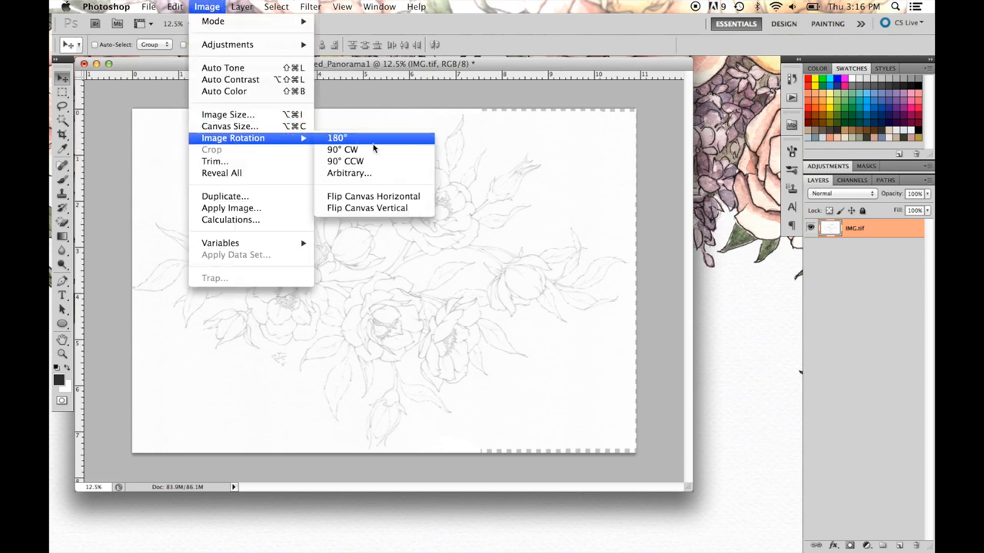
pyautogui.moveTo(374, 162)
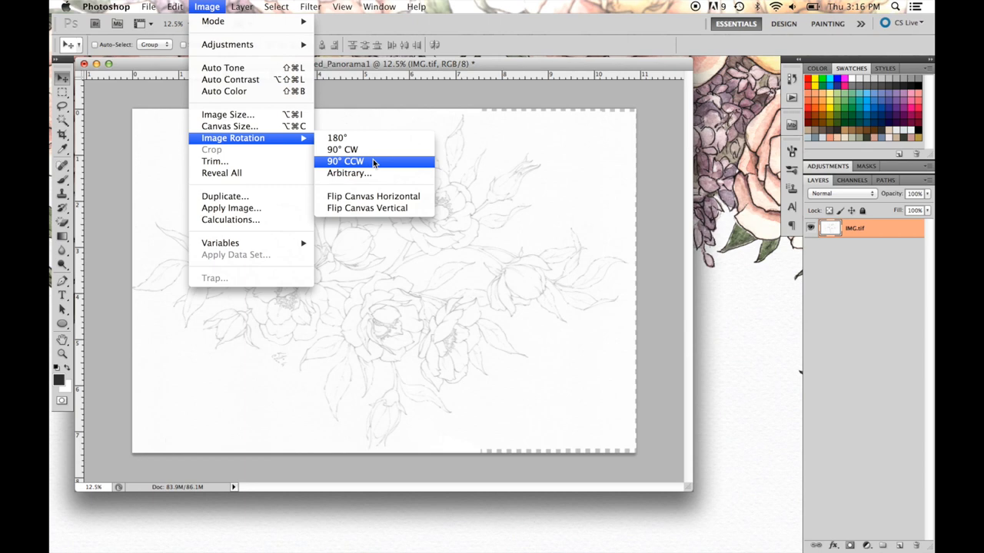
pyautogui.click(346, 162)
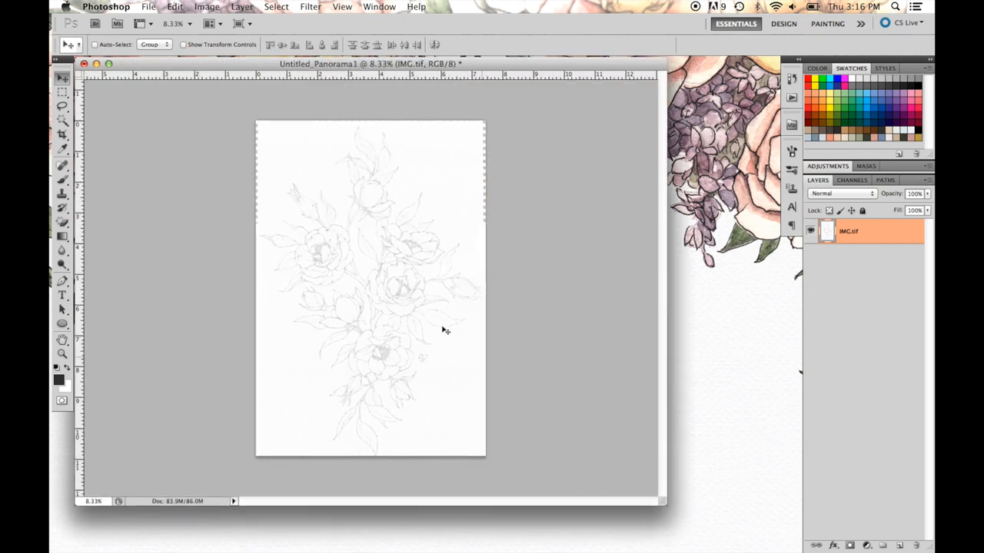
pyautogui.moveTo(295, 156)
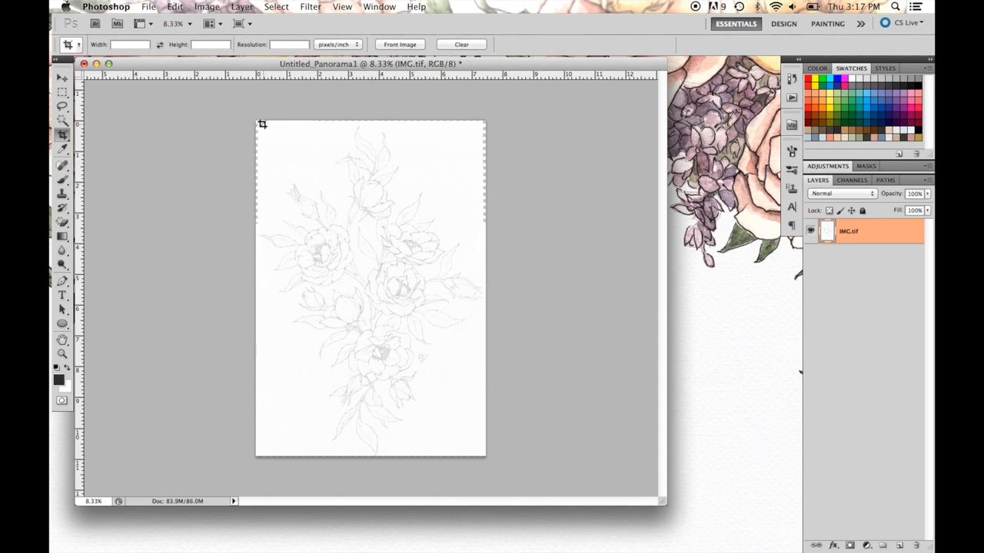
# - Crop the upright sketch down to a box around the peony drawing
pyautogui.moveTo(261, 124); pyautogui.dragTo(482, 435)
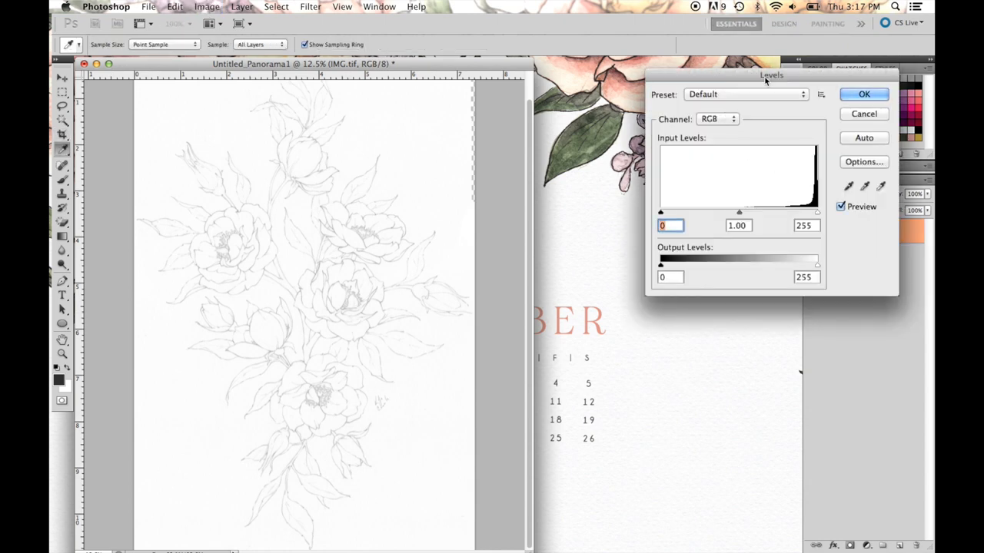
# - In Levels, darken the pencil lines by raising input black, trying white points 228 and 255
pyautogui.click(206, 7)
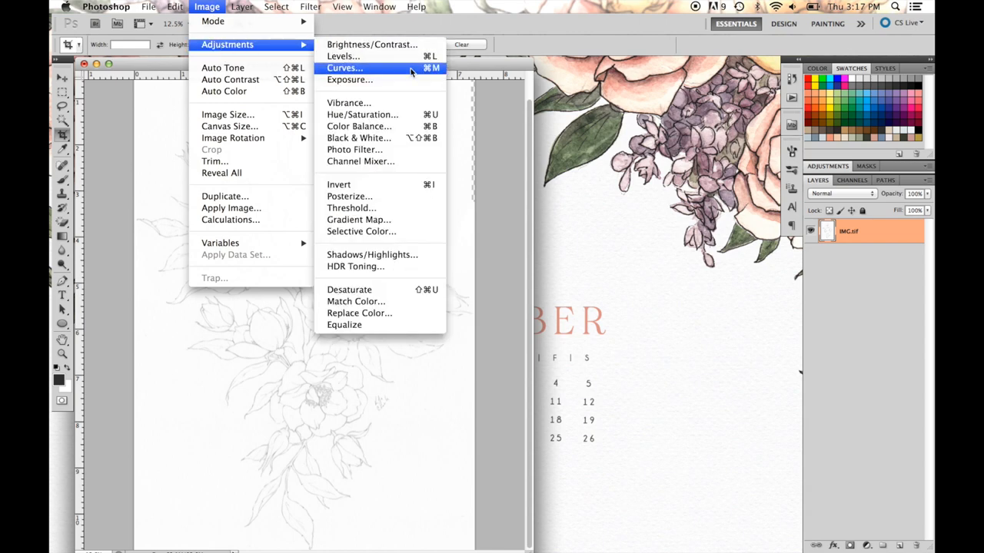
pyautogui.moveTo(356, 80)
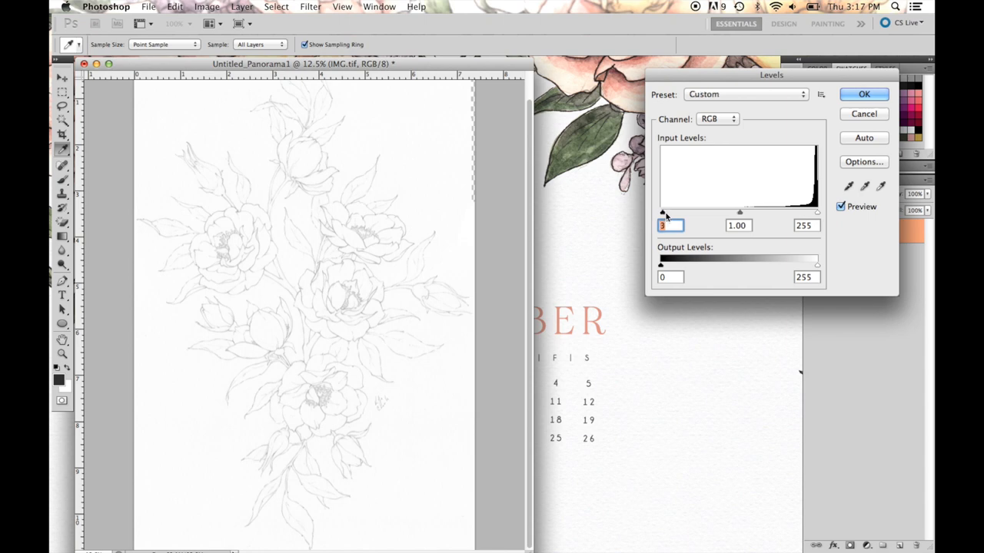
pyautogui.moveTo(661, 212); pyautogui.dragTo(711, 212)
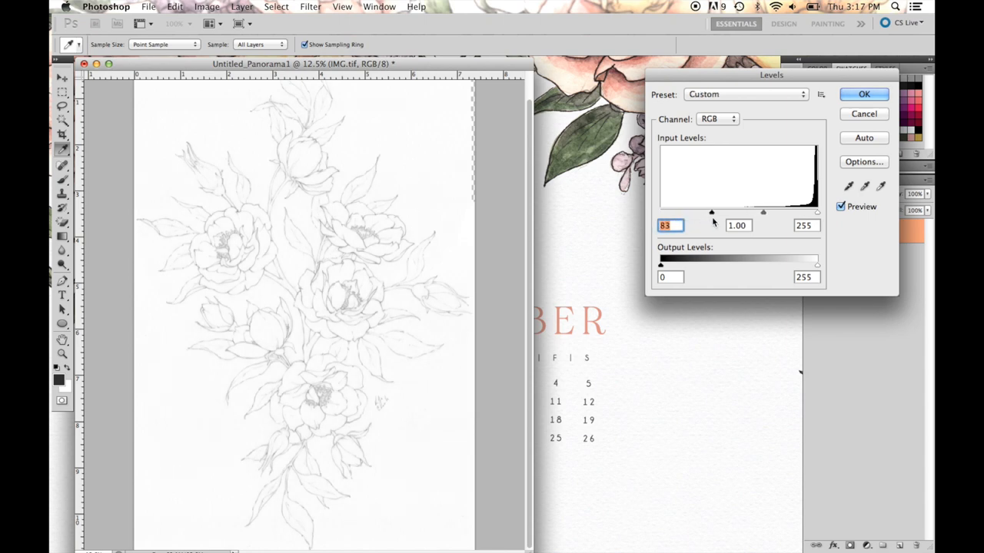
pyautogui.moveTo(711, 212); pyautogui.dragTo(730, 212)
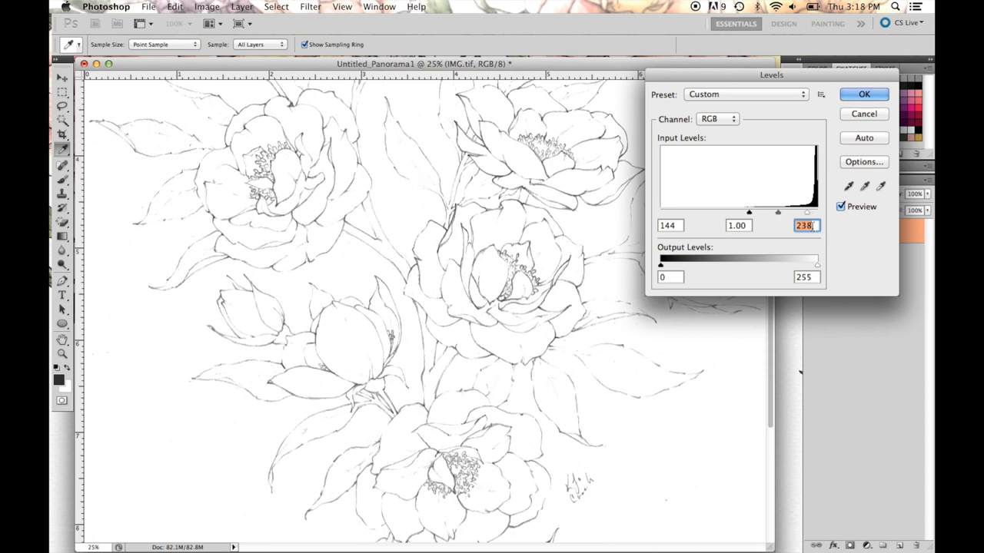
pyautogui.write('228')
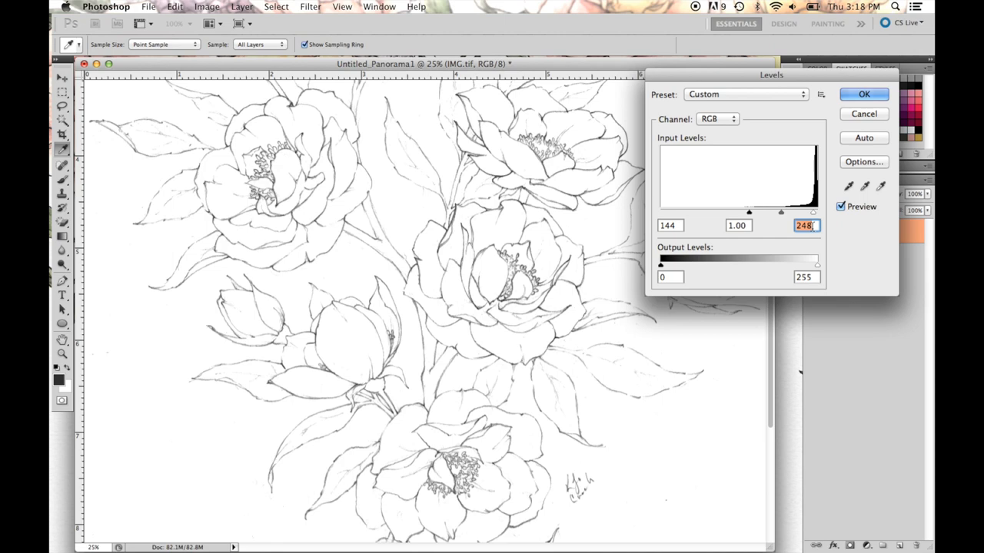
pyautogui.write('255')
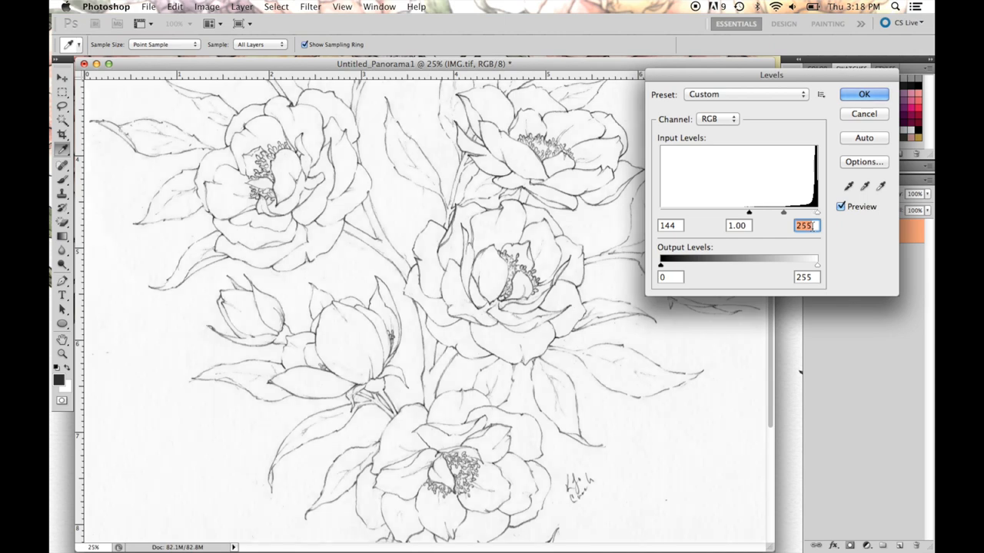
pyautogui.moveTo(427, 187)
pyautogui.write('1.7')
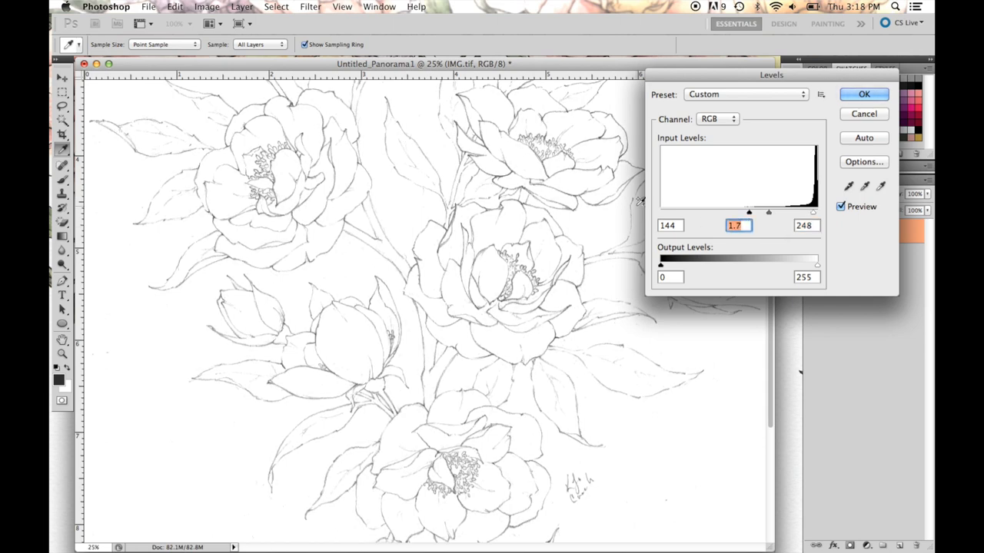
# - Try midtone values 1.8 and 0.8, settling on 1 for the sketch contrast
pyautogui.write('1.8')
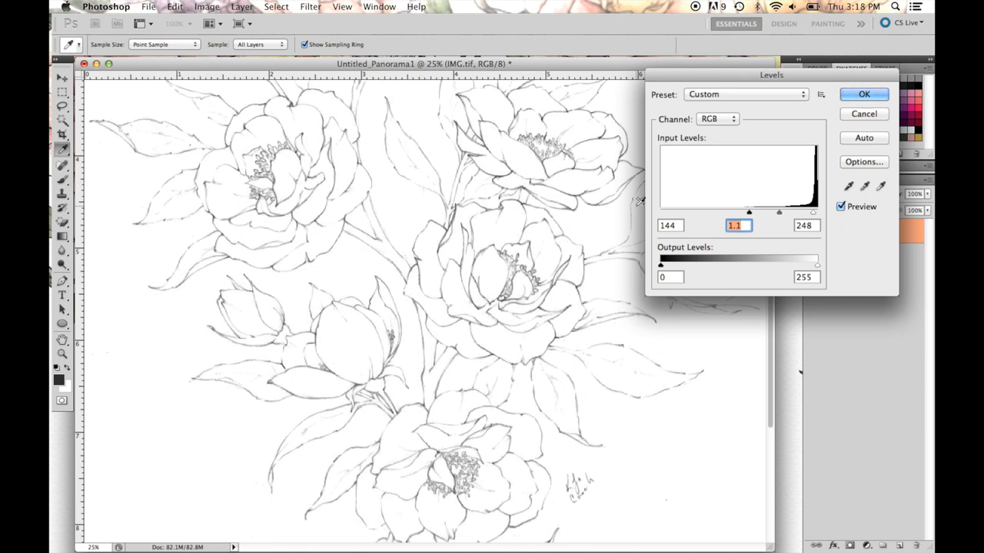
pyautogui.write('1')
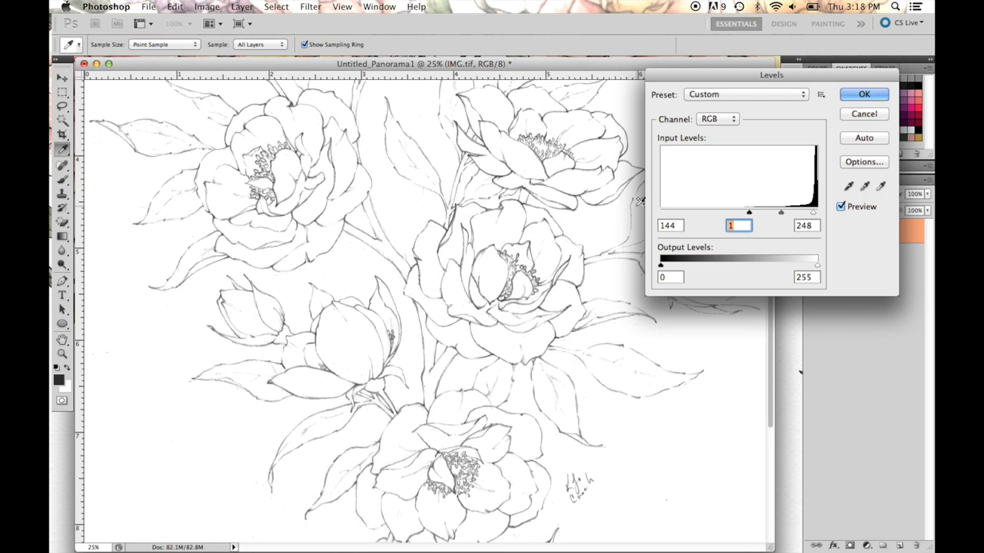
pyautogui.write('0.8')
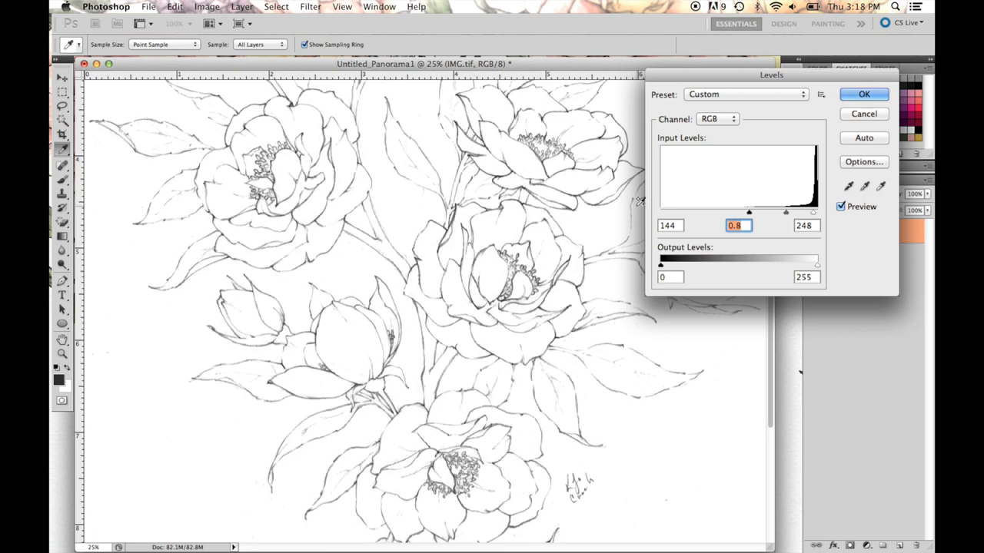
pyautogui.write('1')
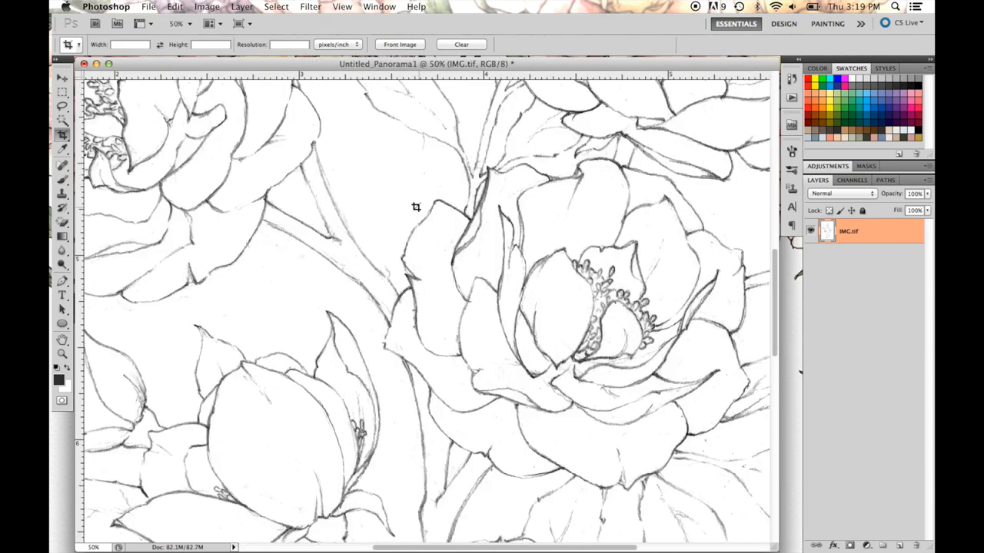
# - With a brush eraser, clear stray marks from the background and smudges around the stems
pyautogui.click(61, 223)
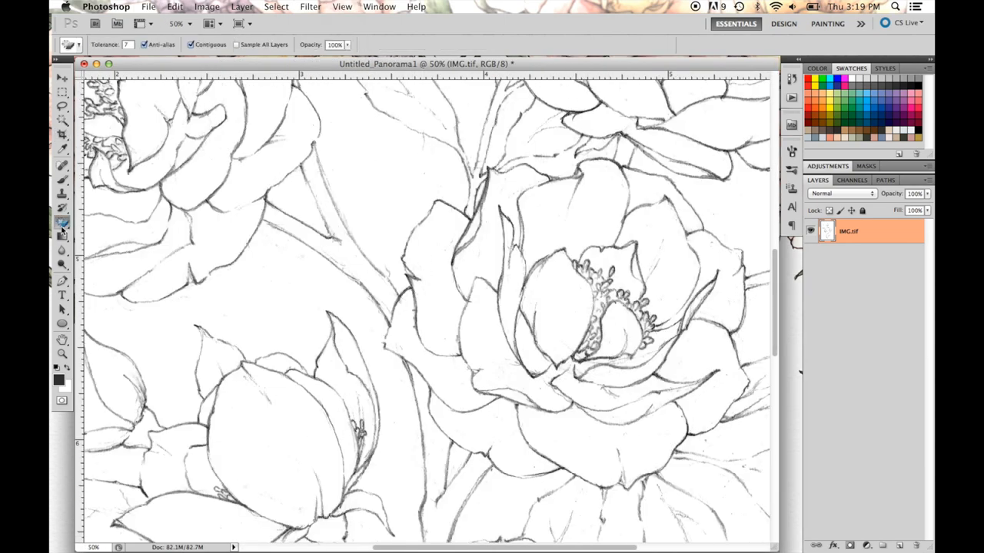
pyautogui.click(61, 222)
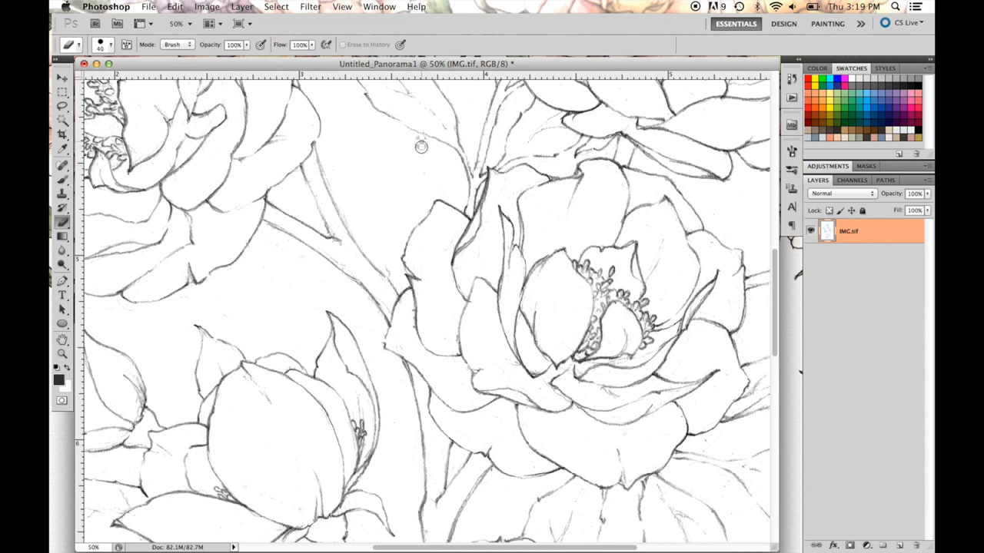
pyautogui.moveTo(354, 119); pyautogui.dragTo(430, 177)
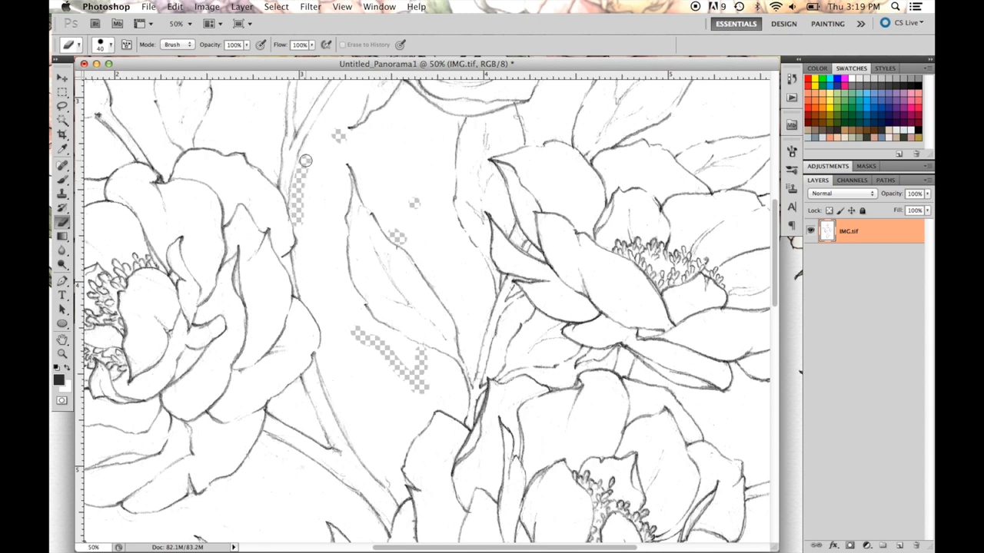
pyautogui.scroll(-3)
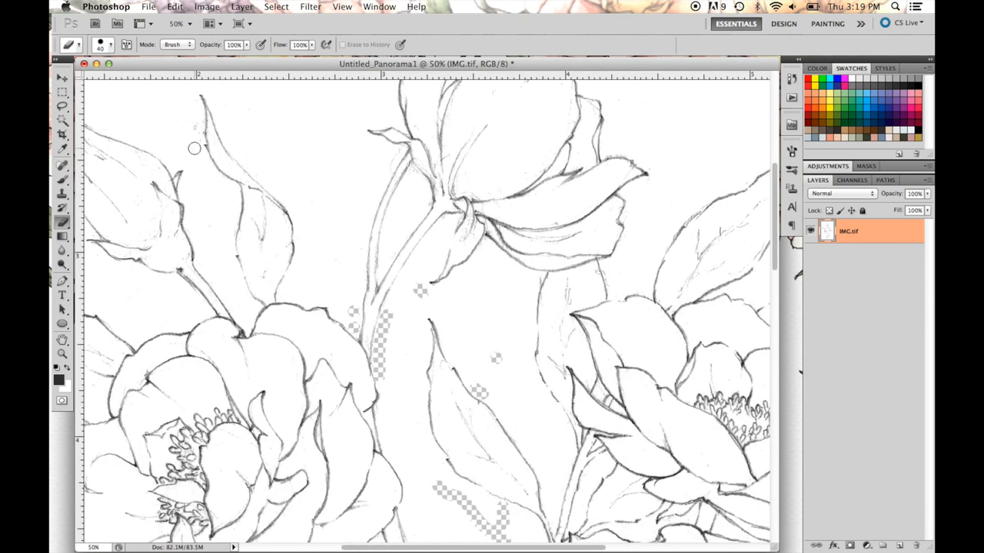
pyautogui.moveTo(194, 149); pyautogui.dragTo(189, 100)
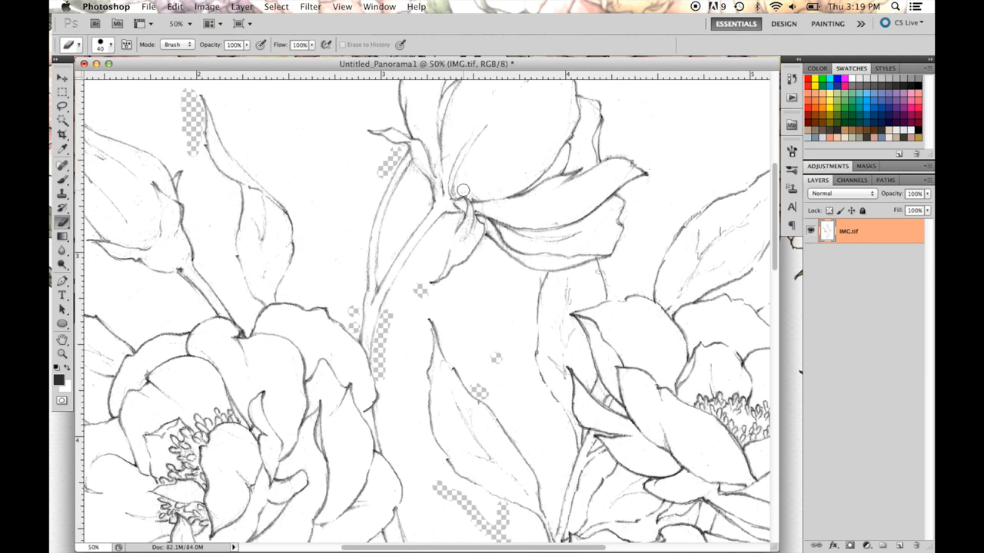
pyautogui.moveTo(464, 190); pyautogui.dragTo(522, 177)
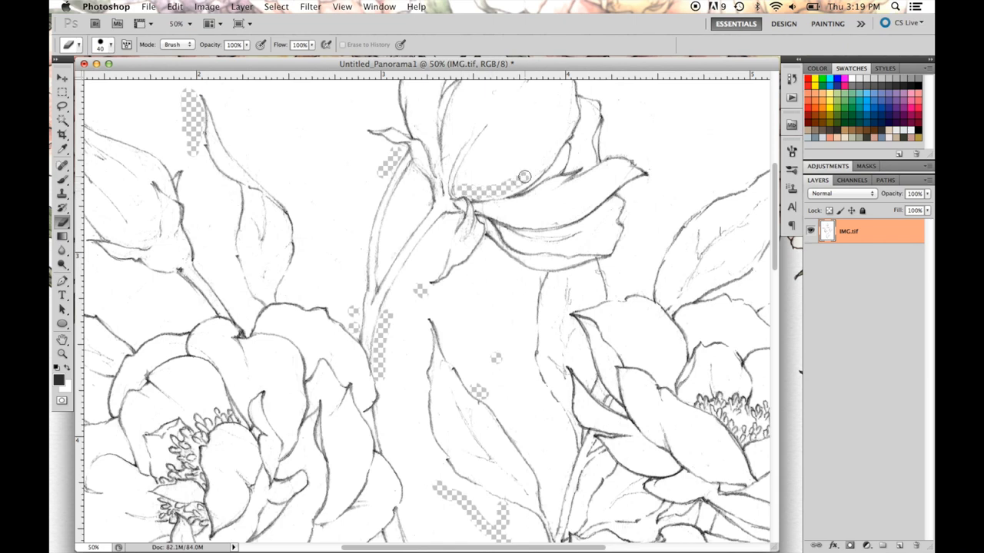
pyautogui.moveTo(523, 176); pyautogui.dragTo(497, 161)
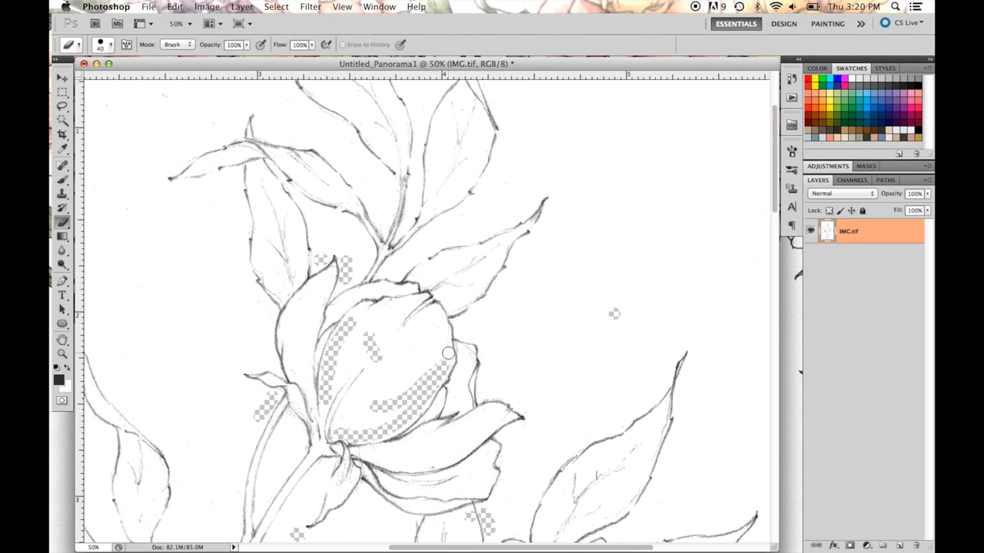
# - Erase grey smudges inside the closed bud and around the large open peony
pyautogui.moveTo(448, 353); pyautogui.dragTo(469, 353)
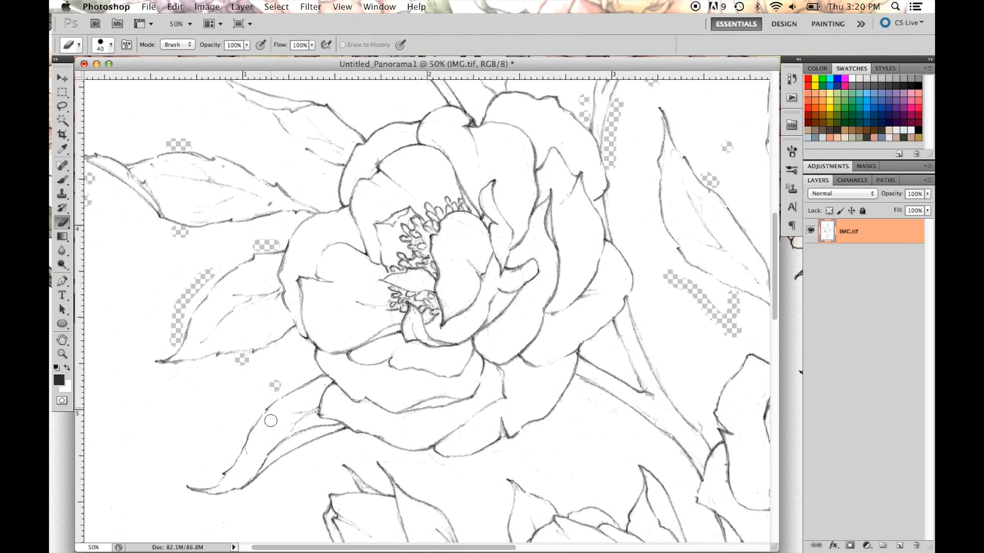
pyautogui.scroll(-3)
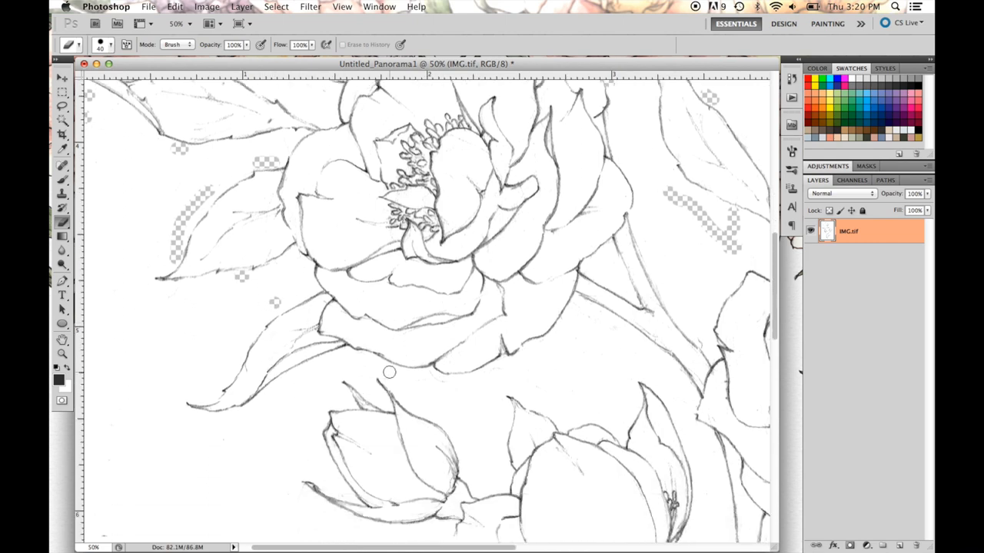
pyautogui.moveTo(388, 372); pyautogui.dragTo(438, 383)
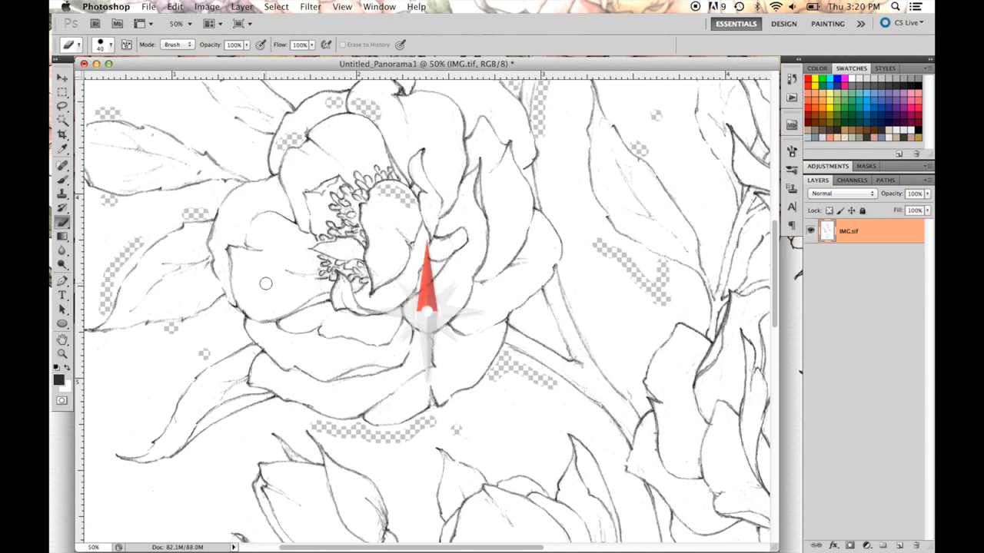
pyautogui.scroll(-3)
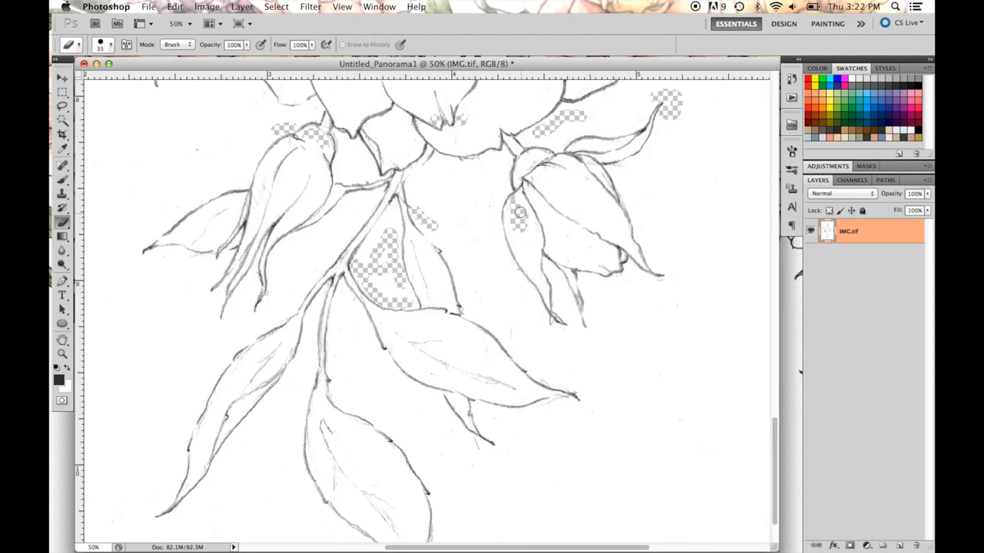
pyautogui.scroll(-3)
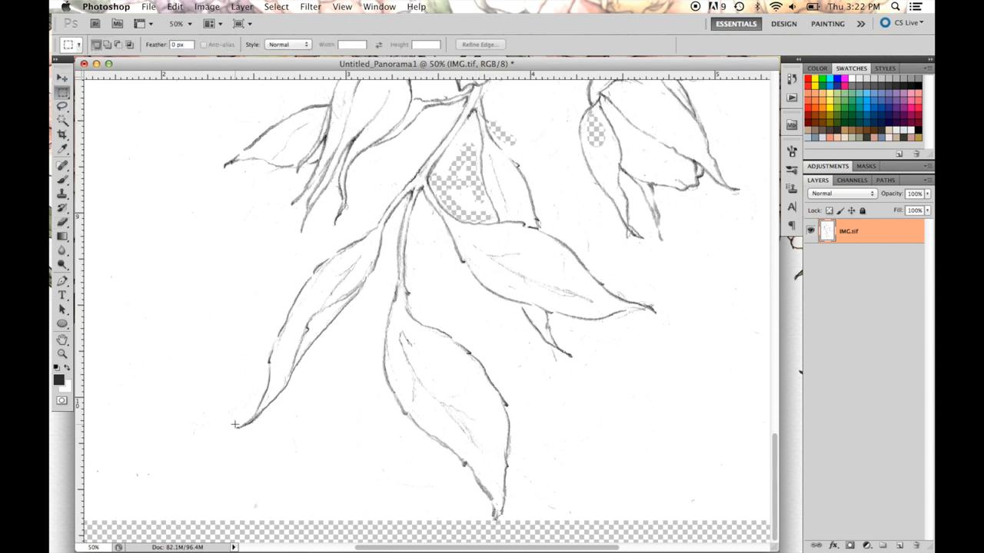
# - Marquee a small square of clean paper beside the lowest leaf tip and prepare to move the pasted patch
pyautogui.moveTo(231, 418); pyautogui.dragTo(267, 450)
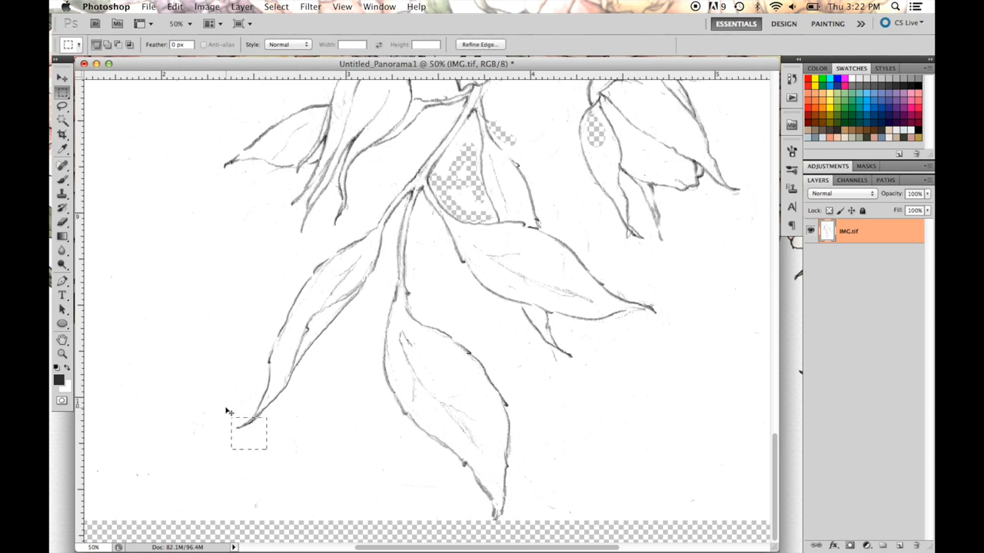
pyautogui.moveTo(229, 412); pyautogui.dragTo(269, 450)
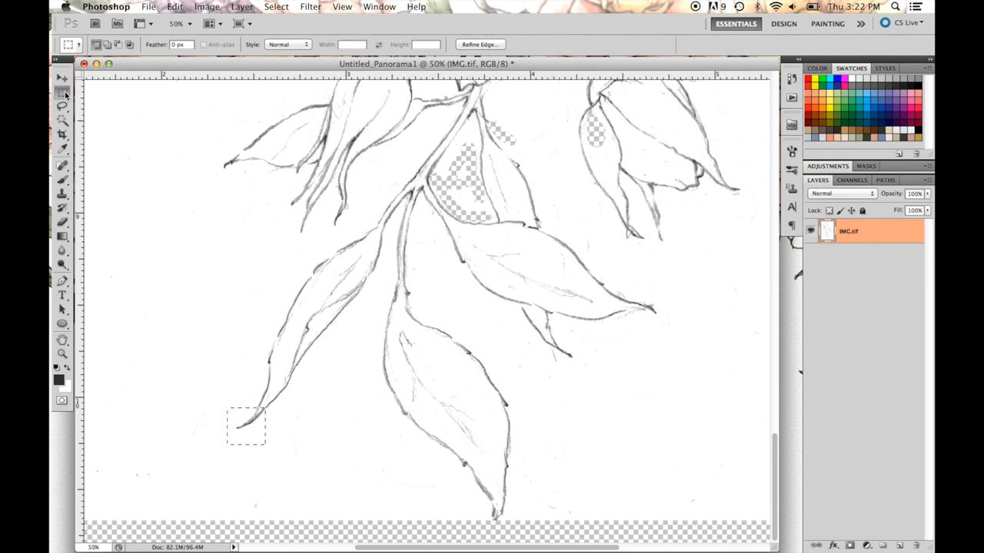
pyautogui.click(63, 93)
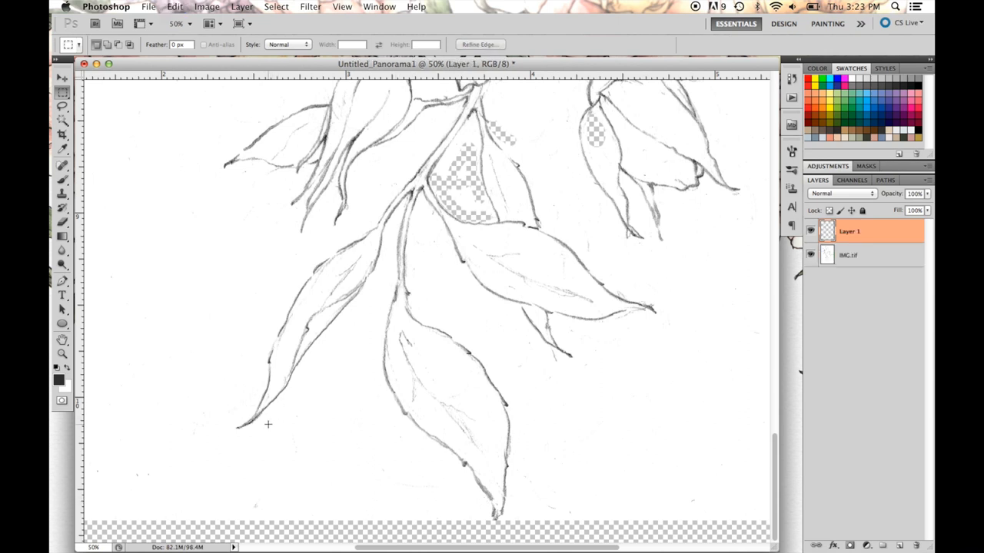
pyautogui.click(64, 78)
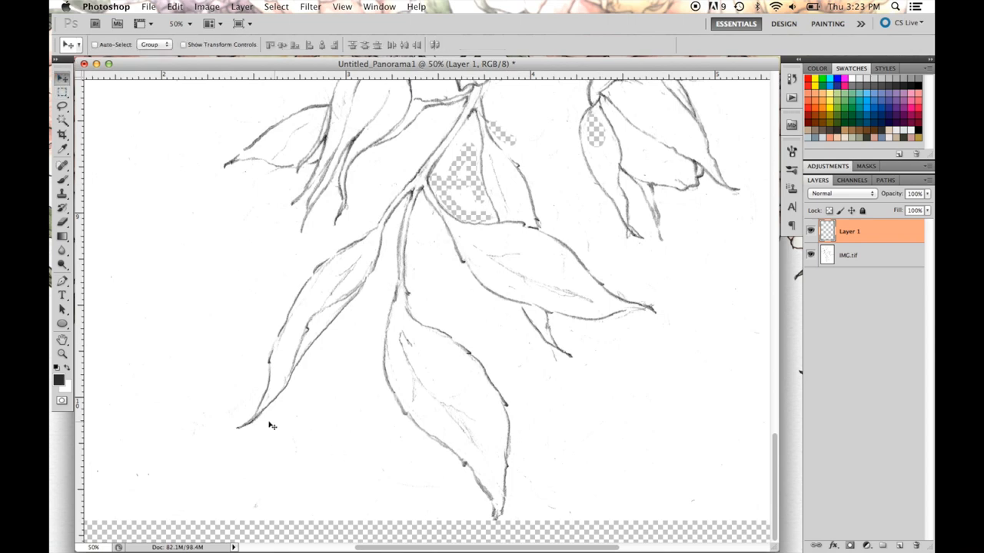
pyautogui.moveTo(503, 529)
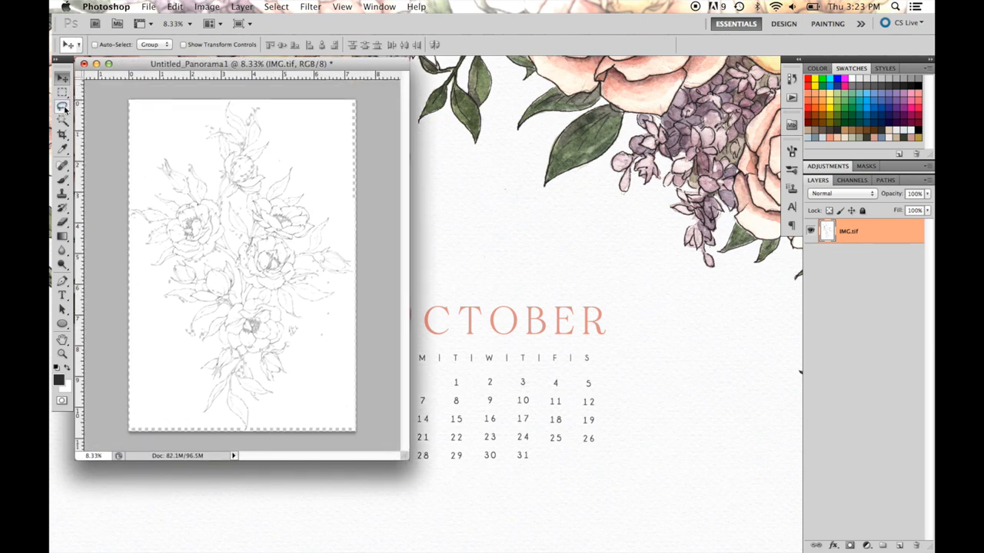
# - Lasso a loose outline around the whole bouquet to clear the paper outside it
pyautogui.click(62, 108)
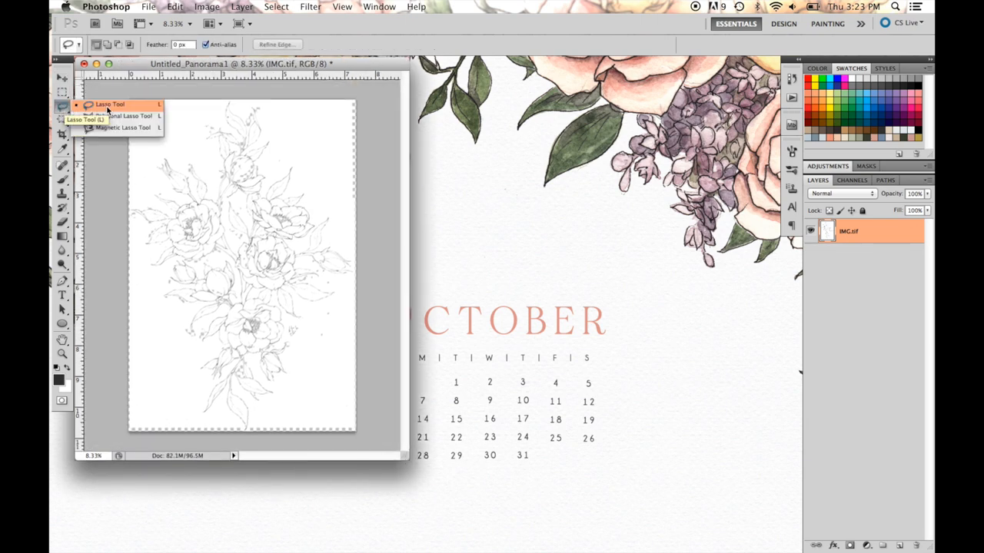
pyautogui.click(105, 104)
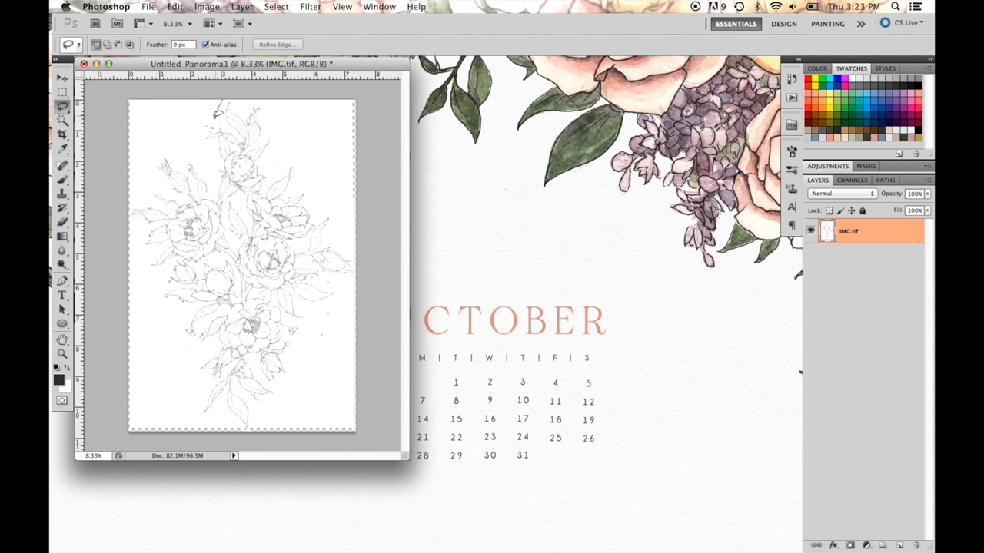
pyautogui.moveTo(219, 107); pyautogui.dragTo(138, 192)
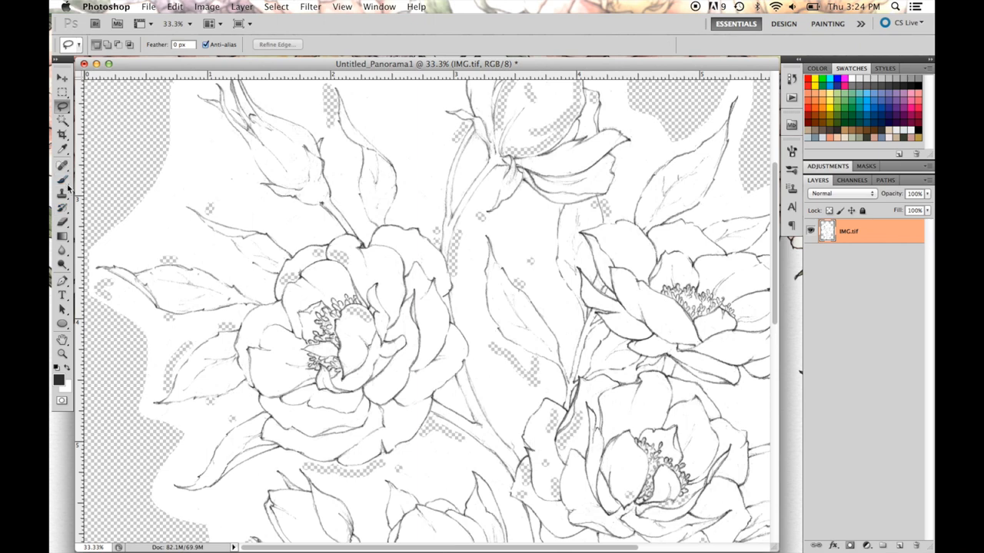
# - Magic-erase the contiguous white paper between the flowers to transparency
pyautogui.click(63, 225)
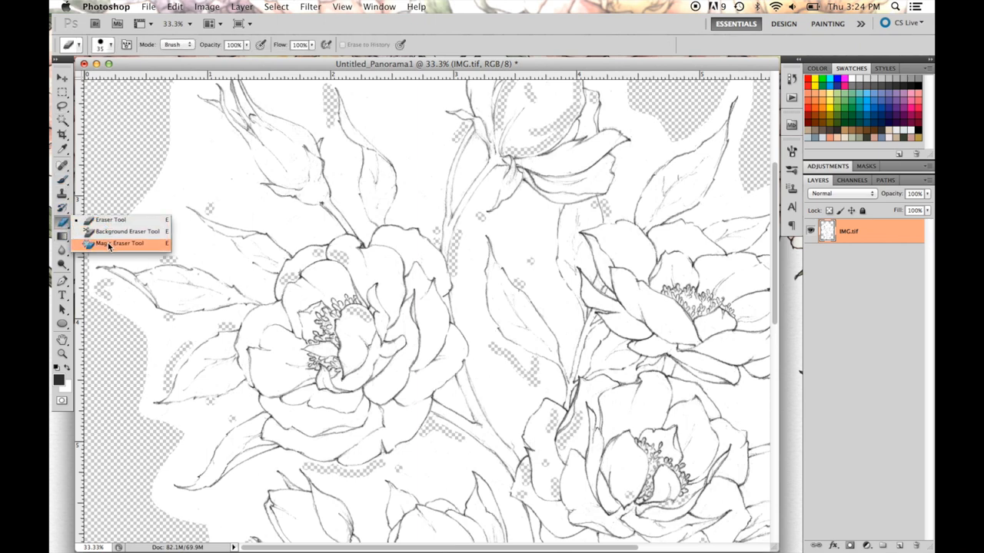
pyautogui.click(120, 244)
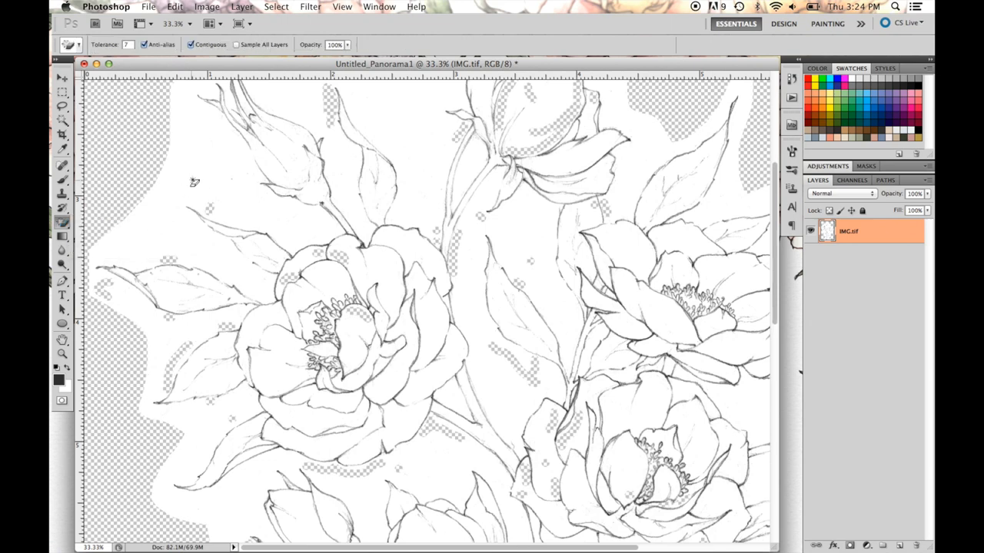
pyautogui.click(192, 43)
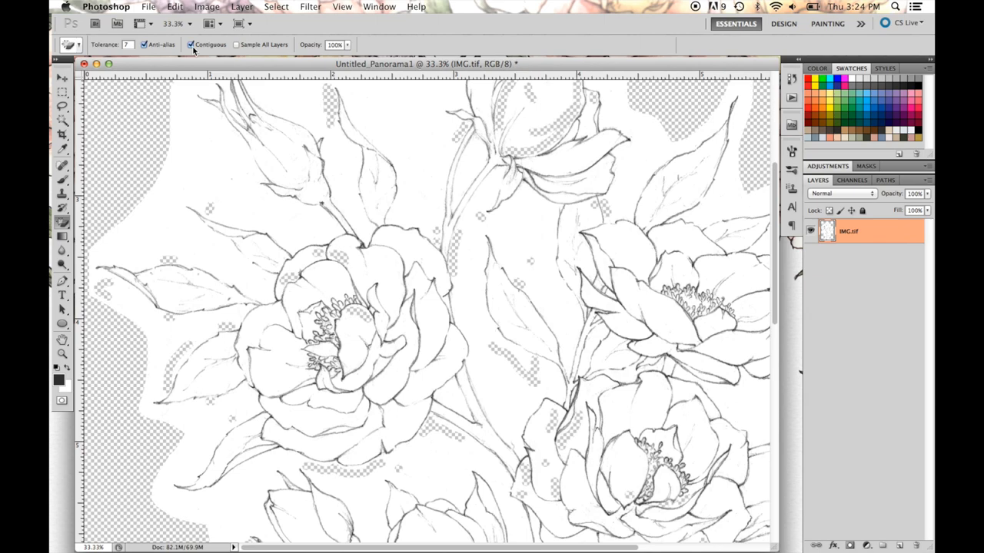
pyautogui.click(191, 44)
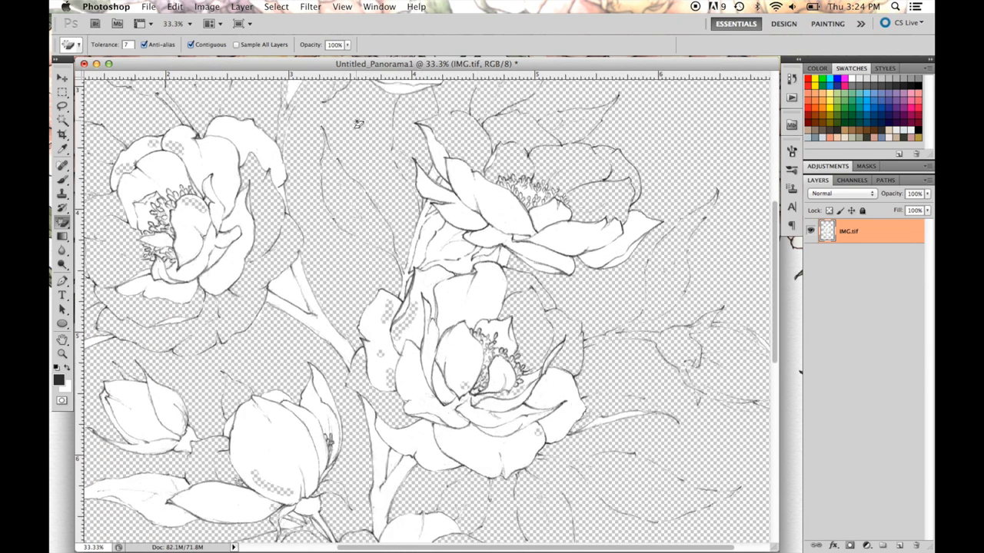
pyautogui.scroll(-3)
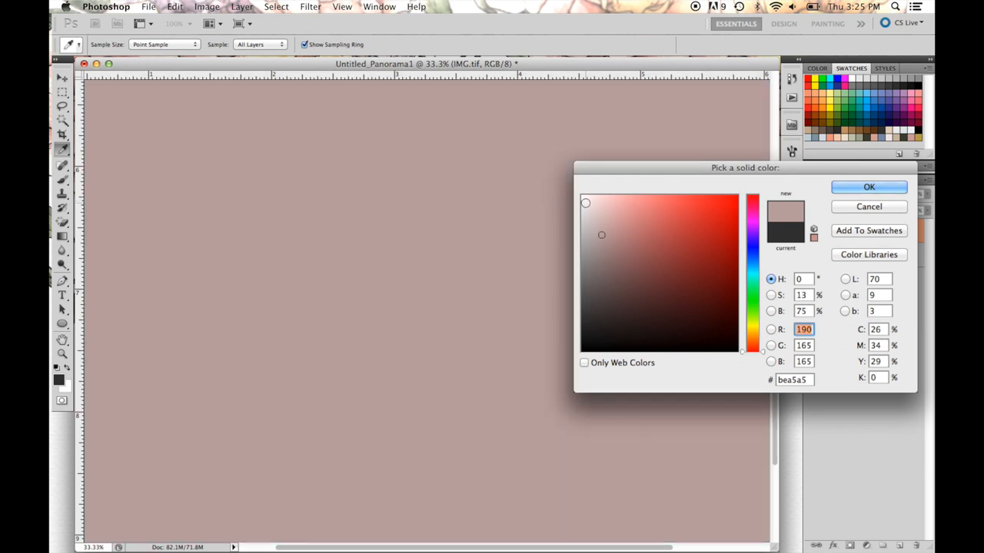
pyautogui.click(869, 186)
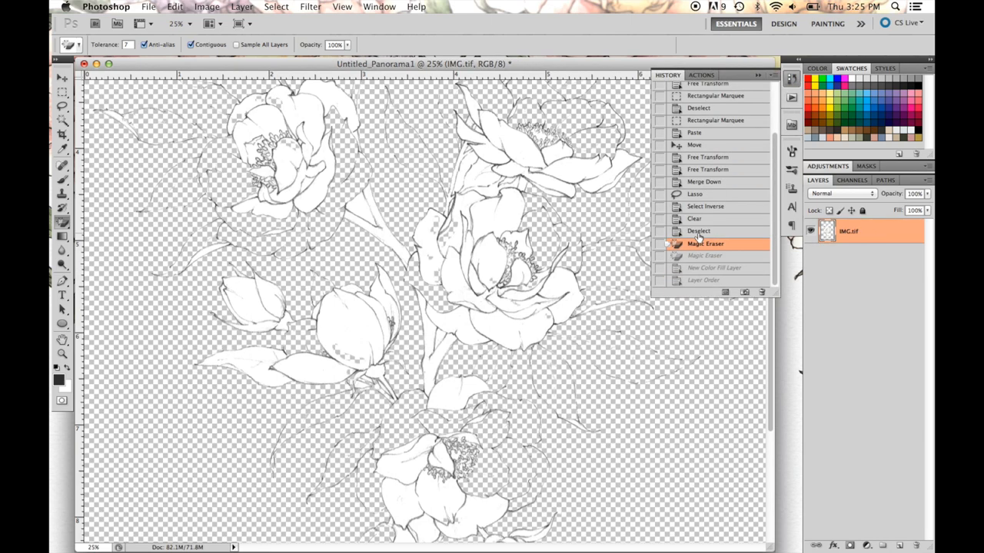
pyautogui.click(698, 232)
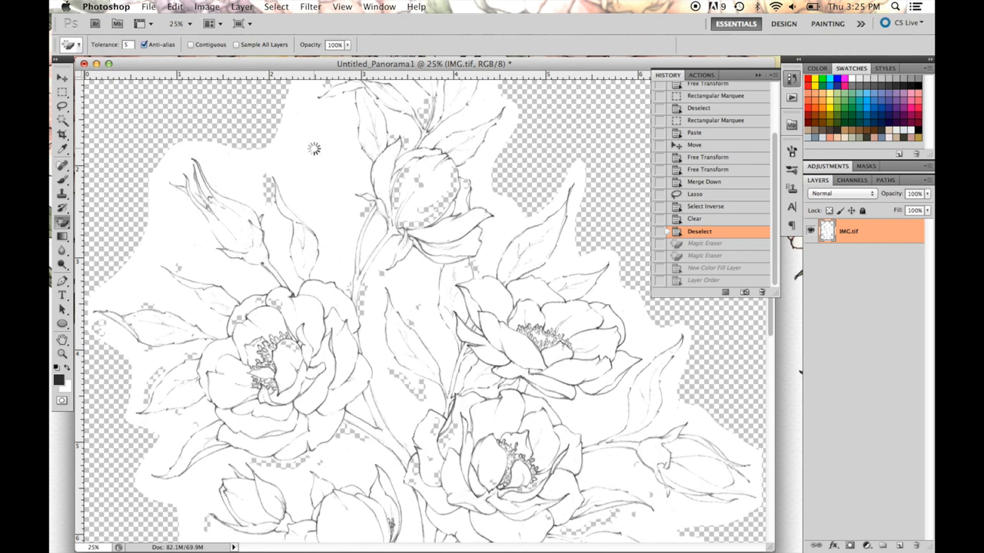
# - Magic-erase every white paper area at once with Tolerance 5 and Contiguous off
pyautogui.click(314, 149)
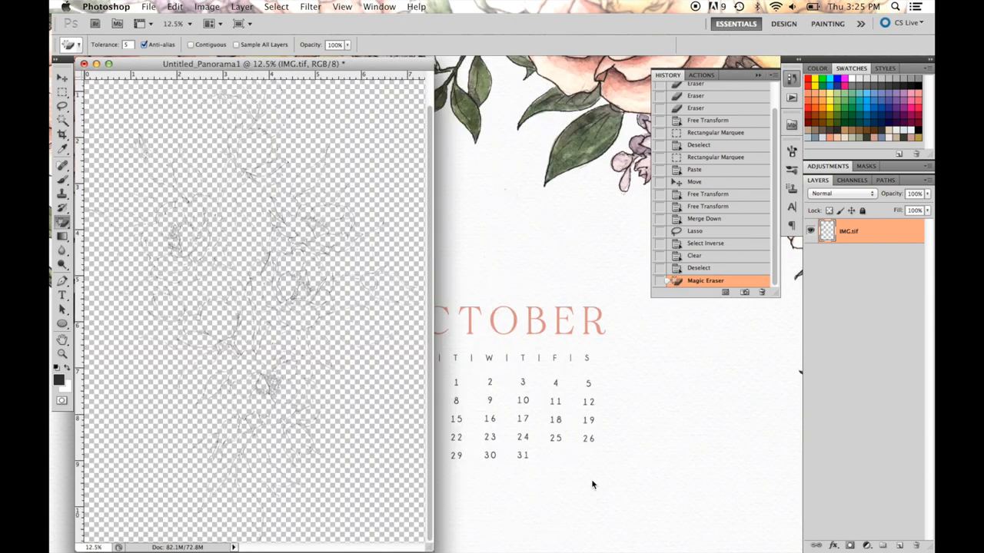
# - Add a white Solid Color fill layer beneath the sketch and duplicate the IMG.tif layer
pyautogui.click(868, 543)
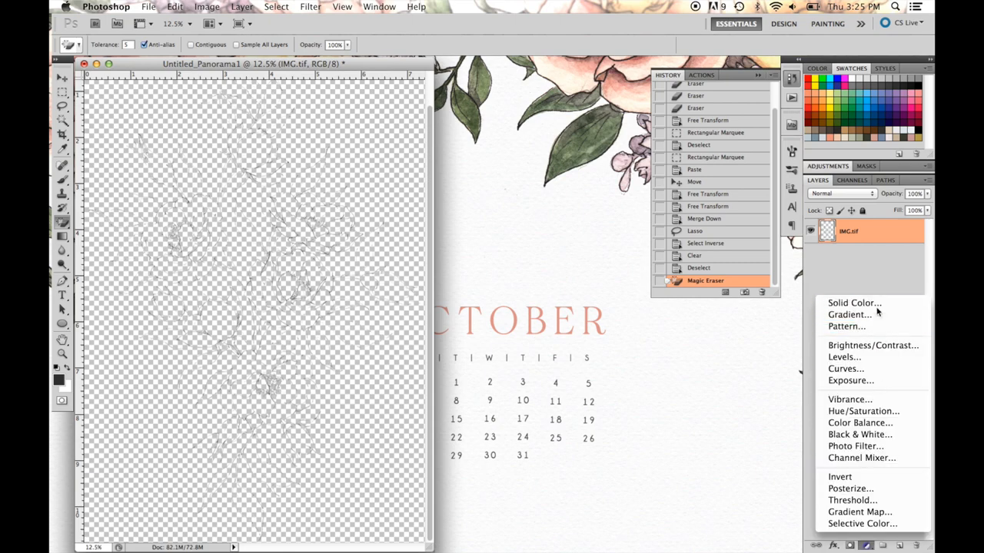
pyautogui.click(851, 303)
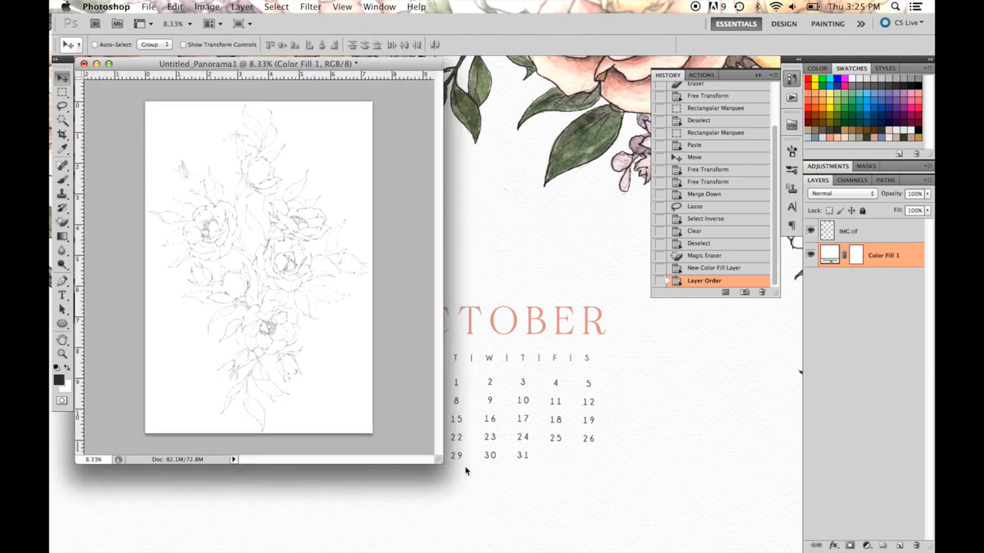
pyautogui.click(863, 231)
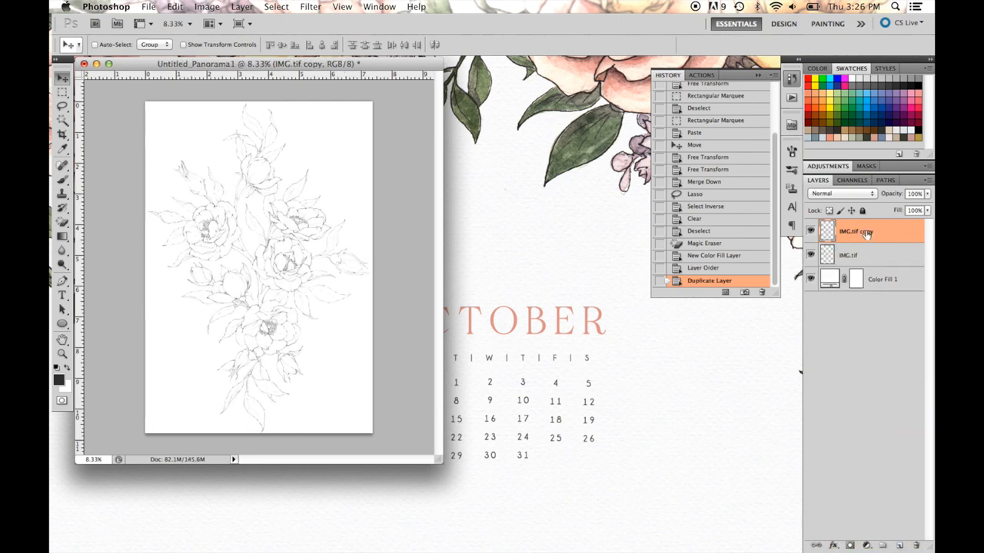
# - Blend and merge the two sketch copies into darker linework, then delete the Color Fill 1 layer
pyautogui.click(840, 193)
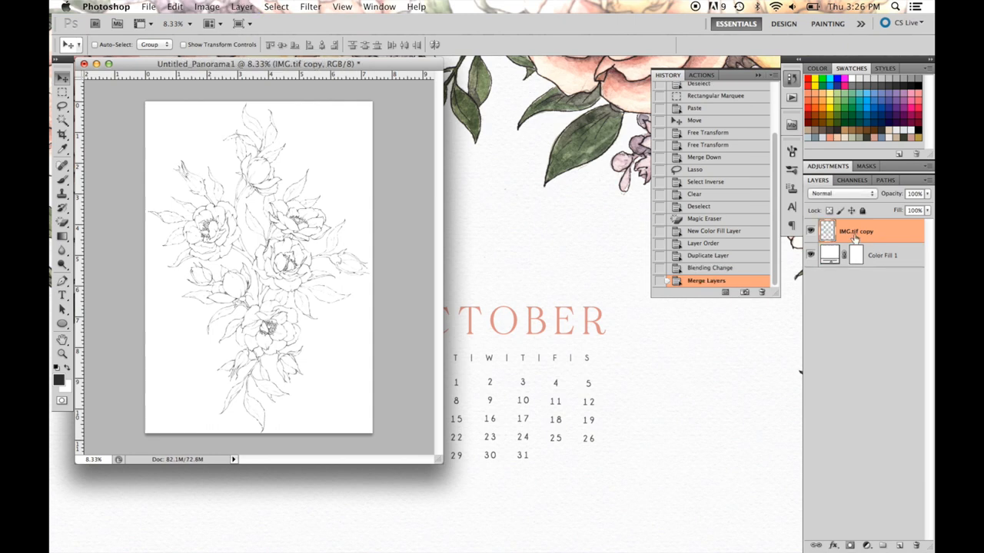
pyautogui.click(882, 255)
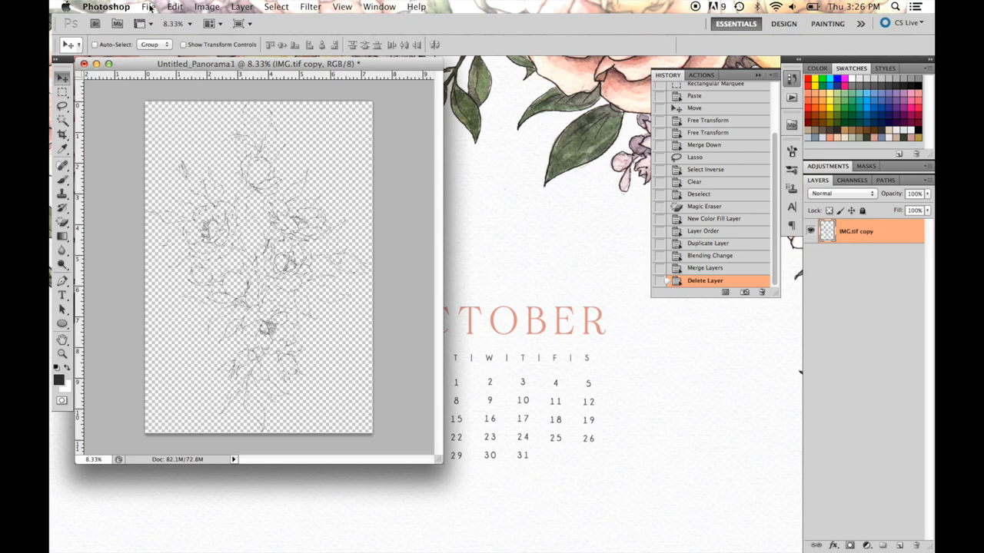
pyautogui.moveTo(379, 258)
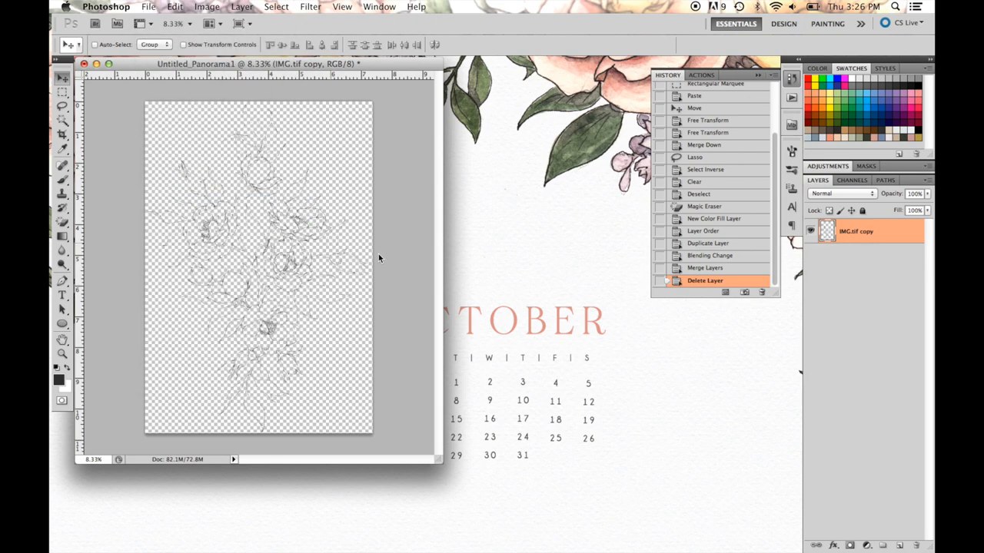
# - Save the sketch to the Desktop as Rose-Tissue-Illustration in PNG format instead of TIFF
pyautogui.click(169, 6)
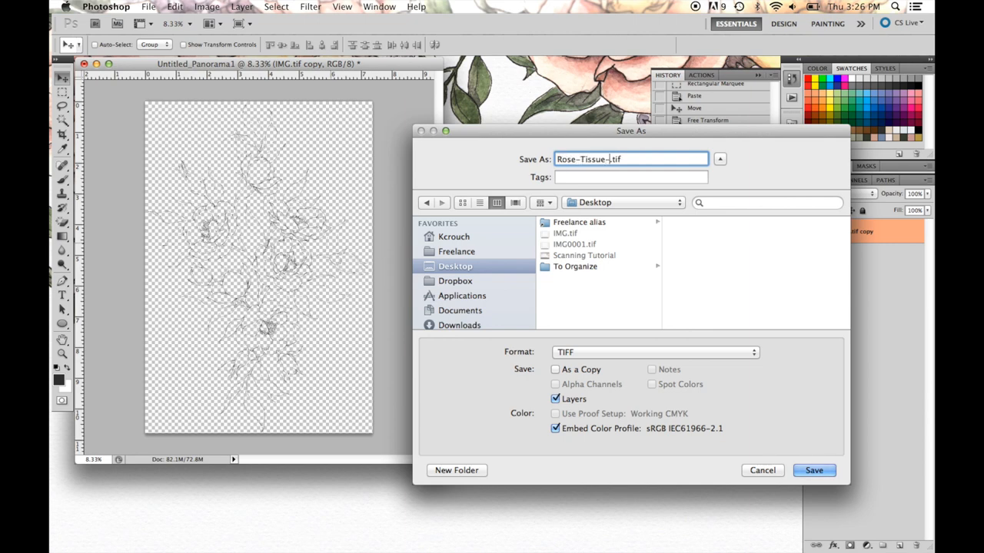
pyautogui.write('Illustration')
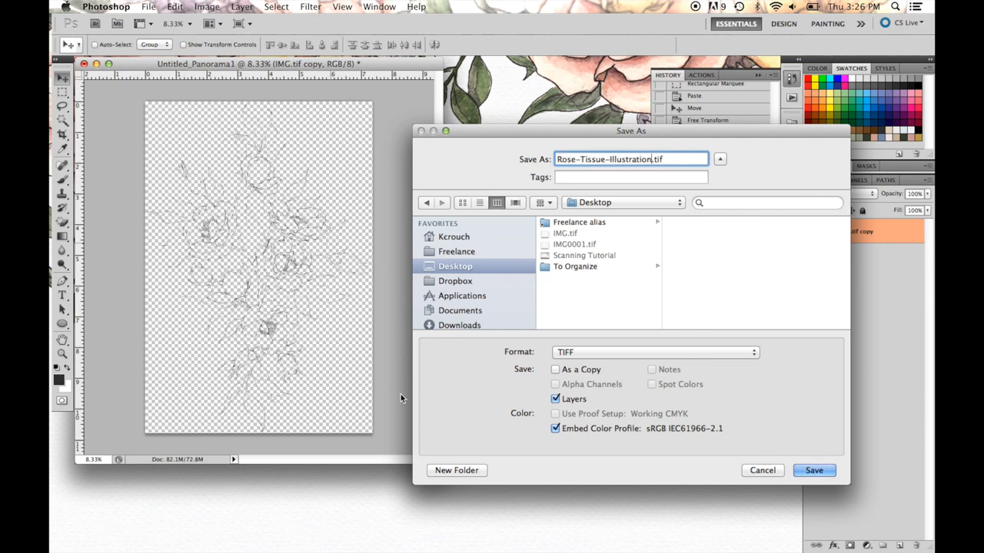
pyautogui.click(653, 352)
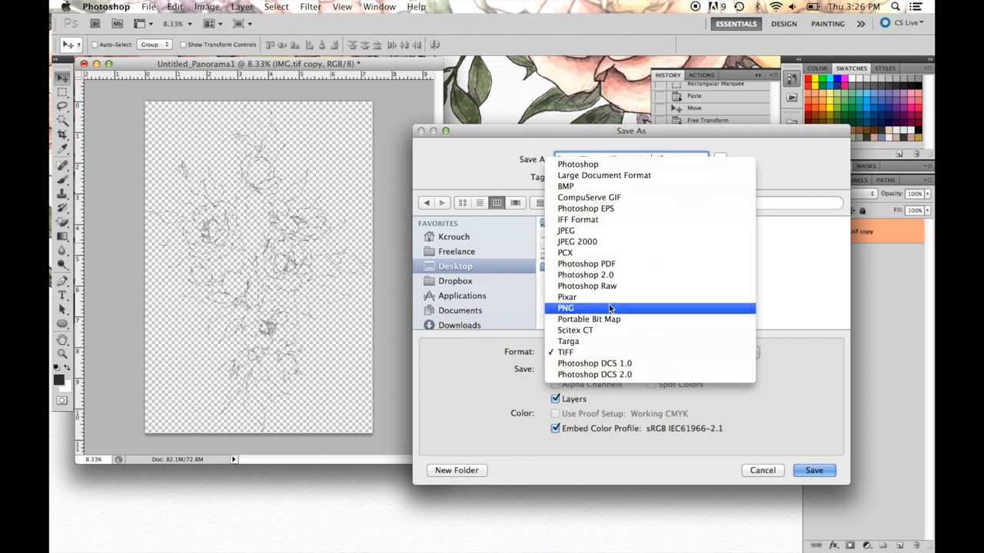
pyautogui.click(565, 308)
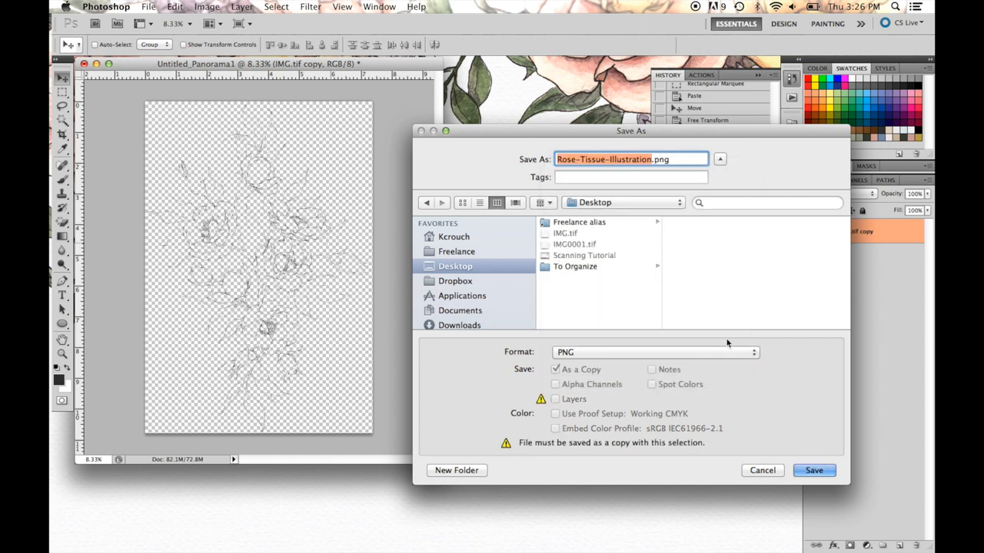
pyautogui.click(813, 471)
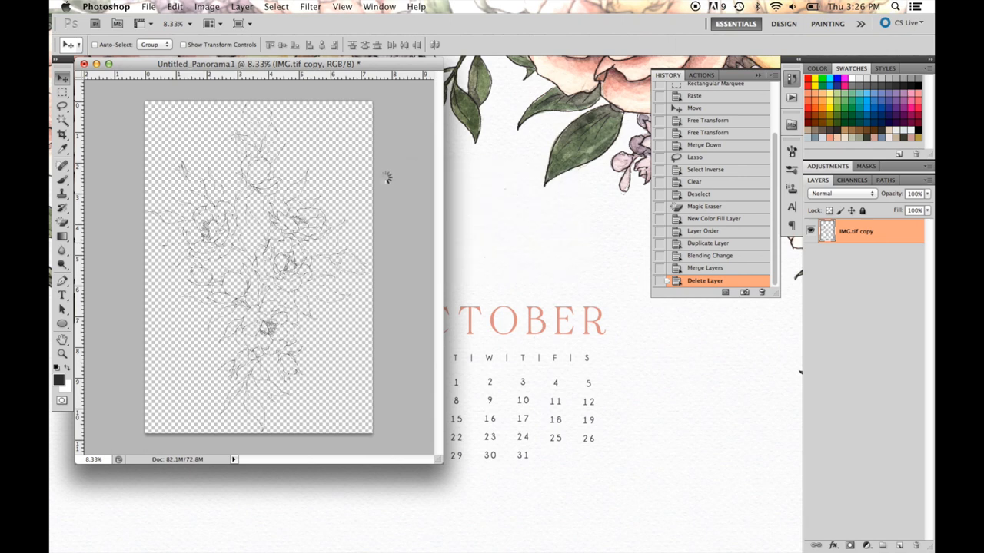
pyautogui.moveTo(385, 181)
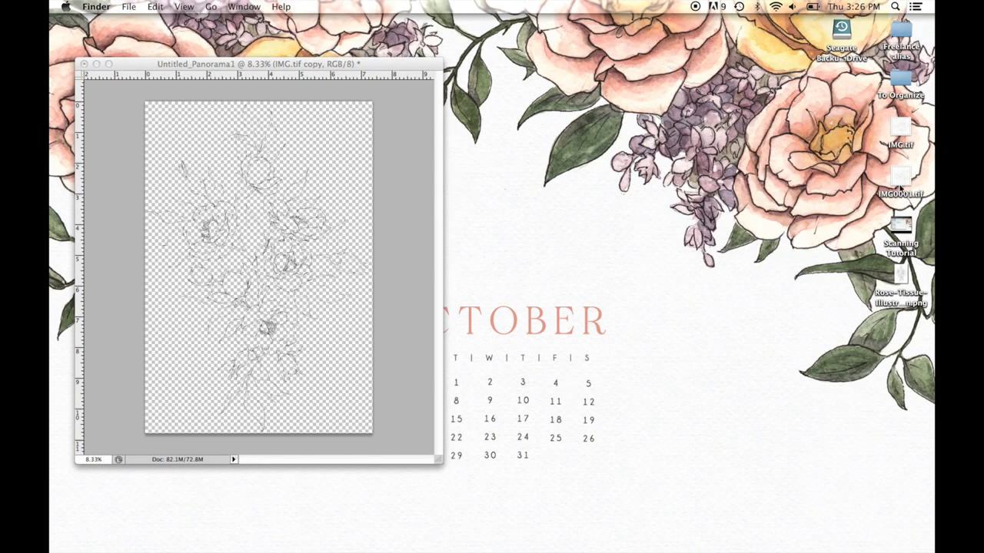
# - Quick Look Rose-Tissue-Illustration.png on the desktop, then switch to the noissue site in Firefox
pyautogui.click(907, 277)
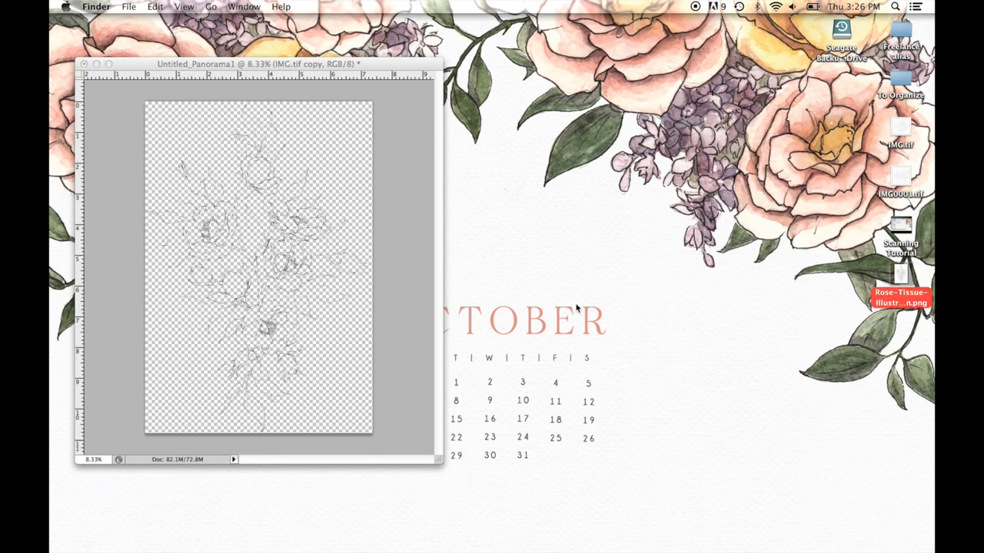
pyautogui.doubleClick(909, 279)
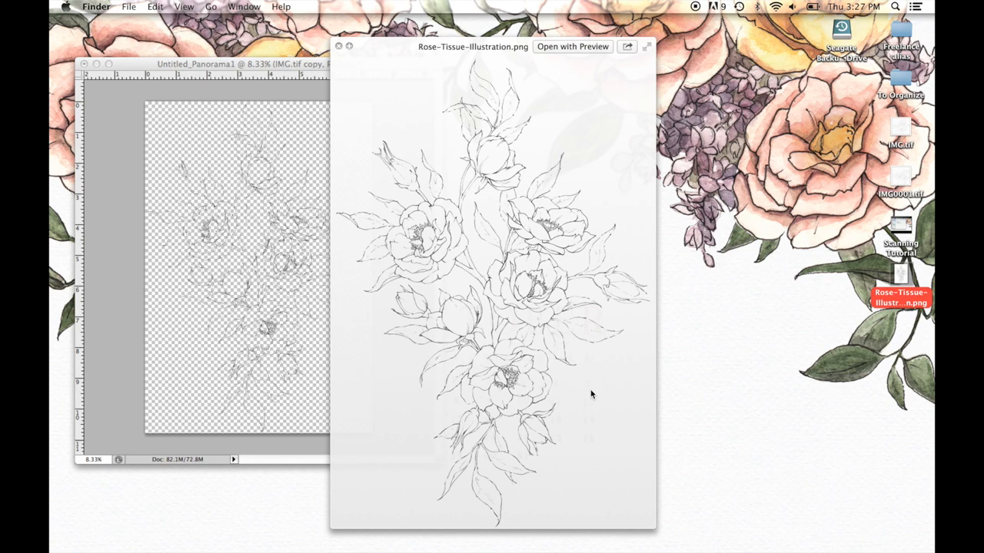
pyautogui.click(337, 49)
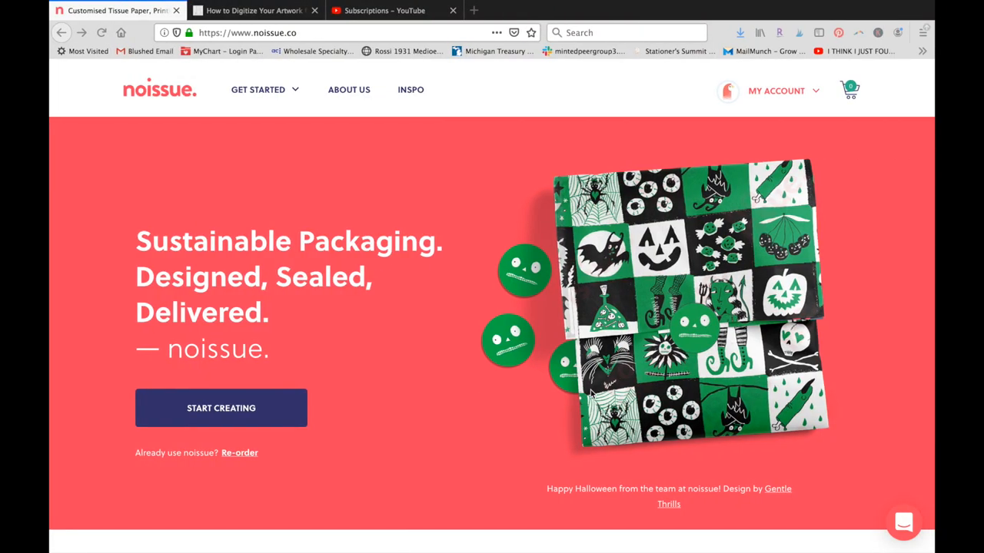
pyautogui.moveTo(451, 190)
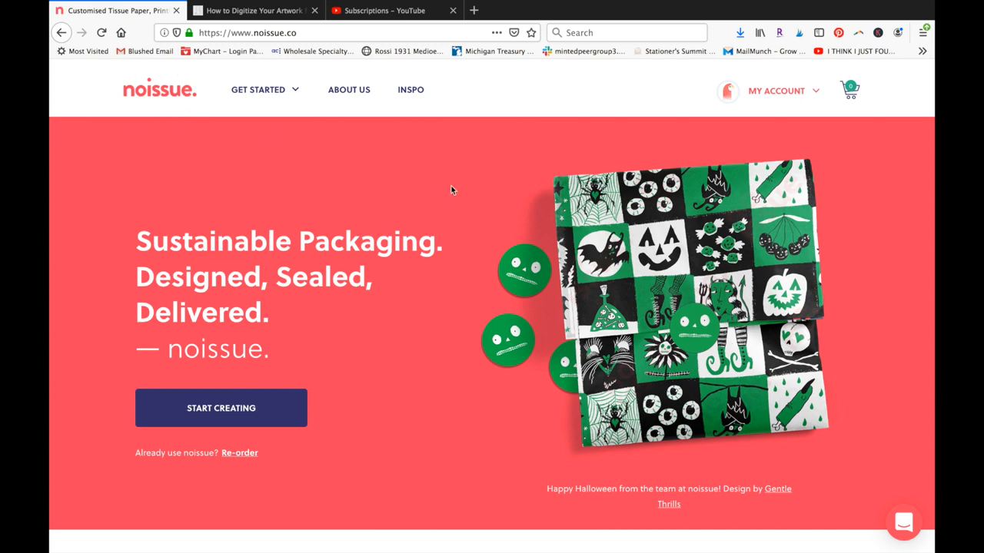
# - Choose Start Creating and Upload a Finished Design to reach the Upload Your Custom Design page
pyautogui.scroll(-3)
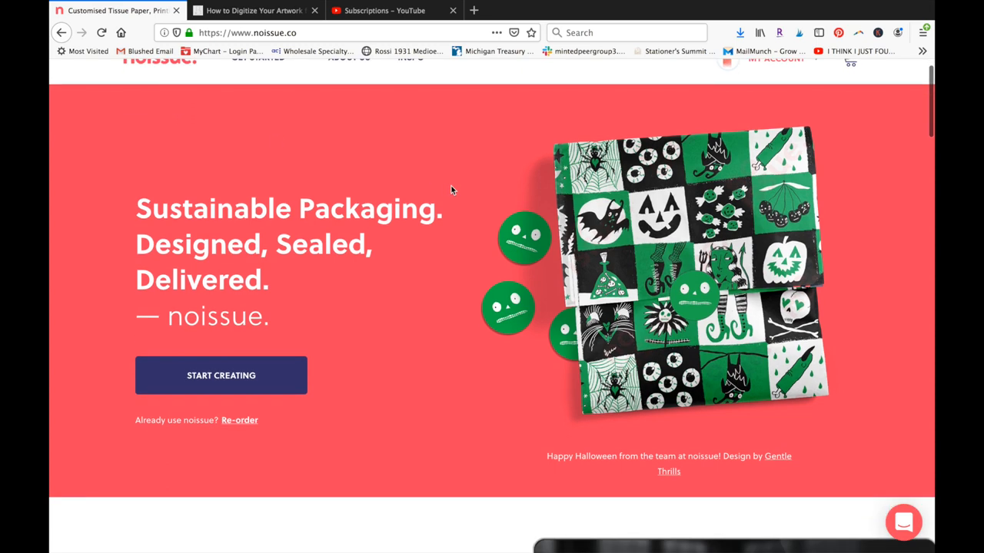
pyautogui.scroll(-3)
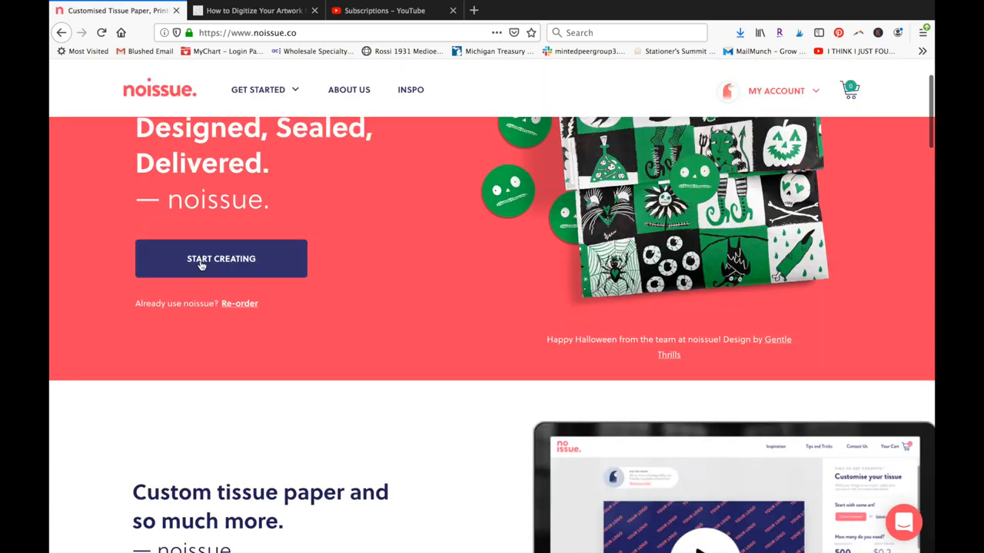
pyautogui.click(257, 89)
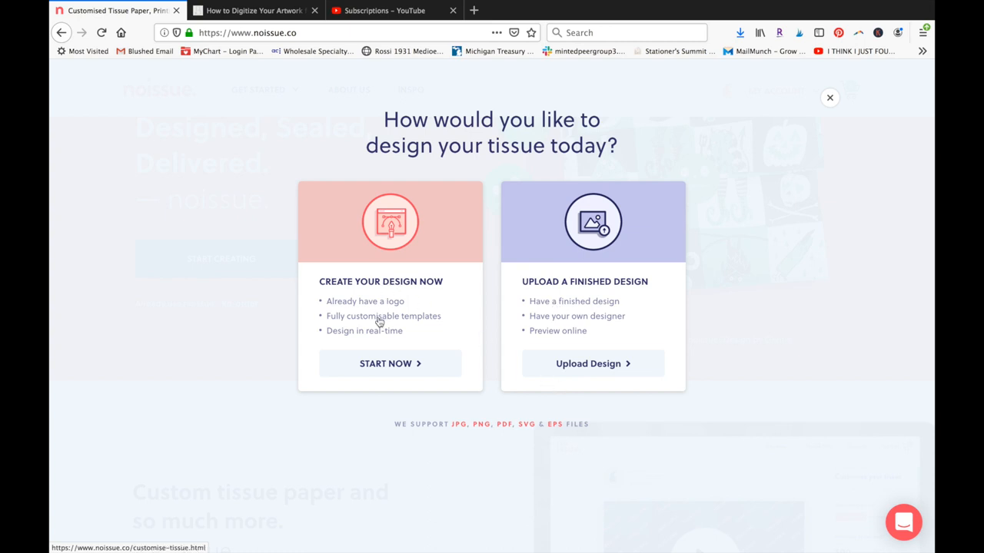
pyautogui.moveTo(550, 359)
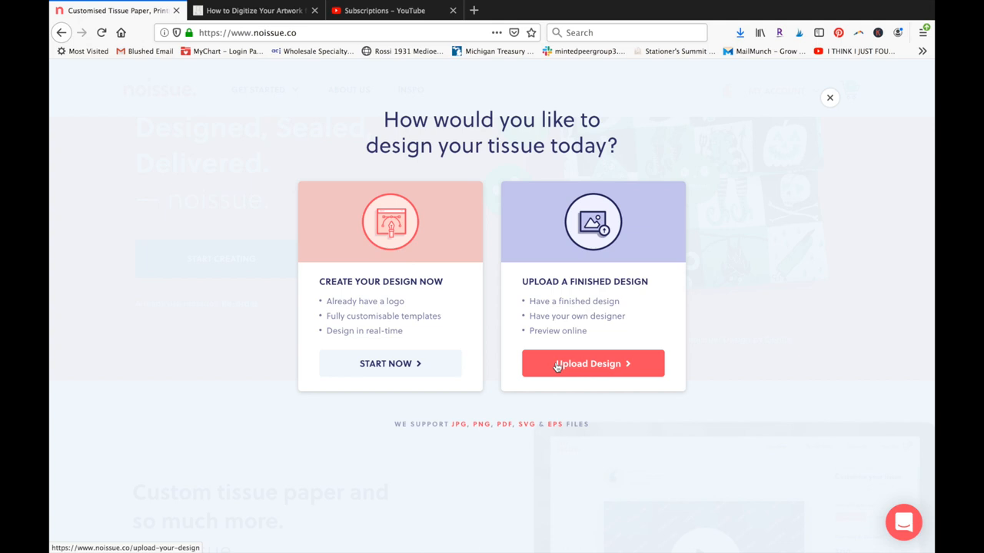
pyautogui.click(592, 364)
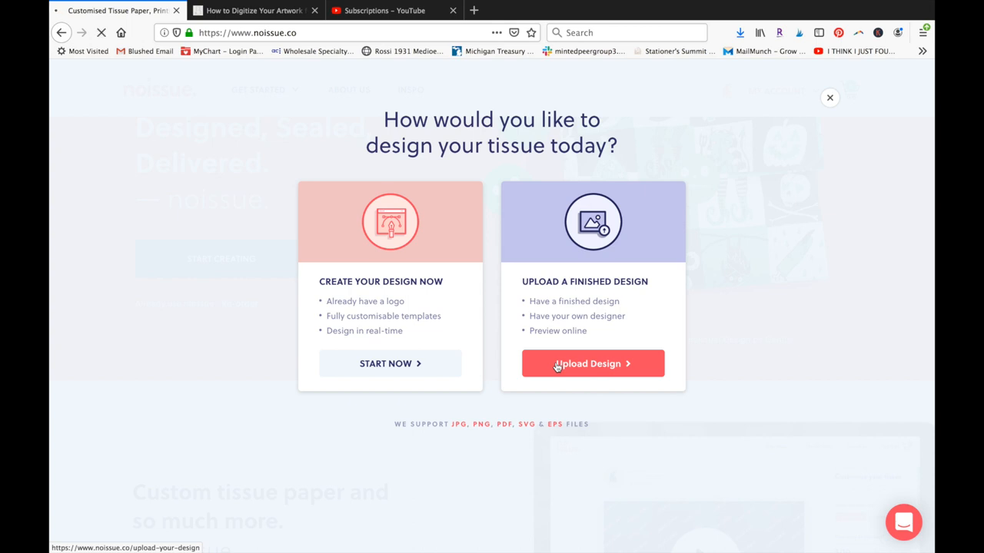
pyautogui.click(592, 364)
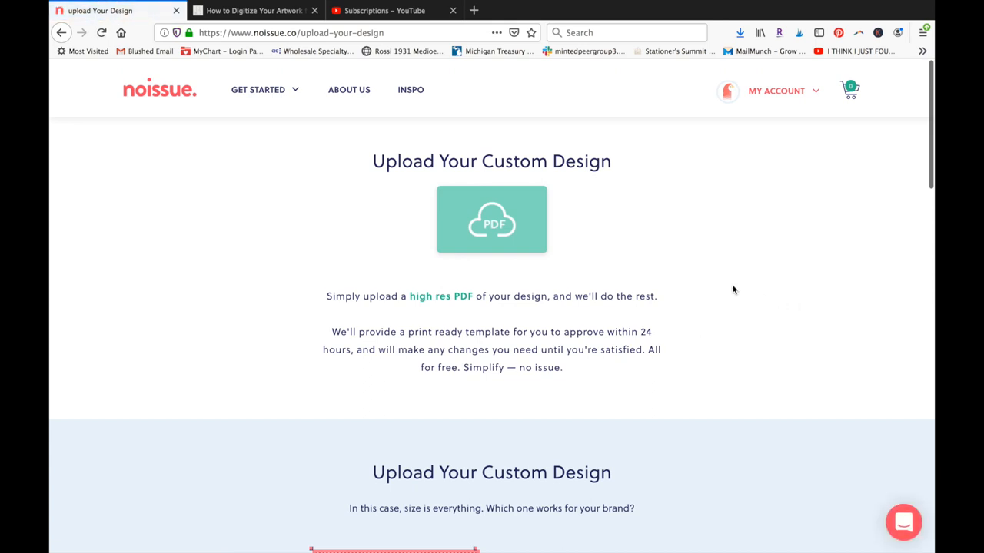
# - Scroll through the artwork guidelines to the Standard 50cm x 75cm section with its template download buttons
pyautogui.scroll(-3)
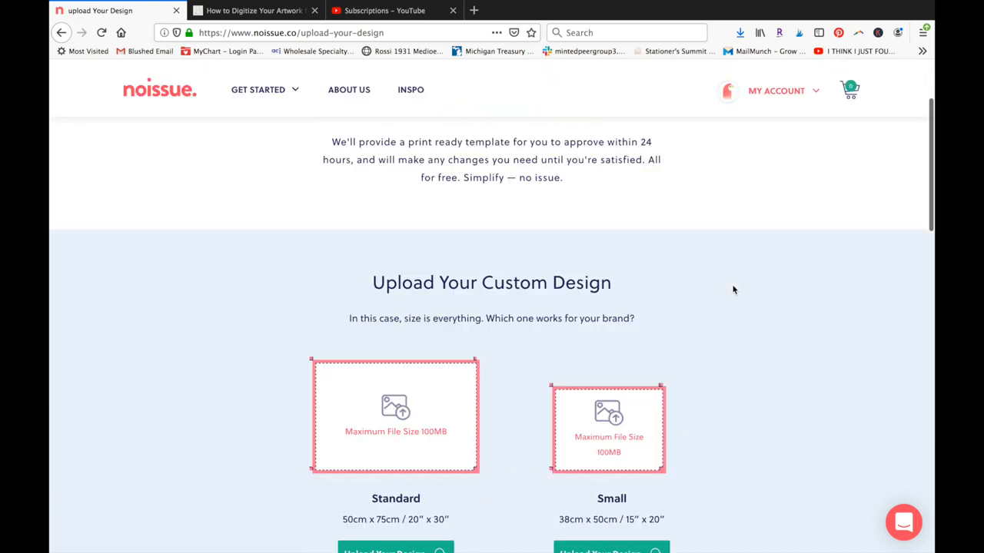
pyautogui.scroll(-3)
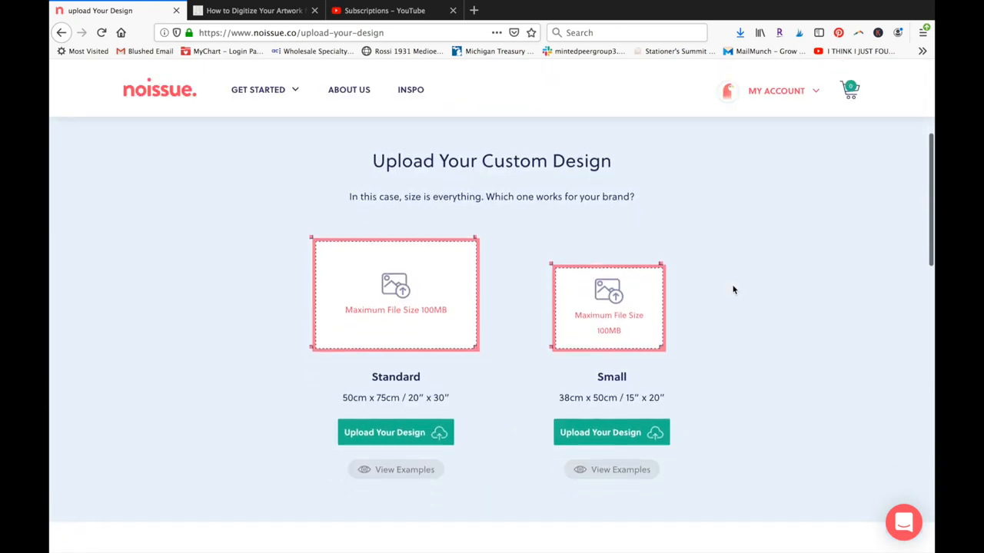
pyautogui.scroll(-3)
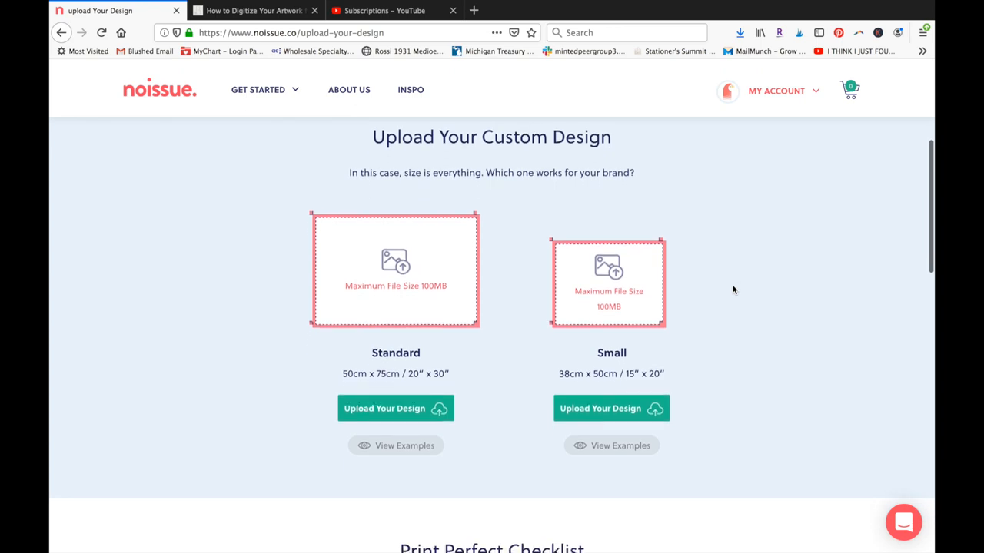
pyautogui.moveTo(392, 286)
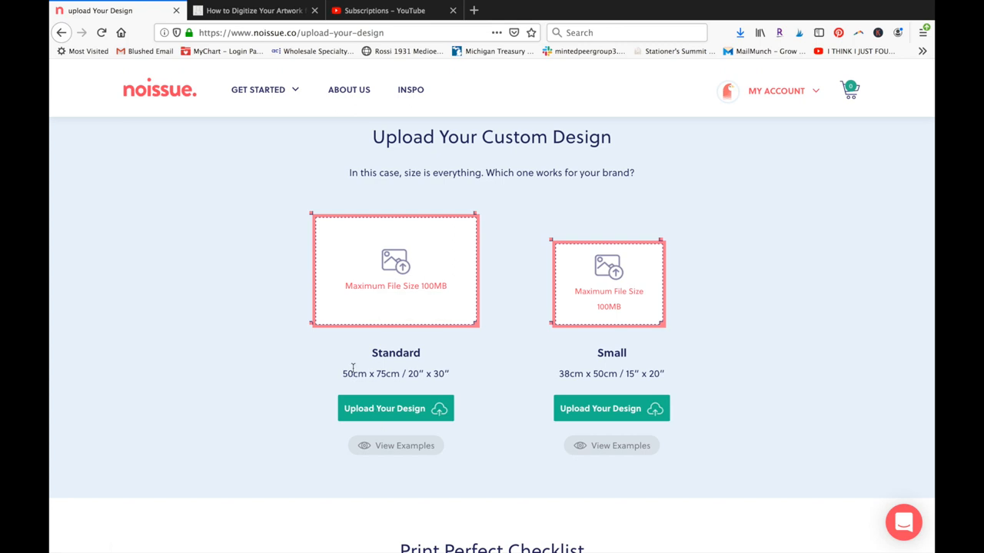
pyautogui.moveTo(457, 375)
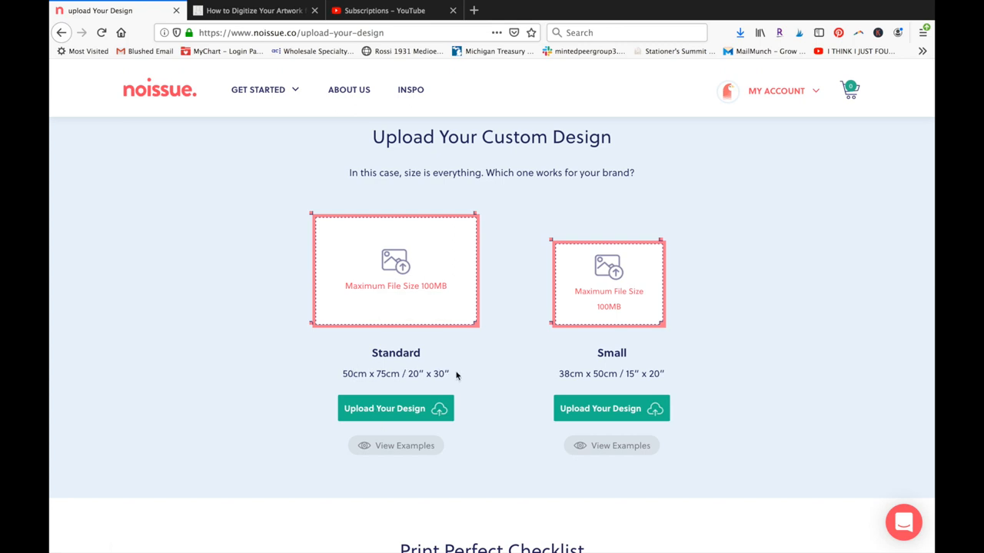
pyautogui.moveTo(462, 375)
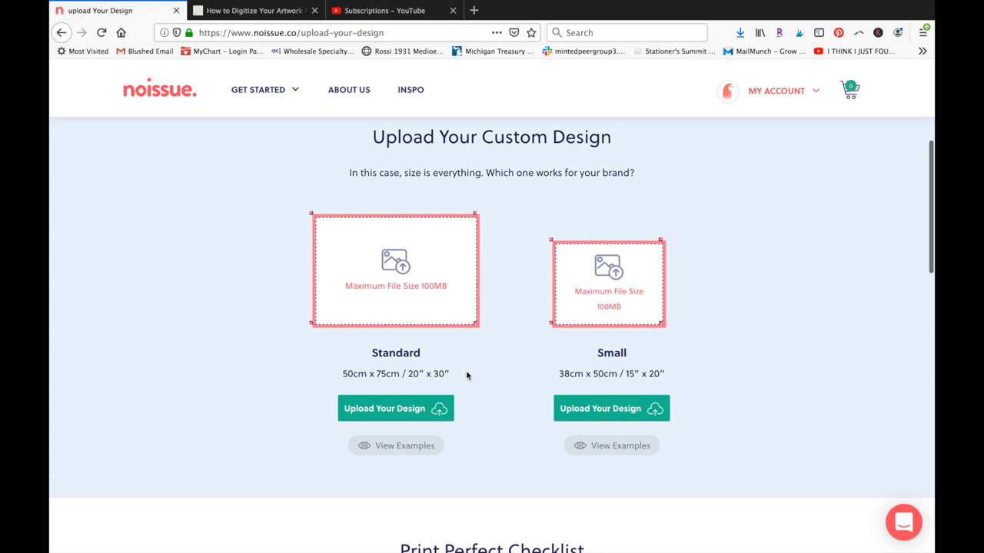
pyautogui.moveTo(479, 223)
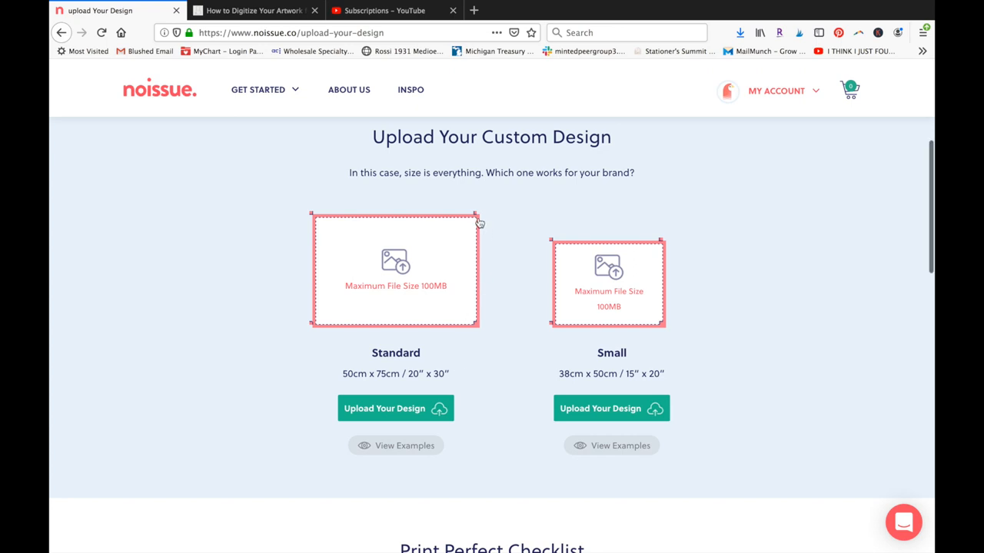
pyautogui.moveTo(475, 324)
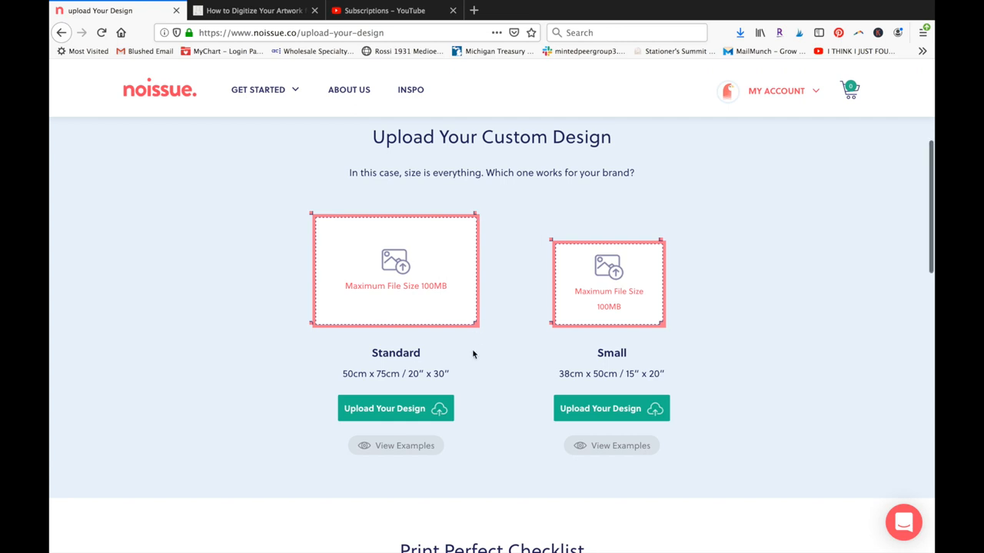
pyautogui.scroll(-3)
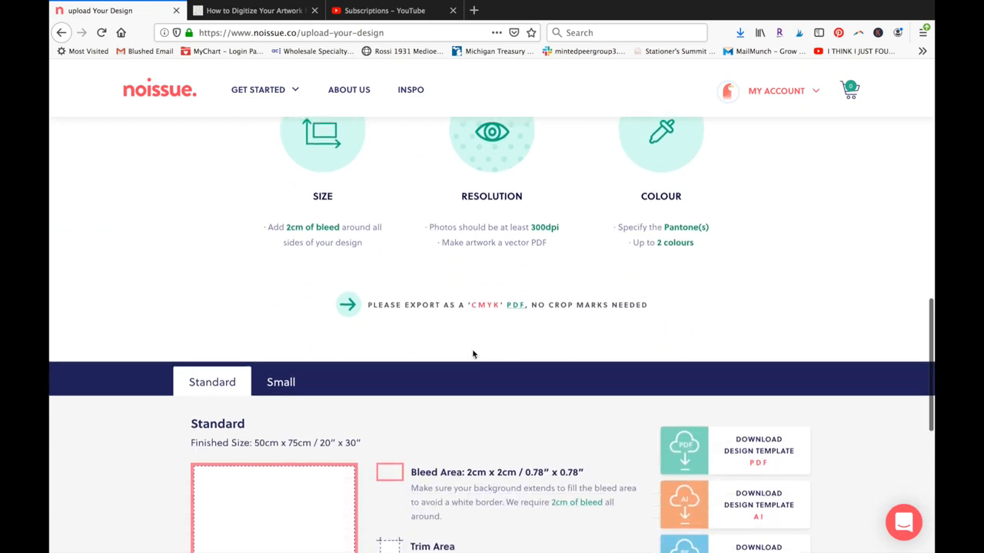
pyautogui.scroll(3)
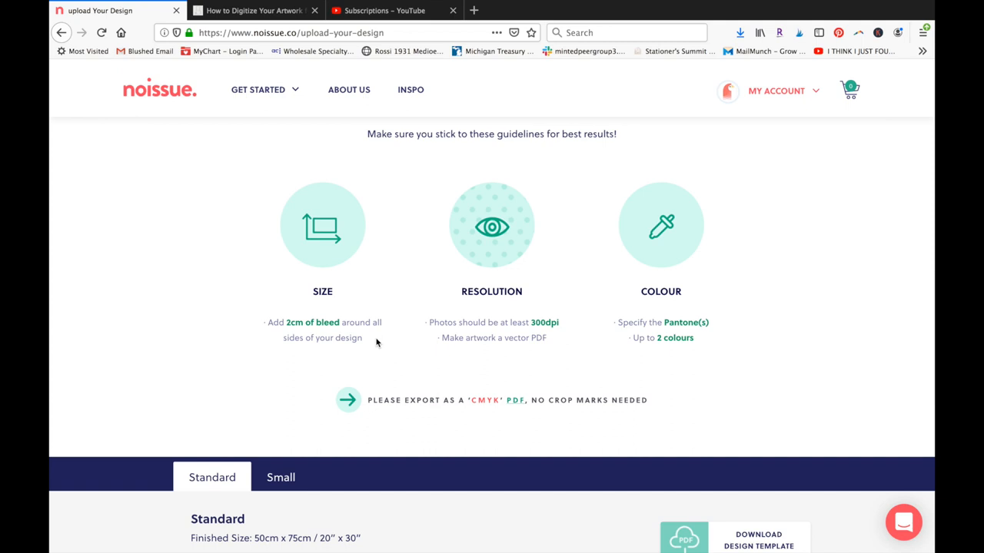
pyautogui.doubleClick(297, 322)
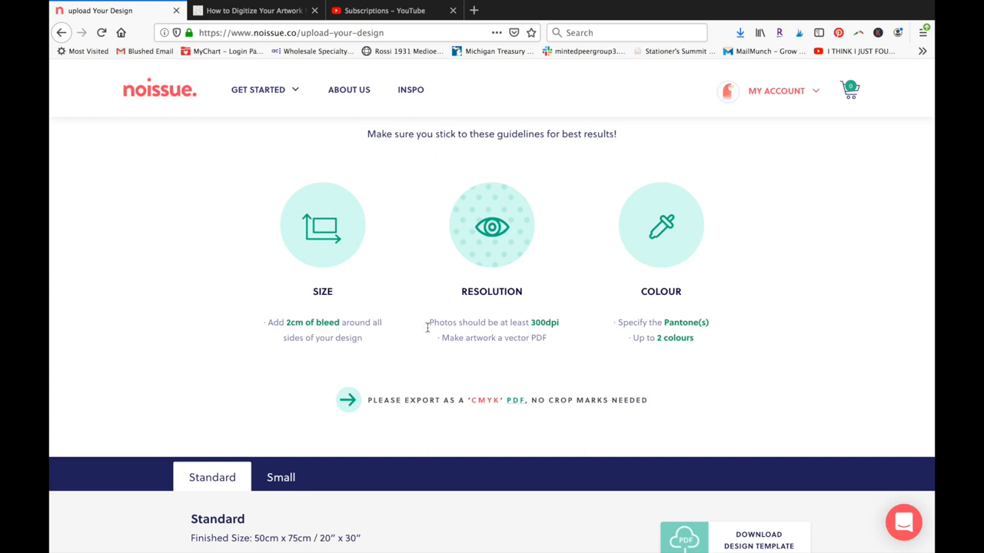
pyautogui.moveTo(547, 317)
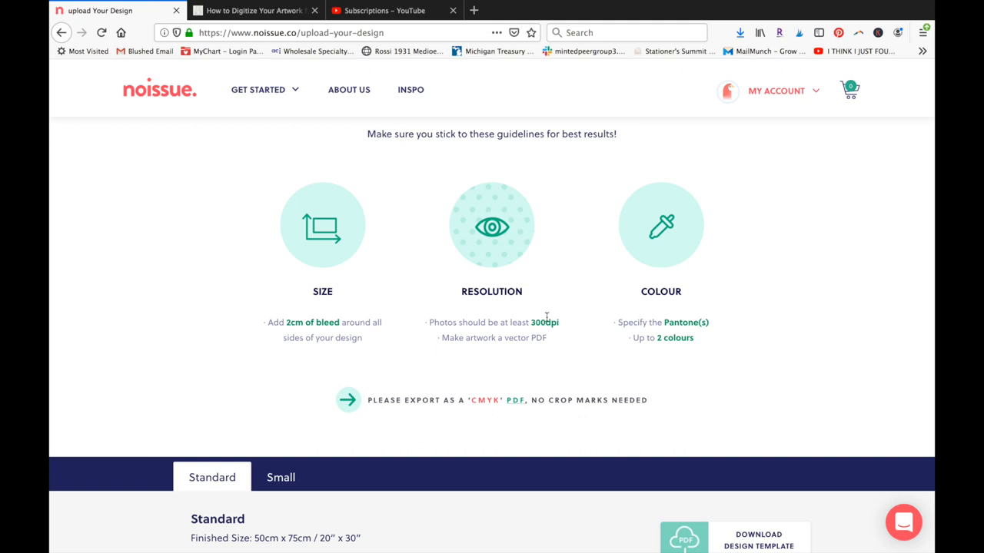
pyautogui.moveTo(517, 339)
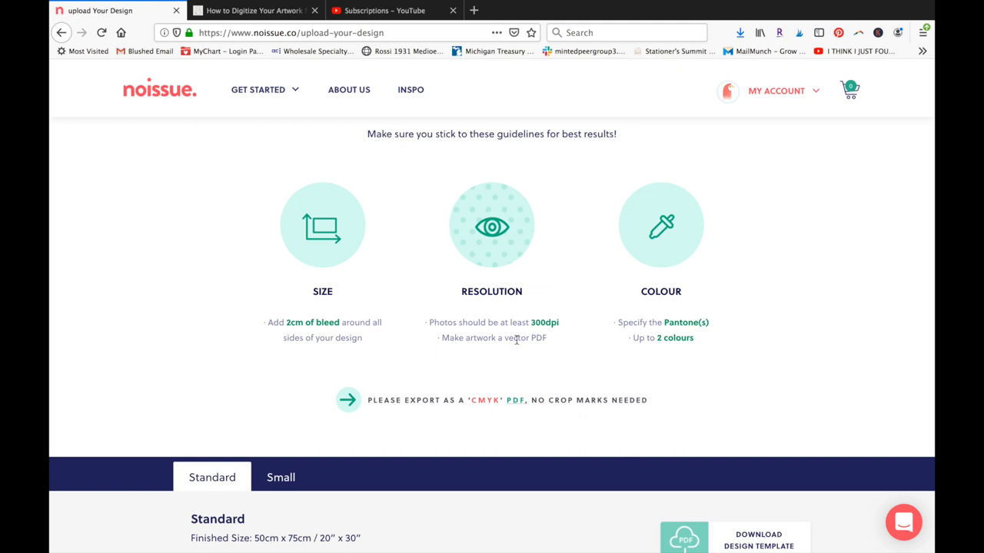
pyautogui.doubleClick(517, 338)
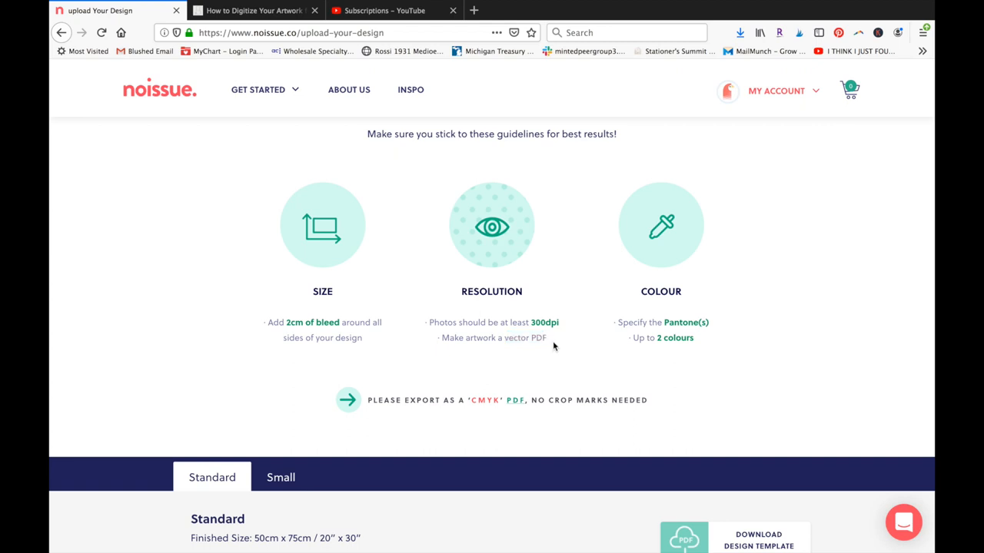
pyautogui.moveTo(636, 351)
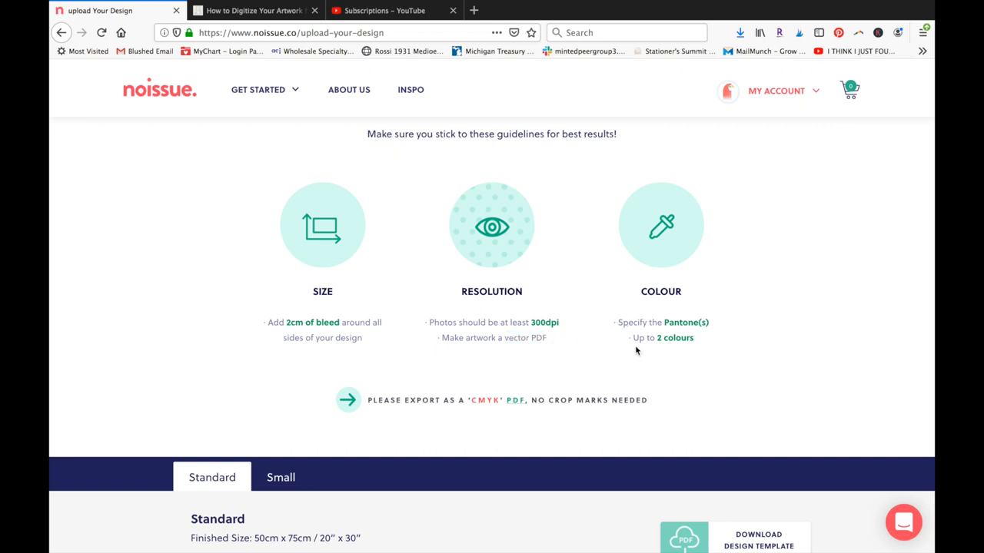
pyautogui.scroll(-3)
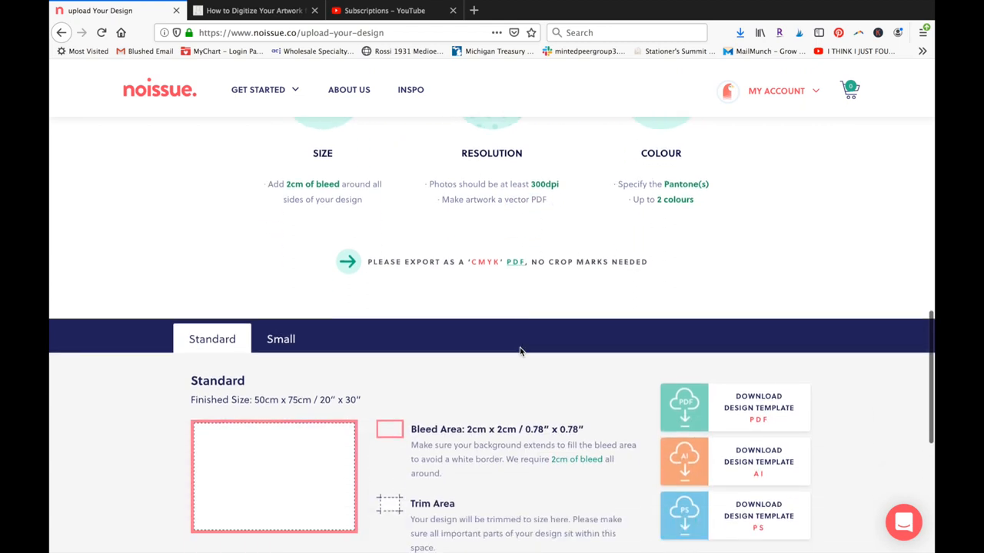
pyautogui.scroll(-3)
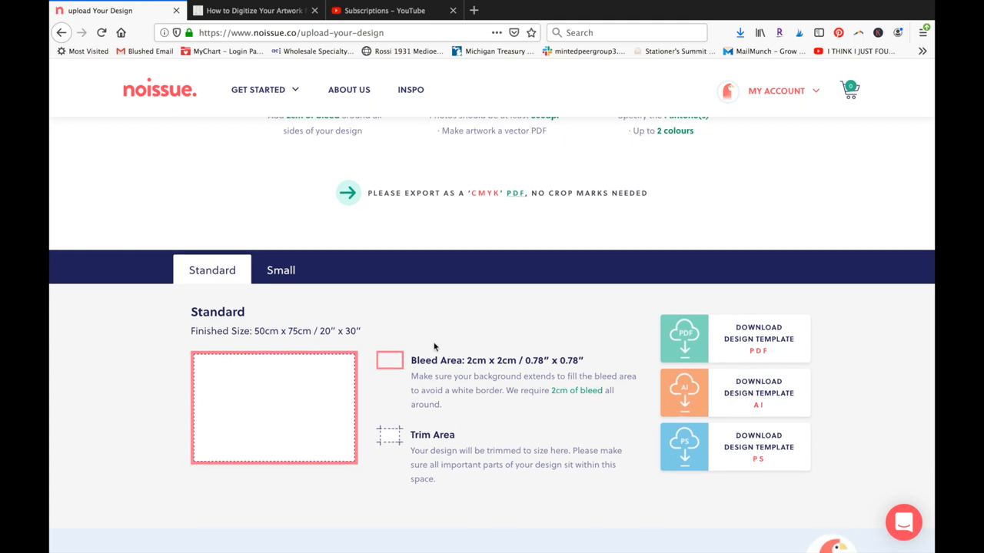
pyautogui.moveTo(374, 343)
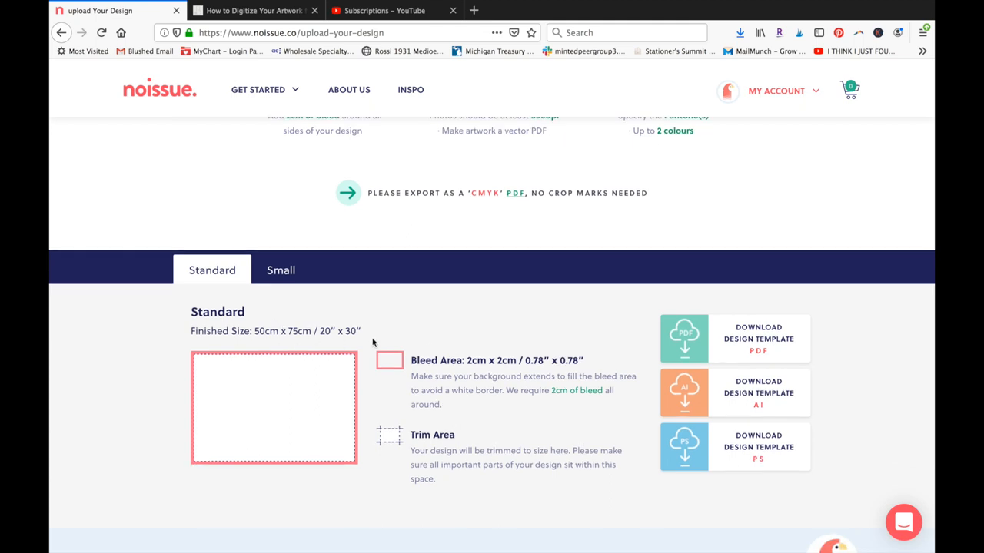
pyautogui.moveTo(482, 357)
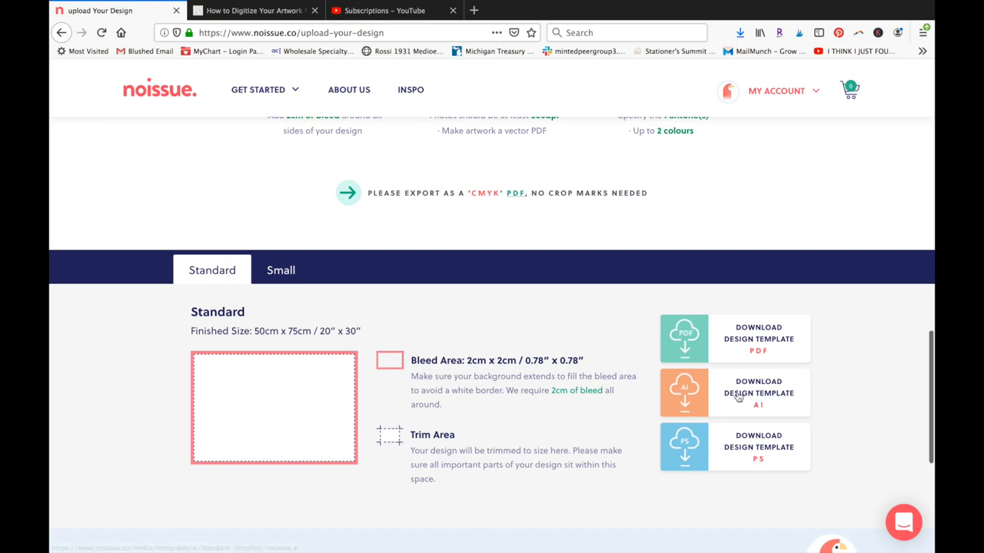
# - Download the AI design template and choose Adobe Illustrator from Applications > Adobe to open it
pyautogui.click(757, 393)
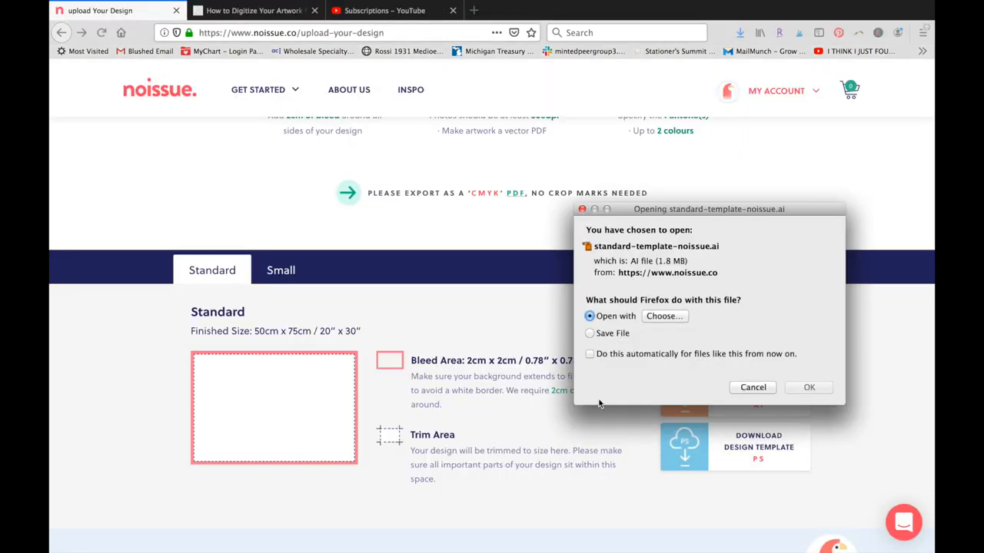
pyautogui.click(664, 316)
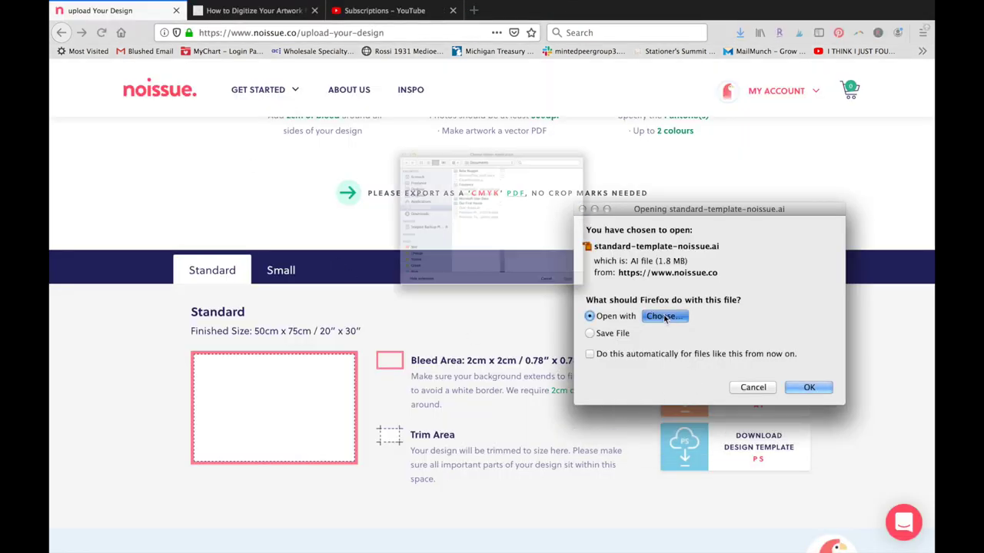
pyautogui.click(664, 316)
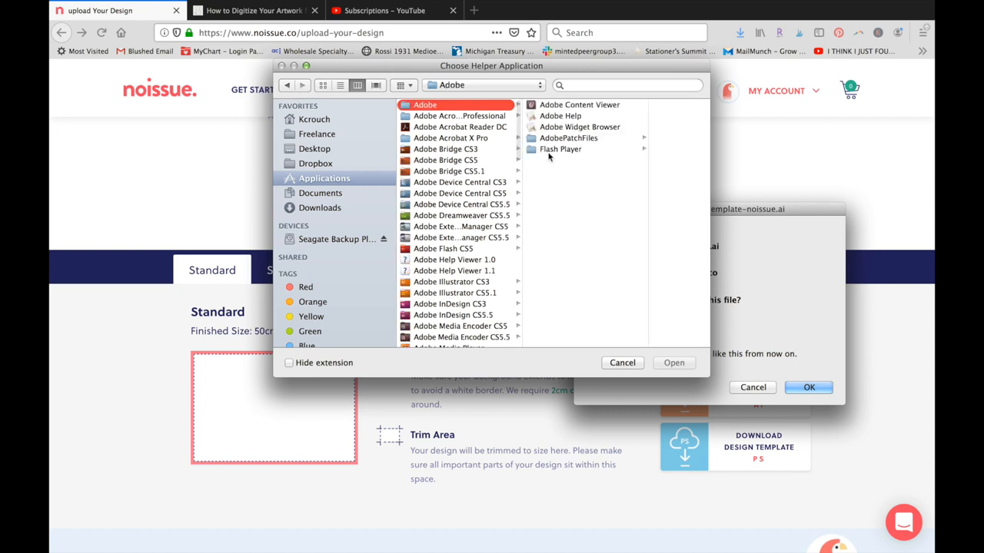
pyautogui.click(454, 293)
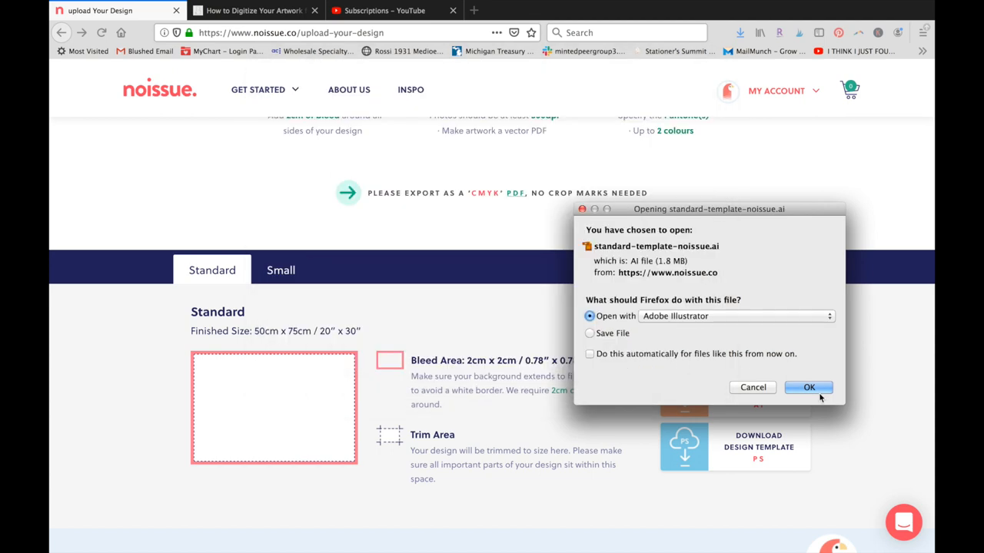
pyautogui.click(808, 387)
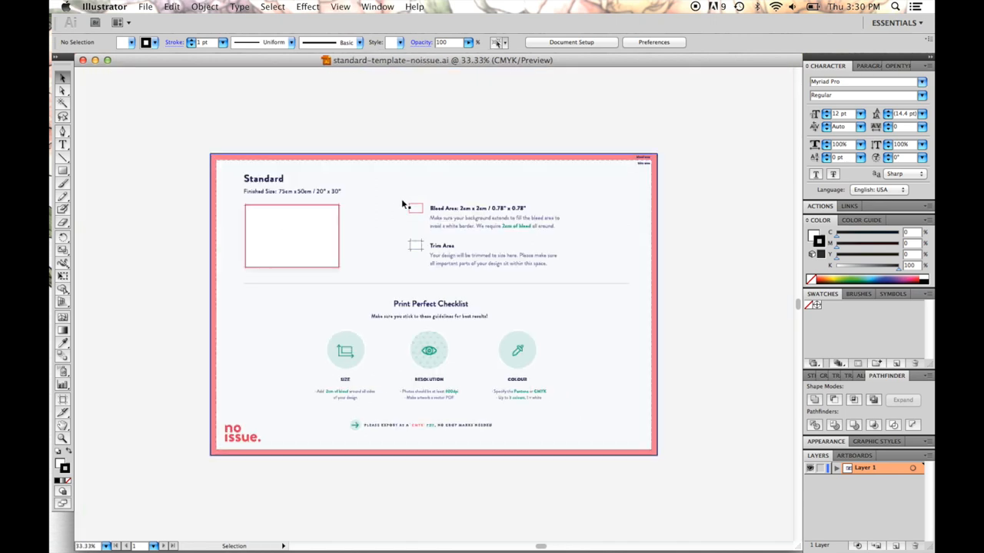
pyautogui.moveTo(493, 202)
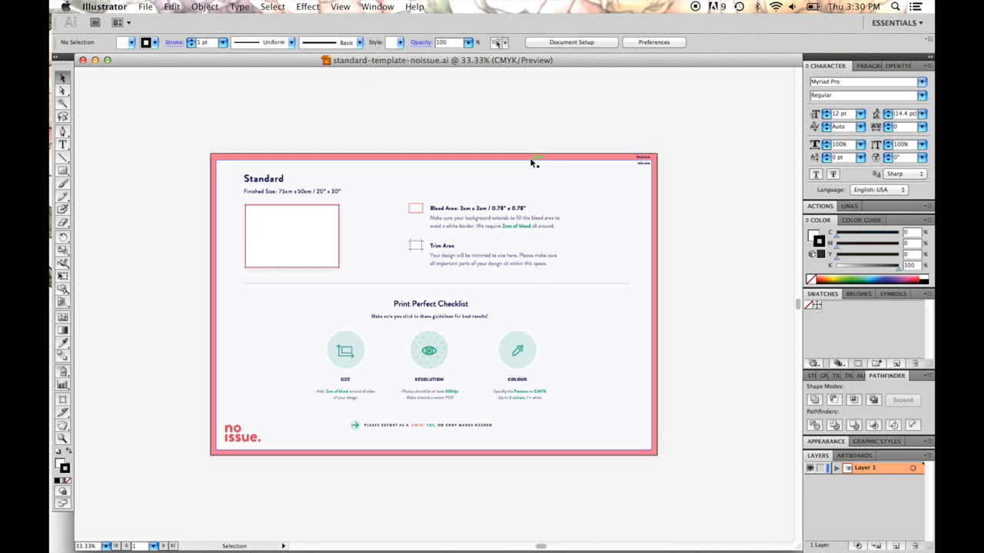
# - Lock the template's Layer 1 holding the guide artwork
pyautogui.click(821, 475)
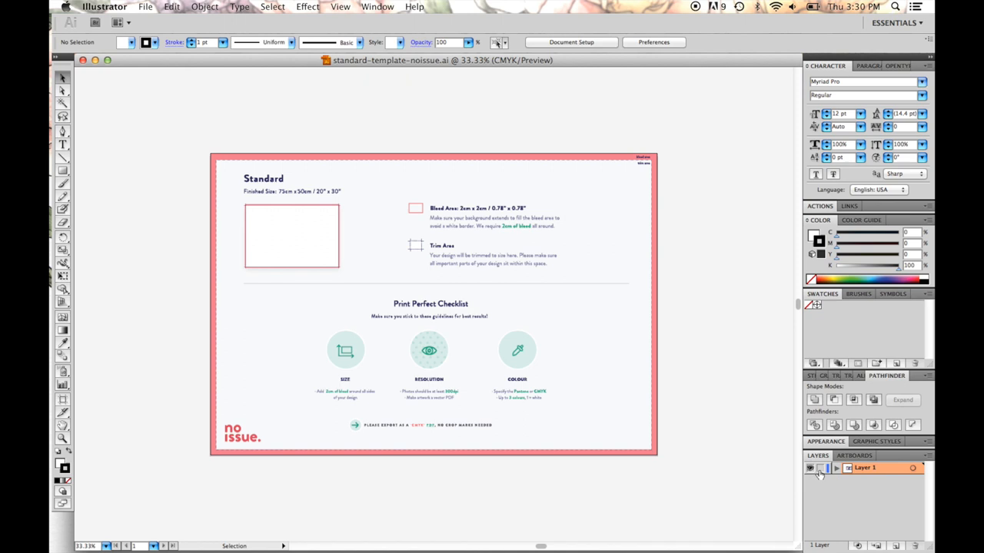
pyautogui.moveTo(823, 477)
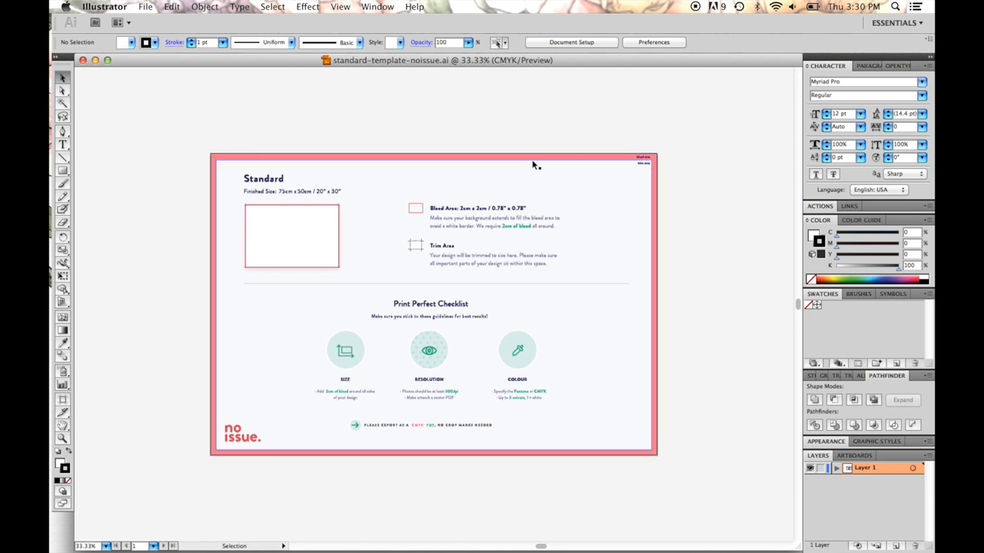
pyautogui.moveTo(543, 185)
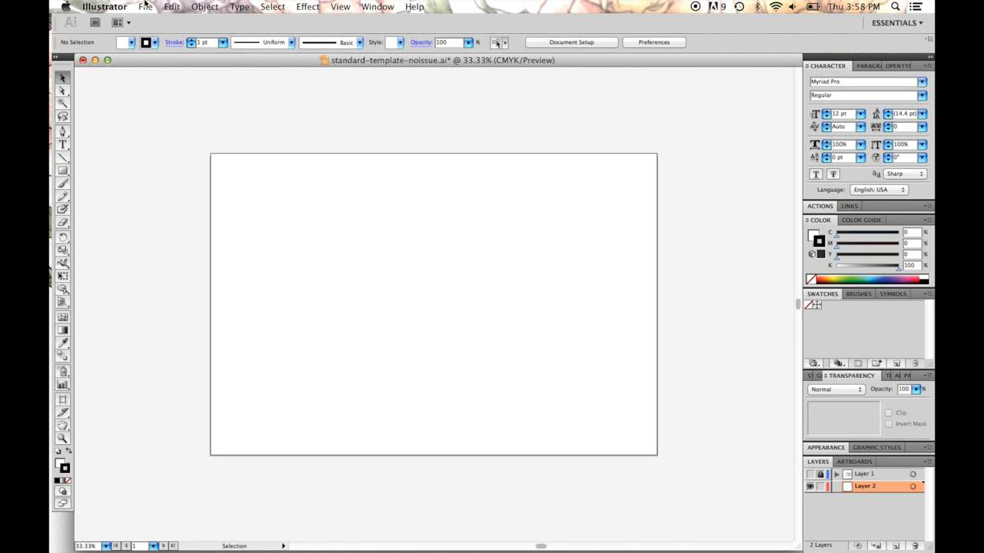
# - Use File > Place and select Rose-Tissue-Illustration.png from the Desktop
pyautogui.click(149, 7)
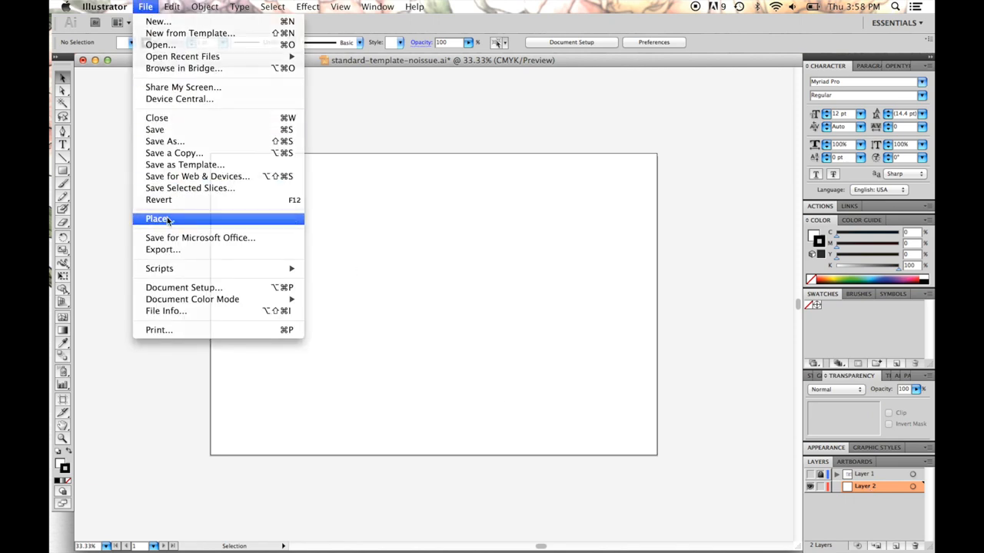
pyautogui.click(156, 219)
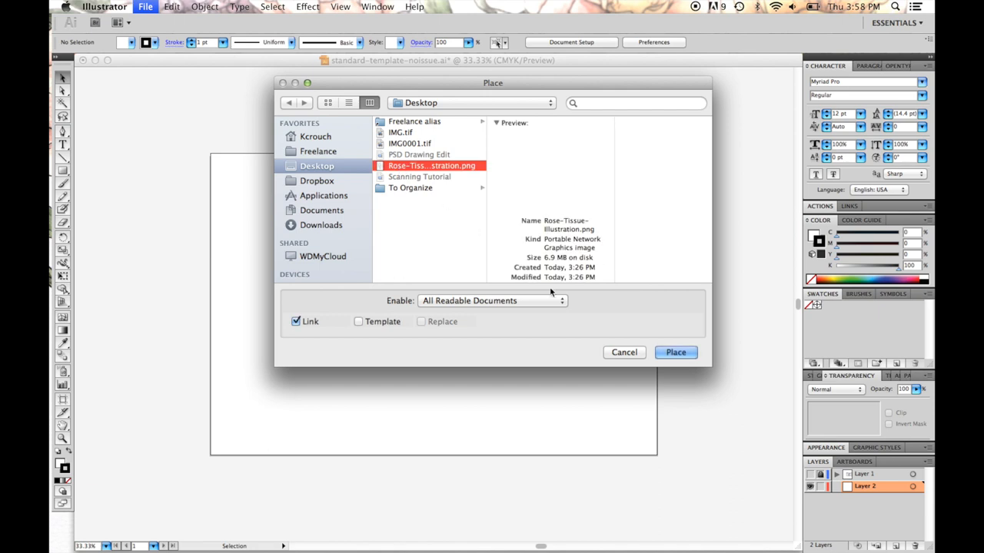
pyautogui.click(675, 352)
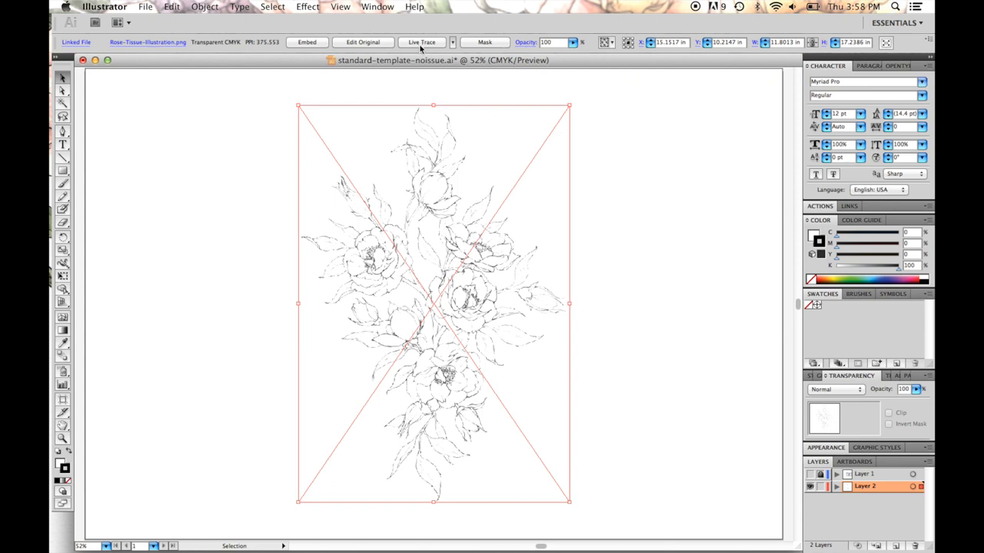
# - Live Trace the placed peony image into black-and-white vector outlines, accepting the large-image warning
pyautogui.click(422, 42)
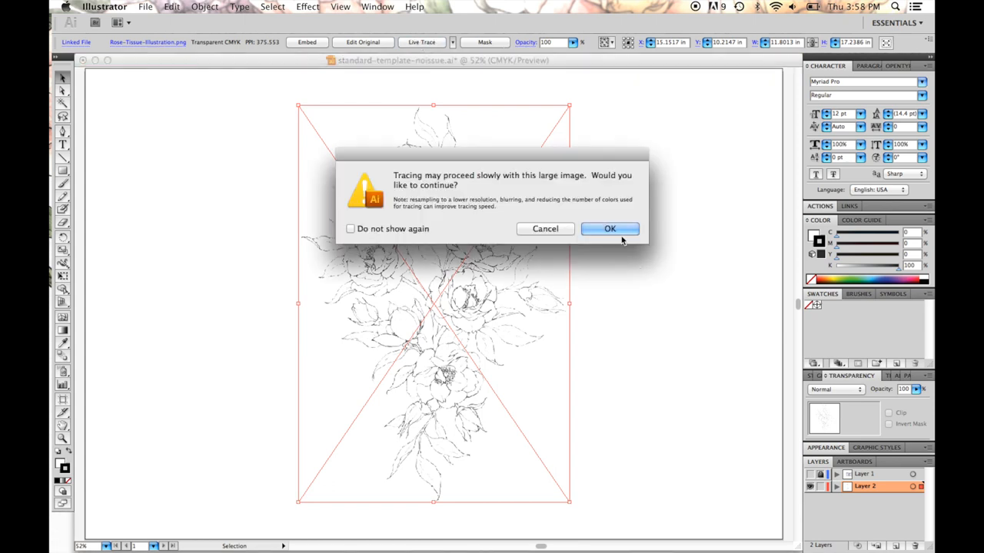
pyautogui.click(609, 228)
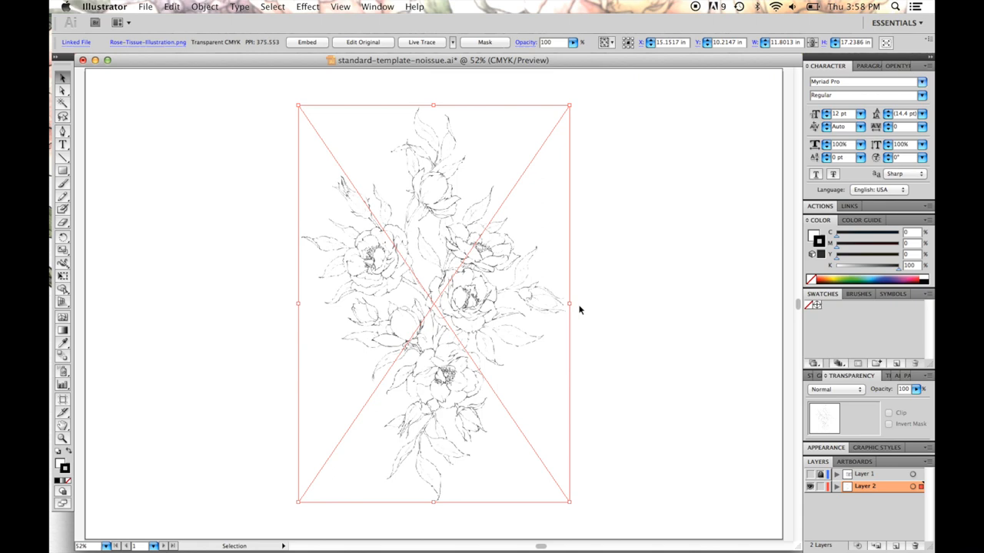
pyautogui.click(421, 41)
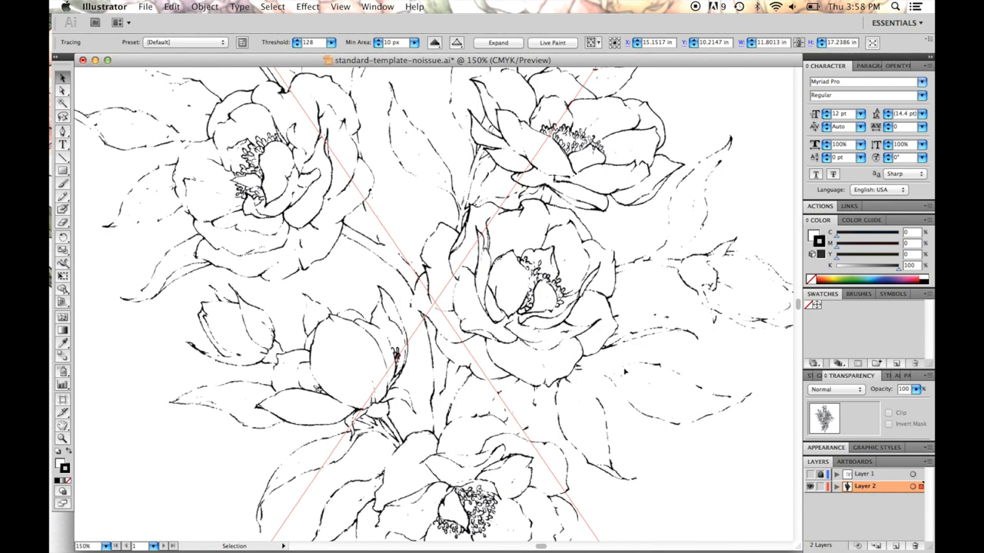
pyautogui.moveTo(678, 203)
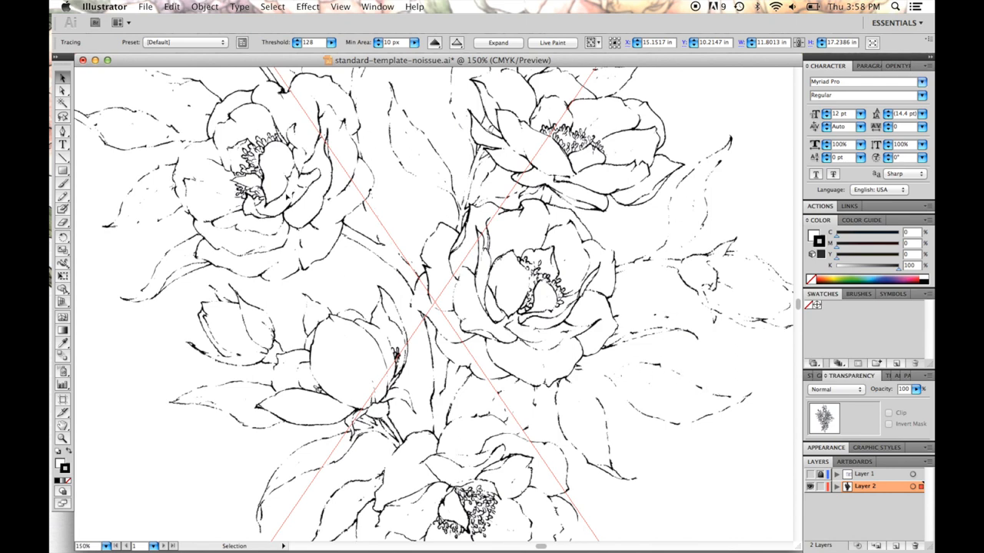
pyautogui.moveTo(246, 42)
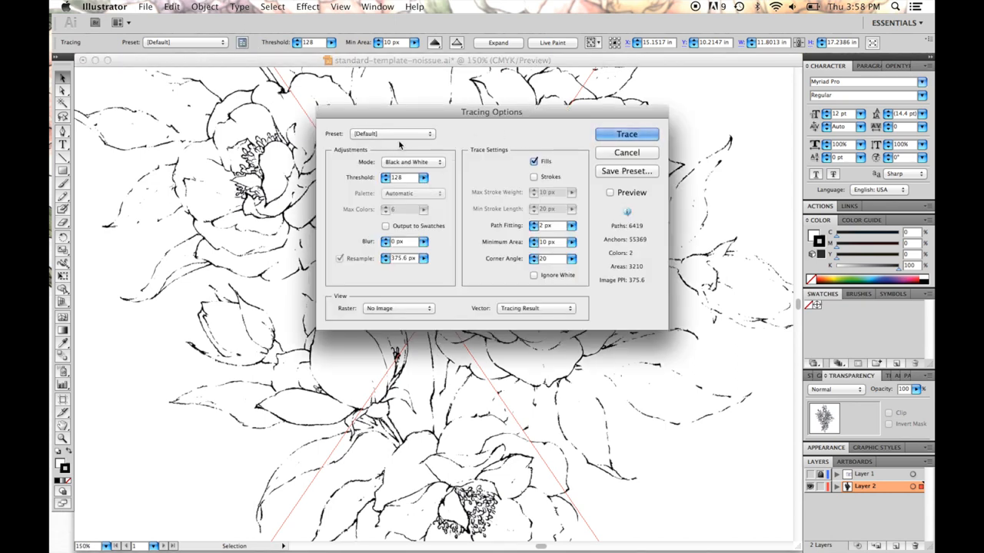
pyautogui.moveTo(485, 208)
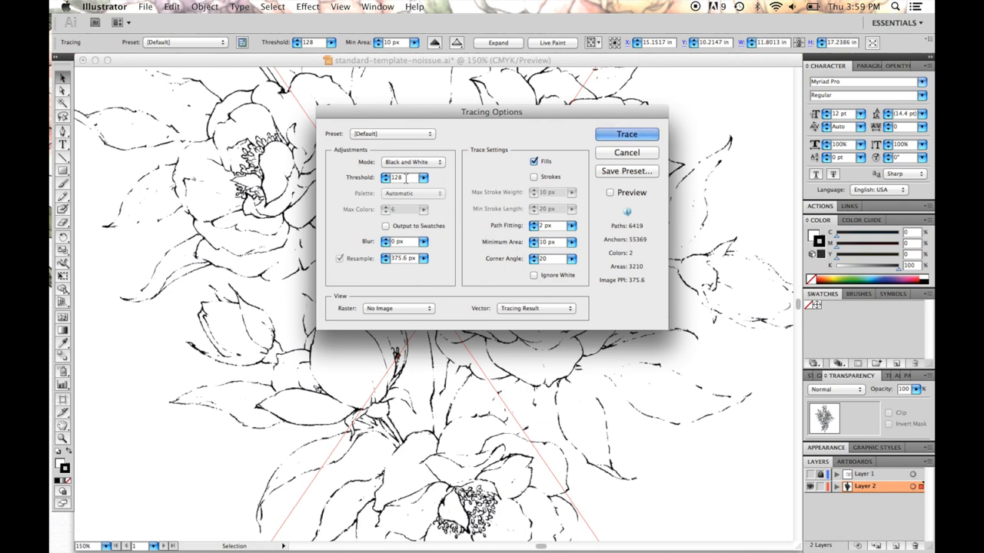
pyautogui.moveTo(545, 226)
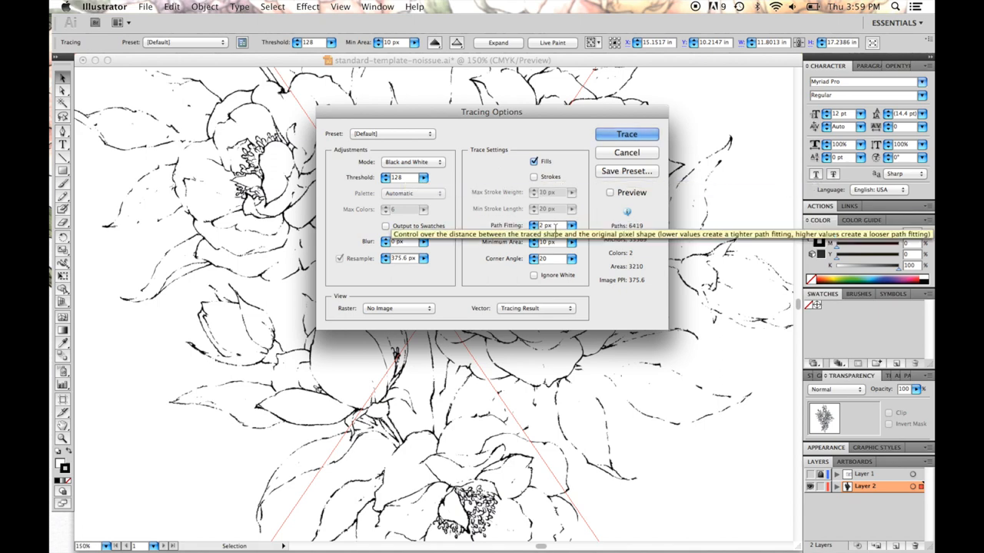
# - Retrace the peony with Path Fitting 4 px and Minimum Area 1 px for fuller outlines
pyautogui.click(547, 225)
pyautogui.write('4')
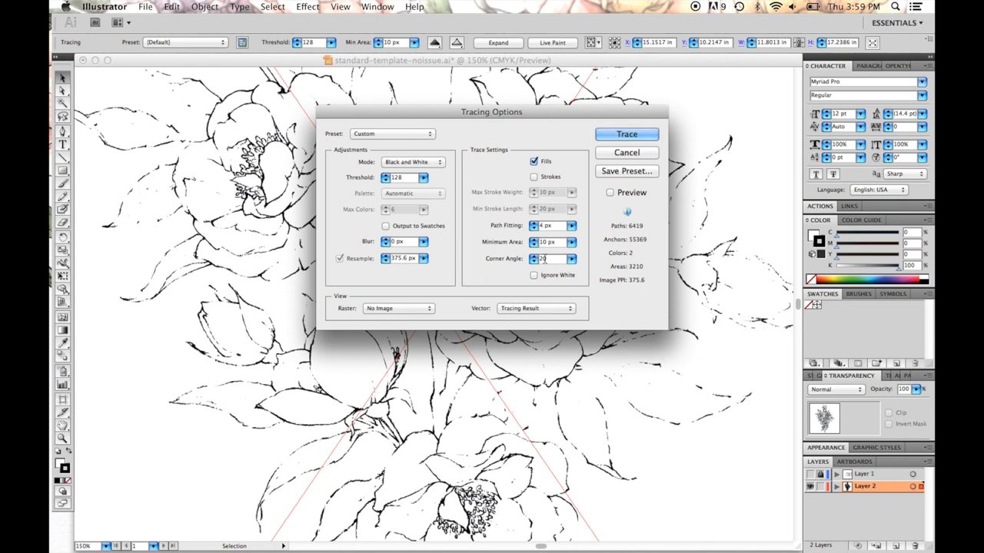
pyautogui.moveTo(571, 243)
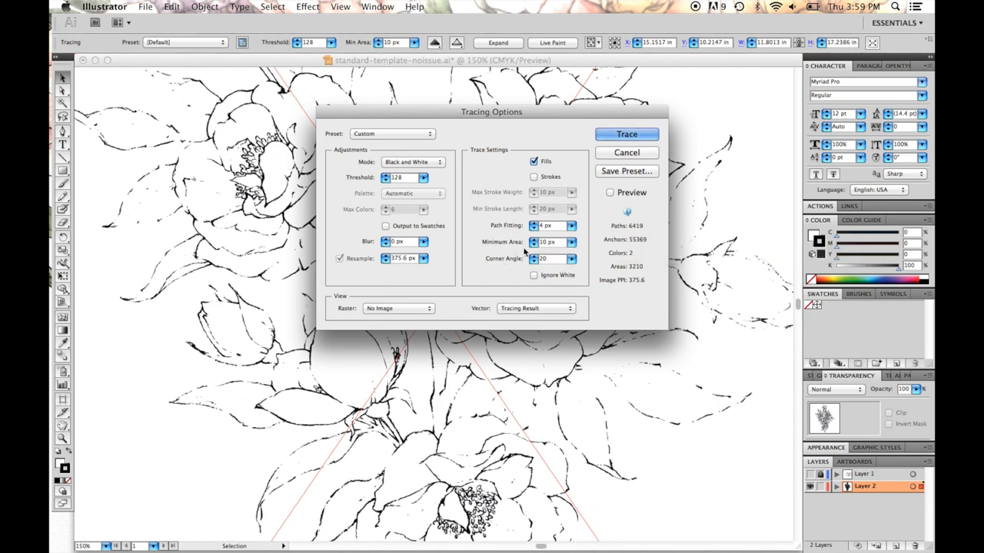
pyautogui.moveTo(549, 242)
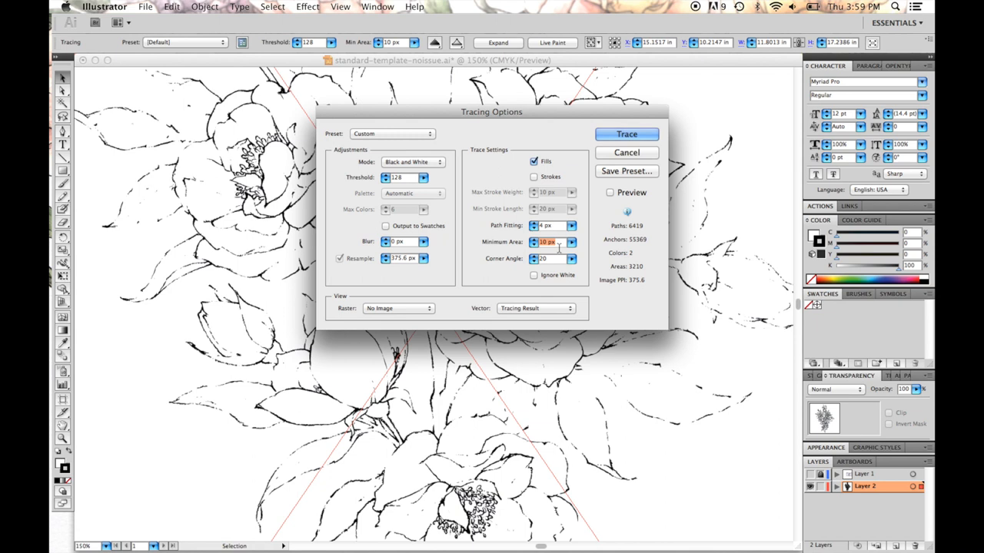
pyautogui.moveTo(550, 244)
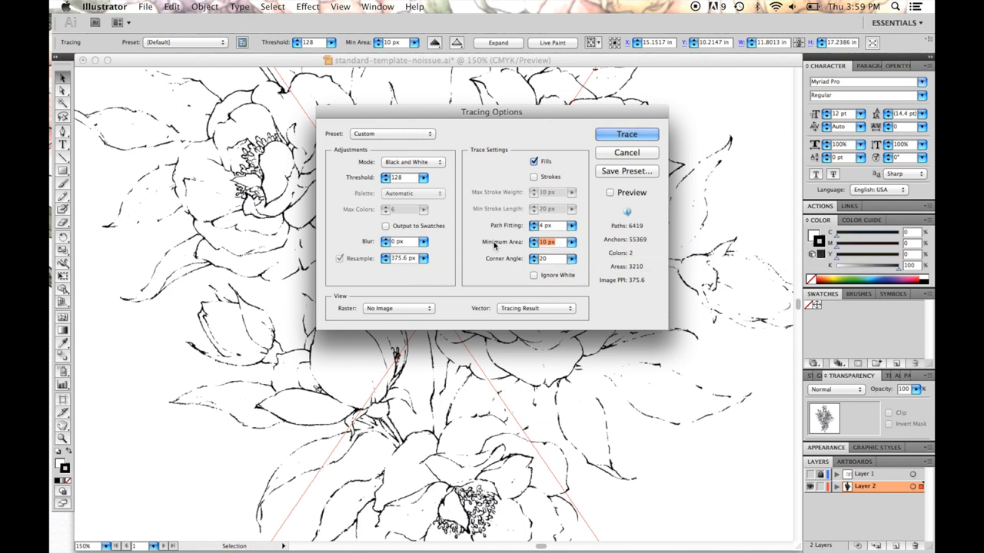
pyautogui.moveTo(547, 242)
pyautogui.write('1')
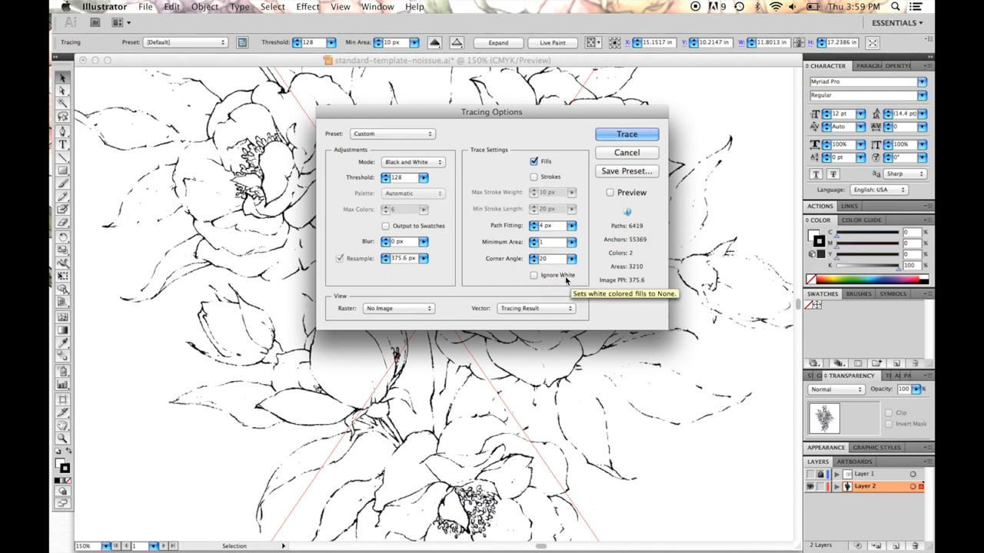
pyautogui.click(626, 134)
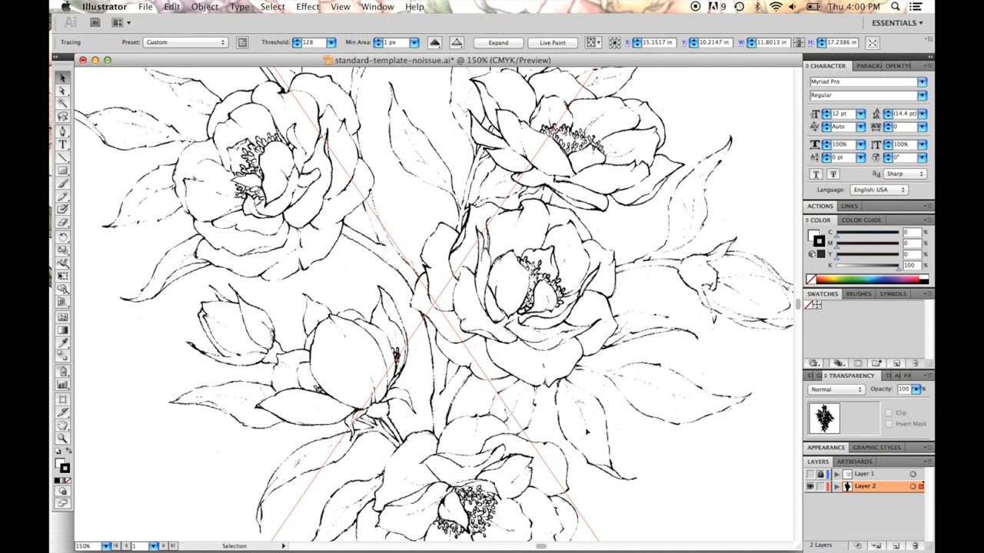
# - Retune the peony Live Trace with Threshold 193 for bolder black line art
pyautogui.scroll(-3)
pyautogui.write('193')
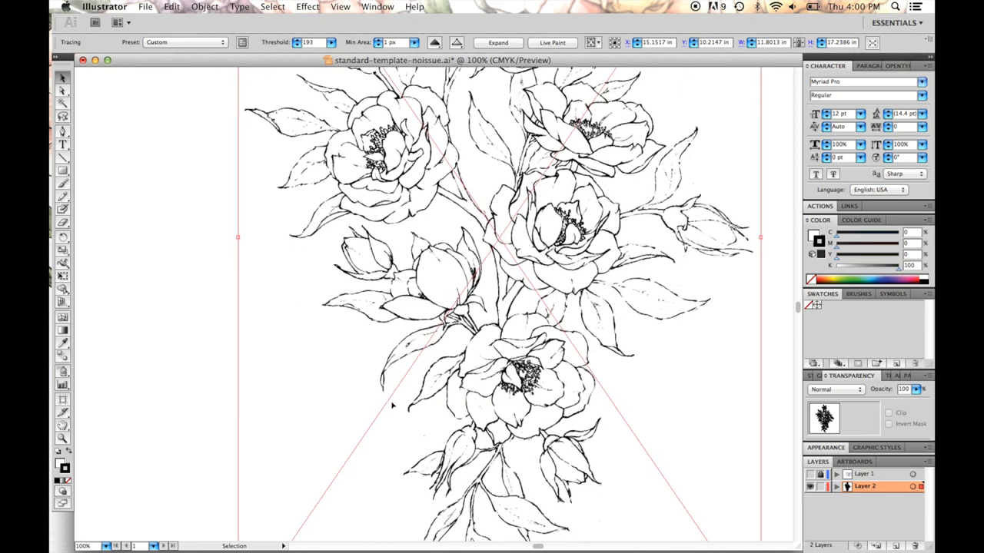
pyautogui.scroll(-3)
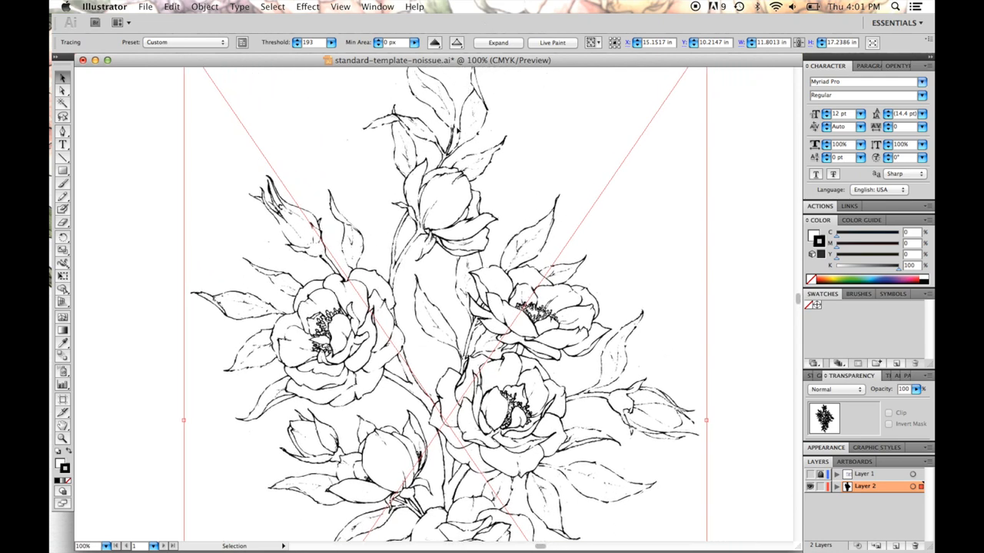
pyautogui.moveTo(501, 43)
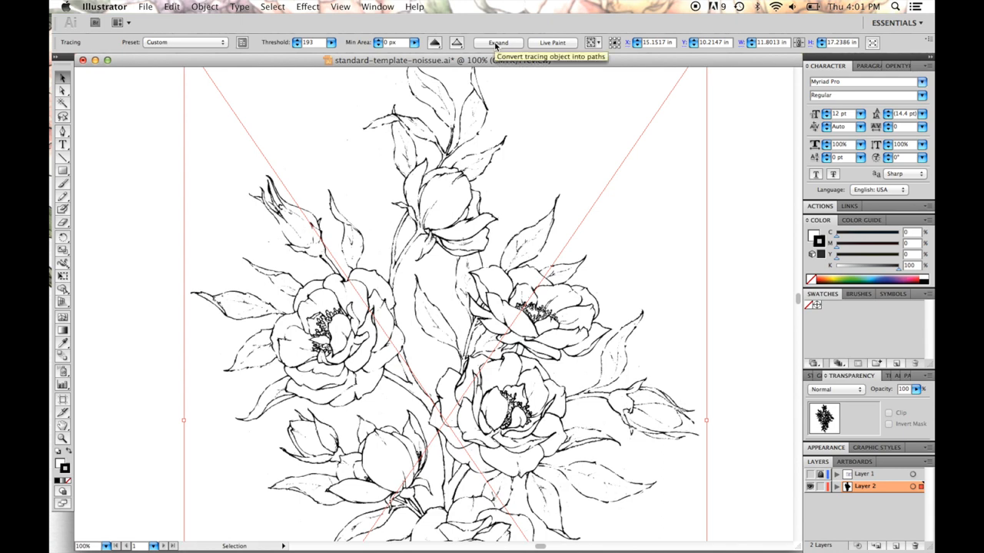
# - Expand the peony trace into vector paths and give it a pale grey fill
pyautogui.click(496, 42)
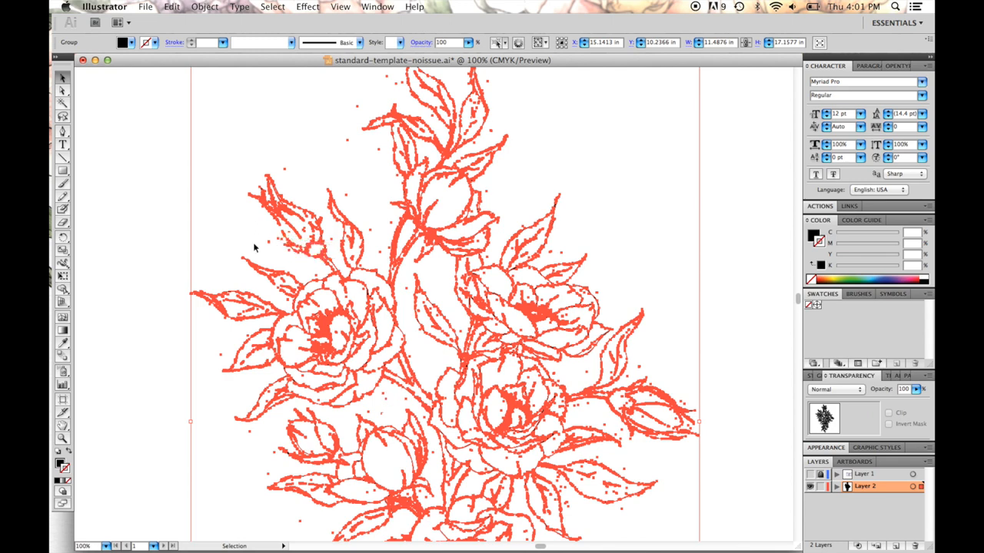
pyautogui.moveTo(296, 163)
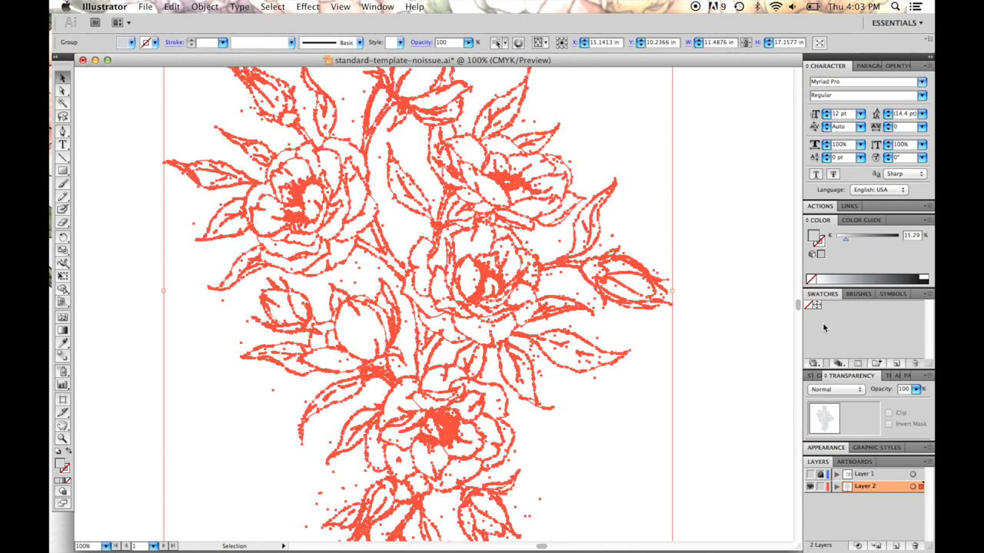
pyautogui.click(860, 221)
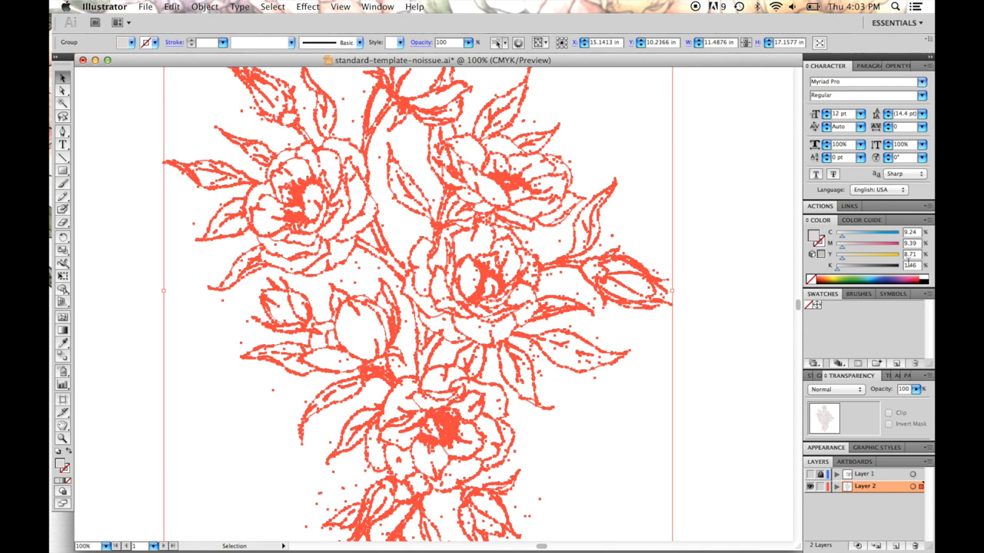
pyautogui.click(861, 220)
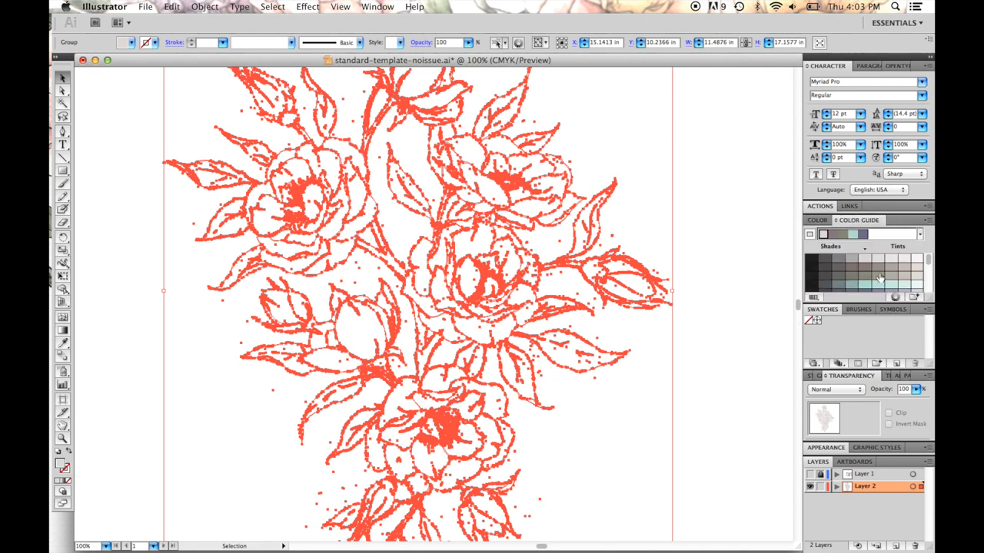
pyautogui.moveTo(903, 270)
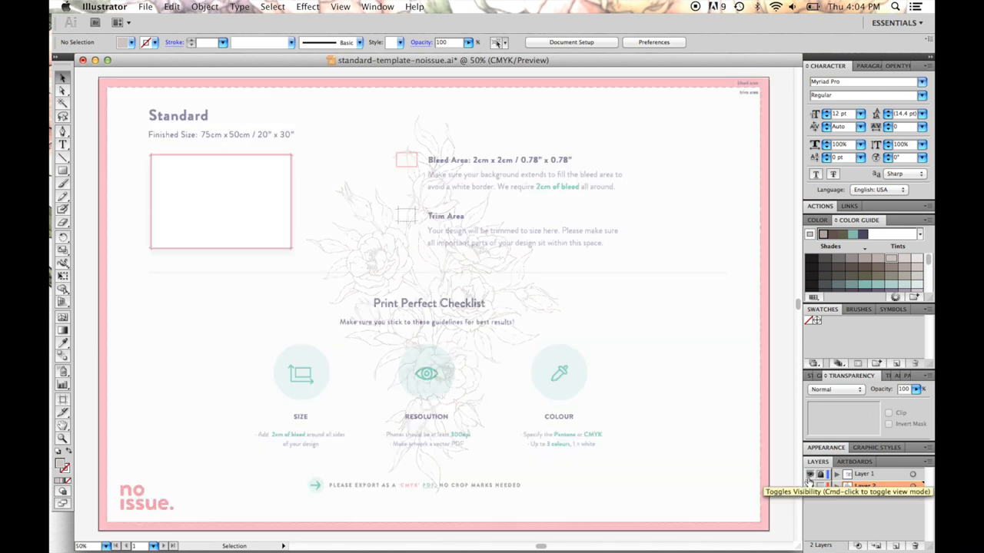
# - Show the noissue template guide layer over the pale grey peony artwork
pyautogui.click(811, 473)
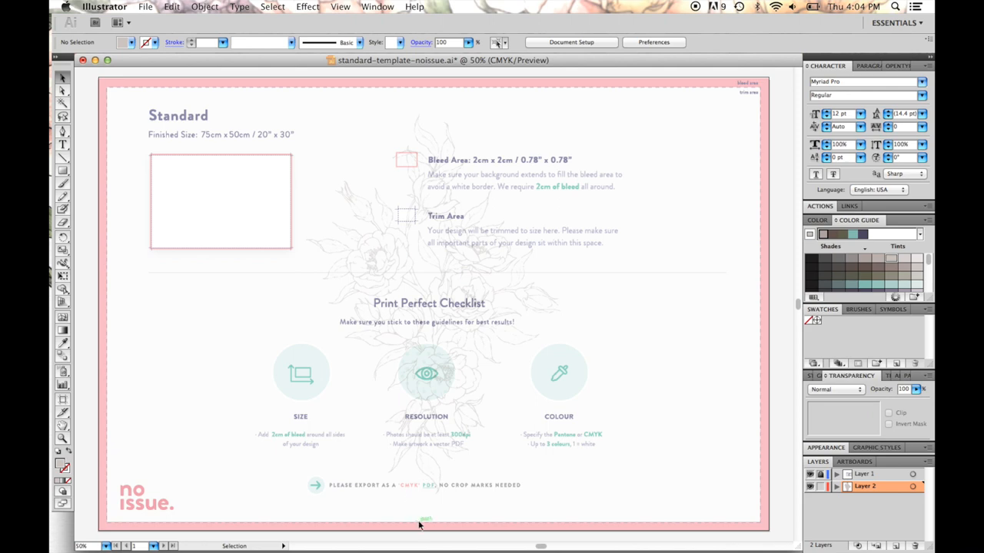
pyautogui.moveTo(431, 527)
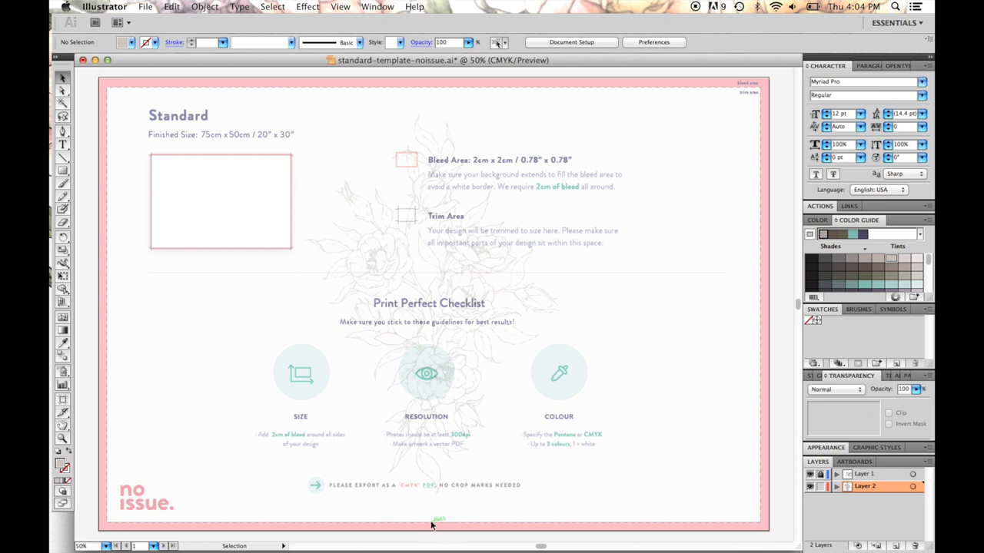
pyautogui.moveTo(710, 484)
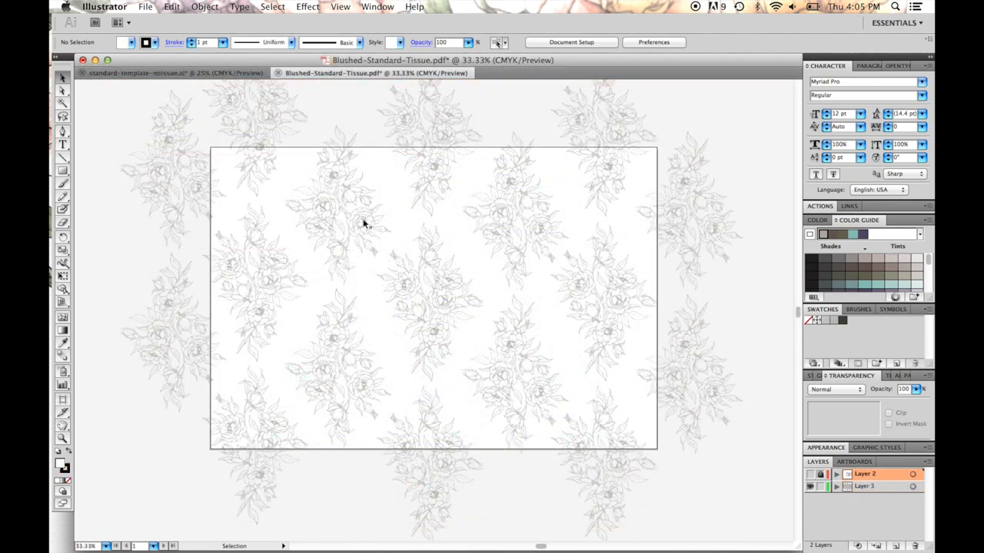
pyautogui.moveTo(328, 358)
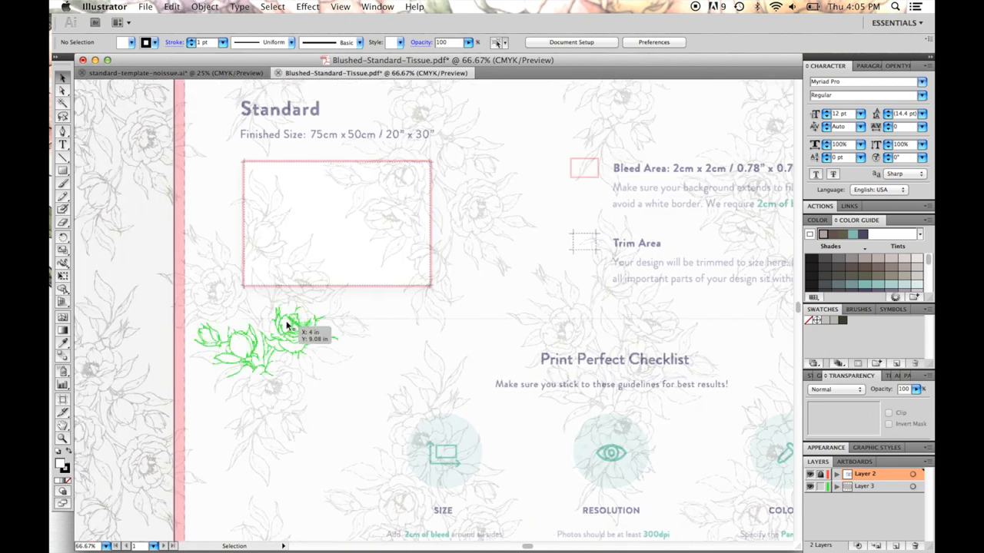
# - Move peony bouquets to the top-left bleed edge so the repeat covers the artboard
pyautogui.moveTo(285, 326); pyautogui.dragTo(207, 154)
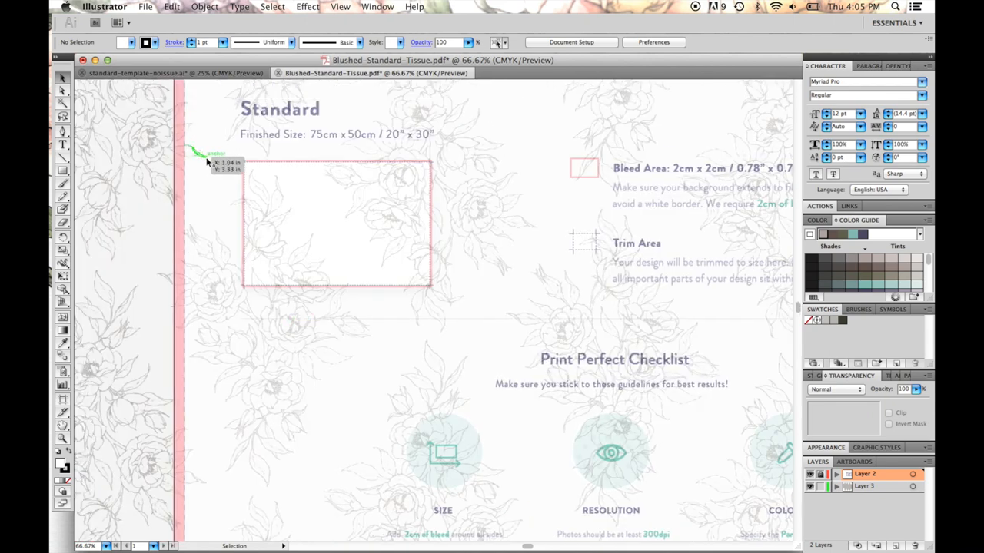
pyautogui.moveTo(199, 160)
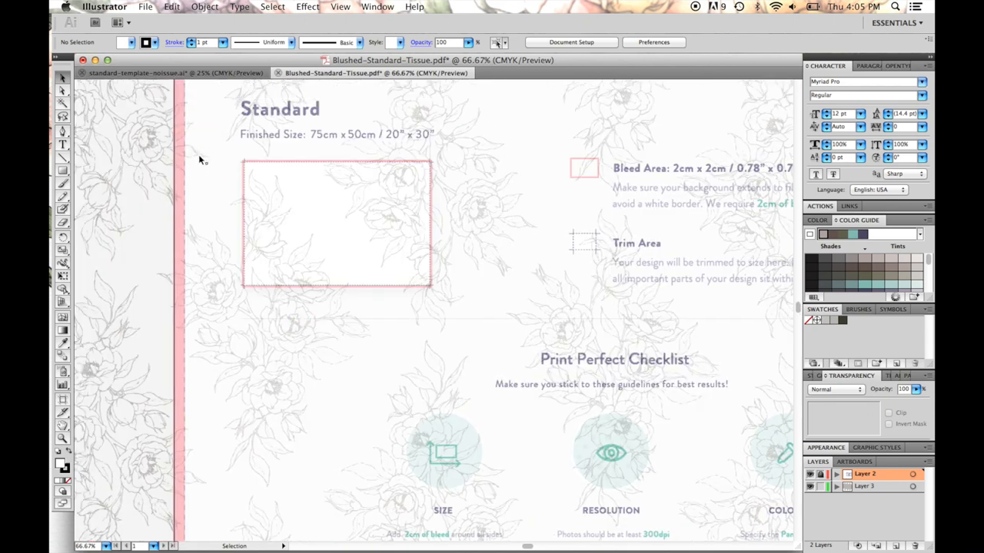
pyautogui.click(150, 158)
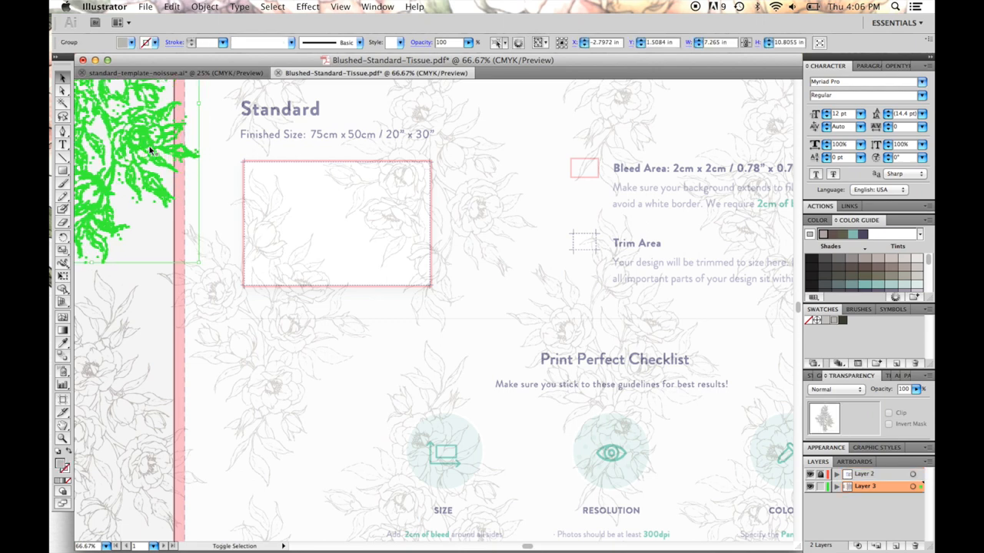
pyautogui.click(190, 161)
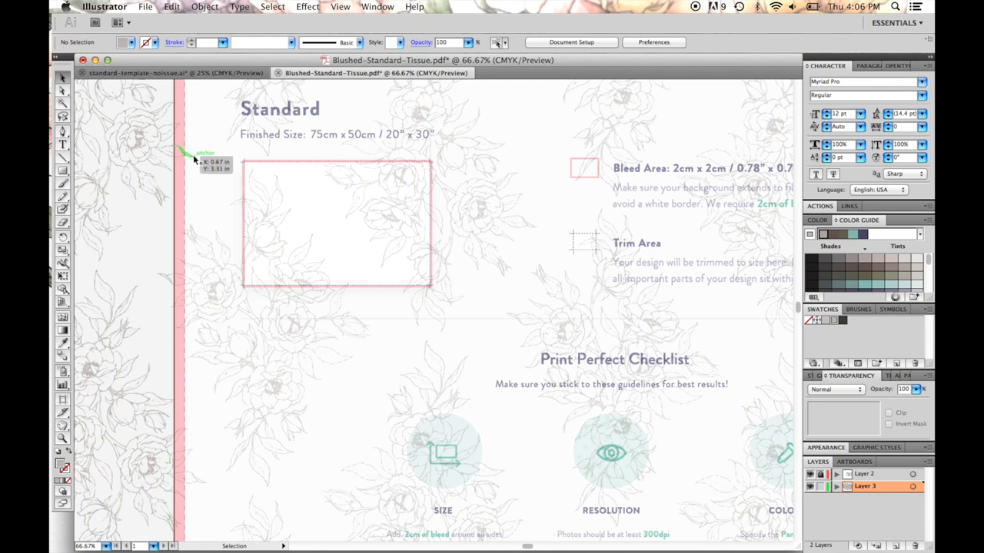
pyautogui.moveTo(205, 157)
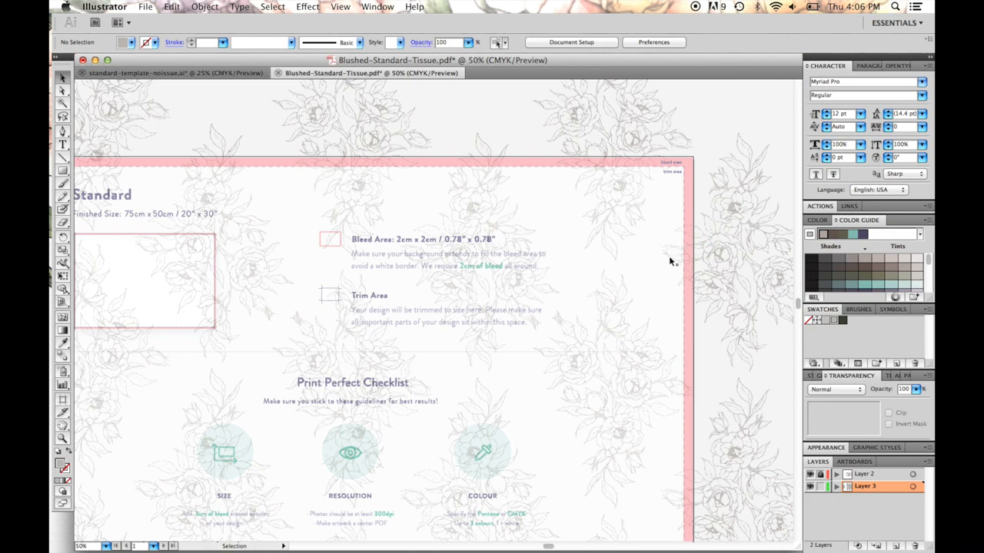
pyautogui.scroll(-3)
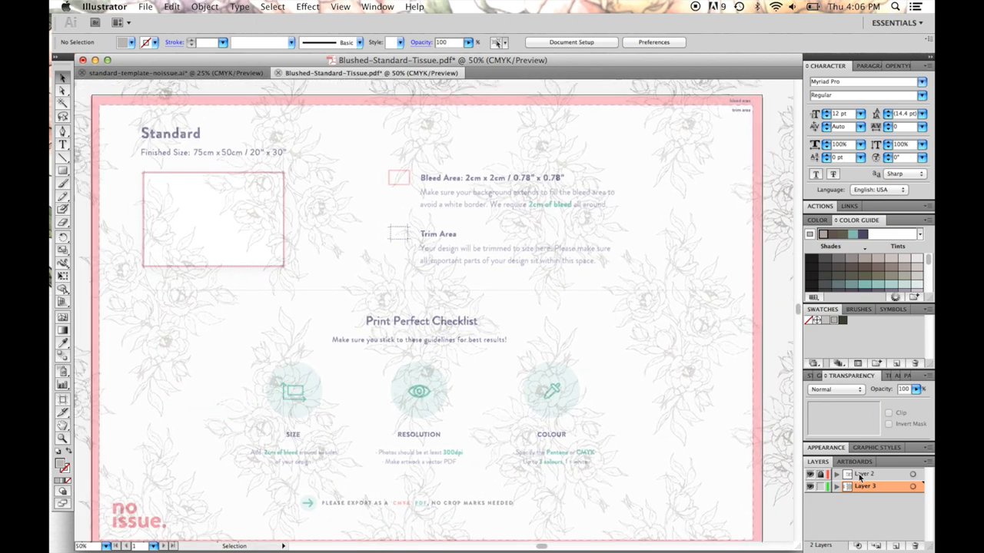
pyautogui.click(863, 477)
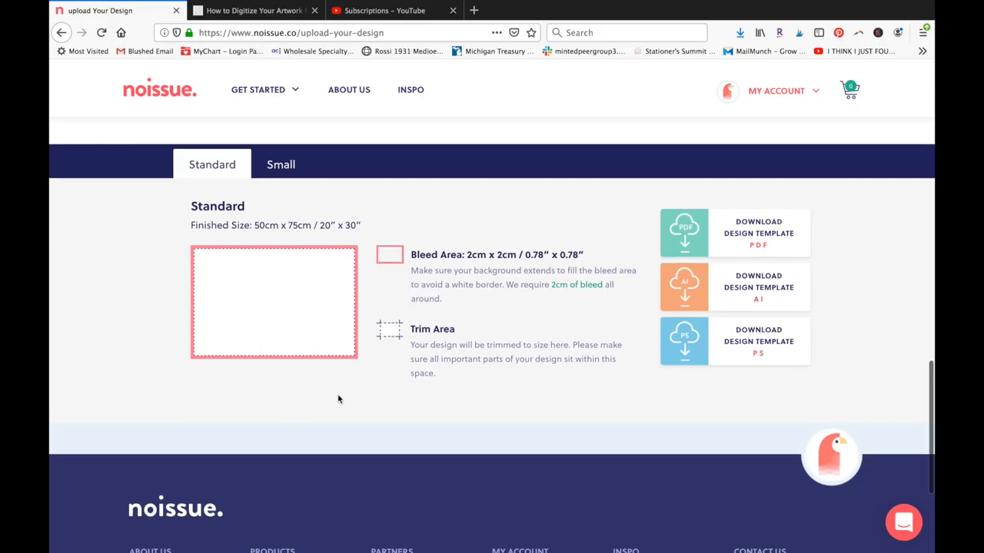
# - Choose Upload Your Design under the Standard tissue size on noissue
pyautogui.scroll(3)
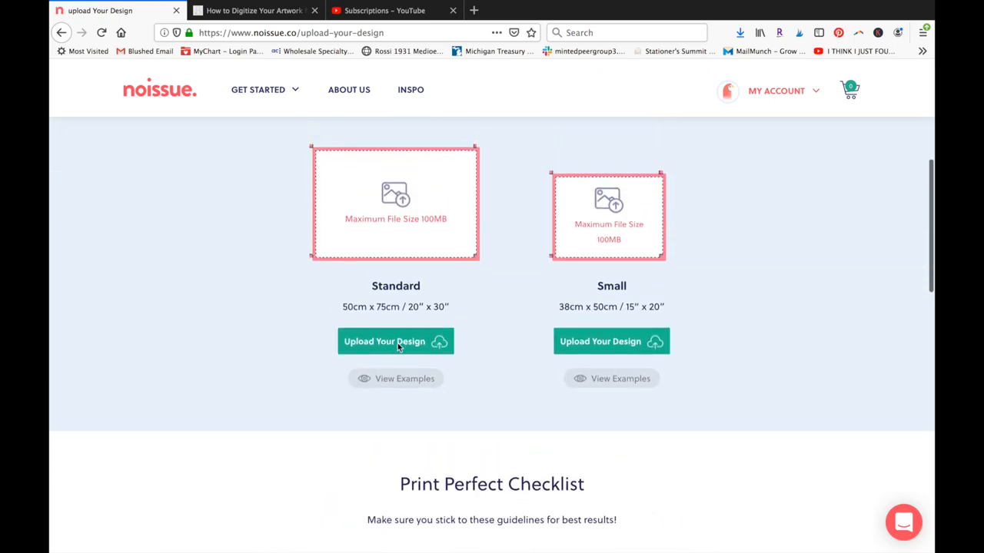
pyautogui.click(348, 89)
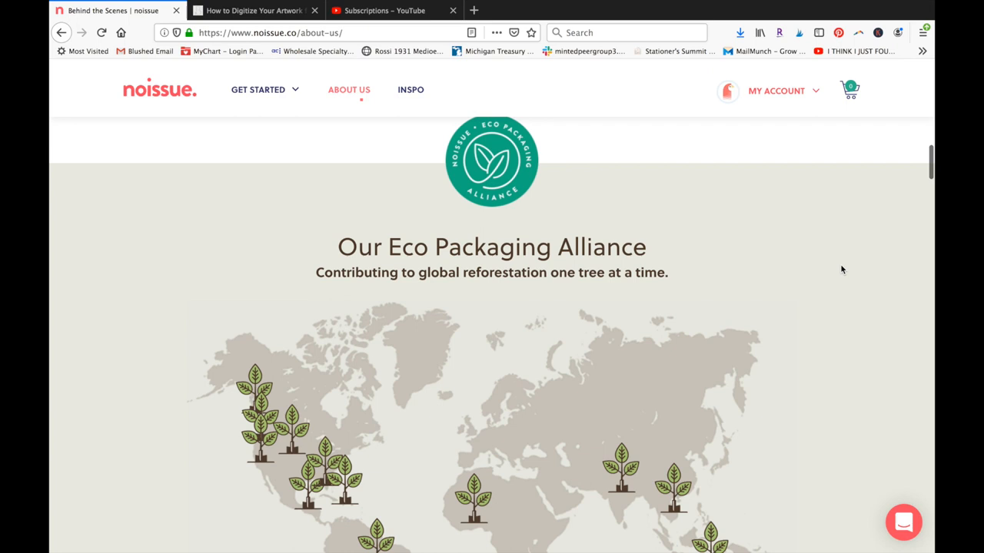
pyautogui.scroll(-3)
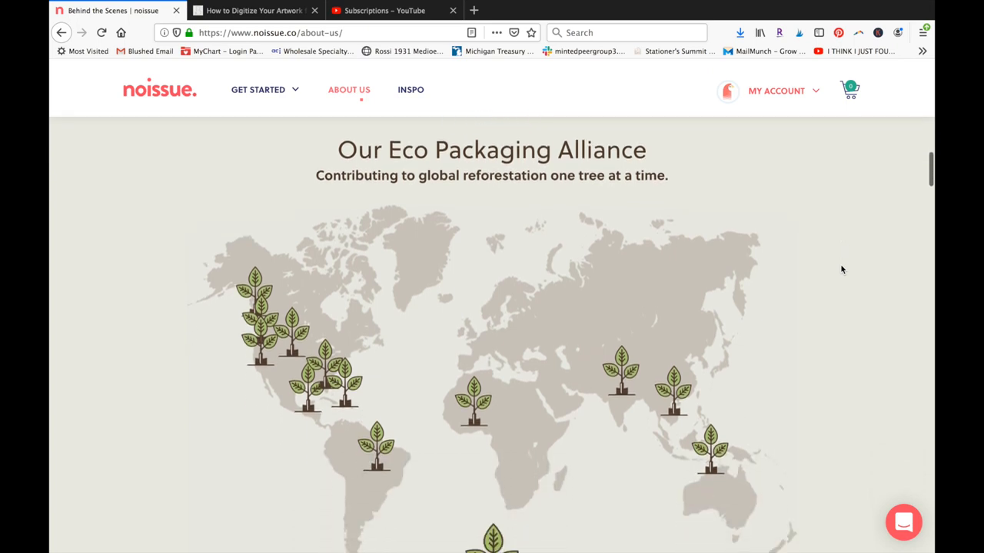
pyautogui.scroll(-3)
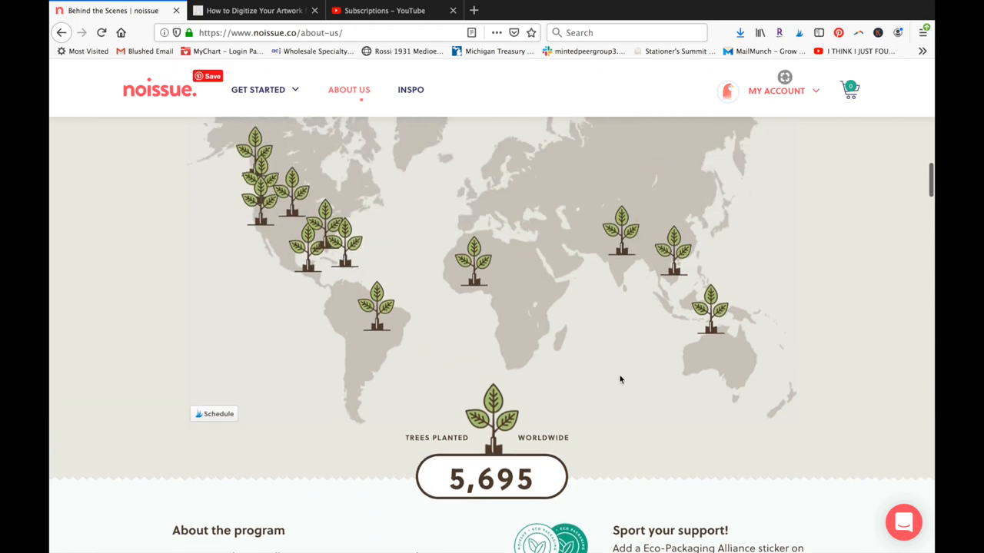
pyautogui.scroll(-3)
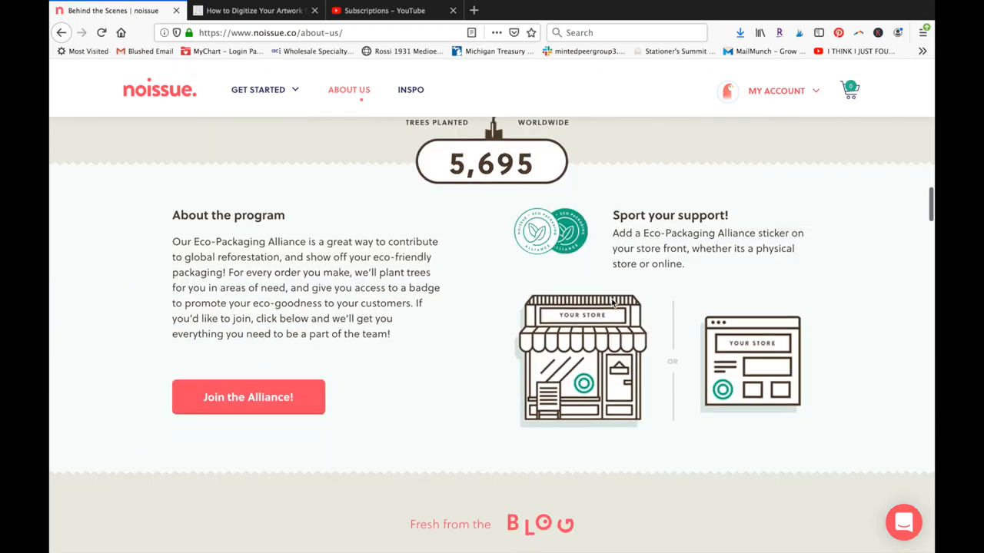
pyautogui.scroll(-3)
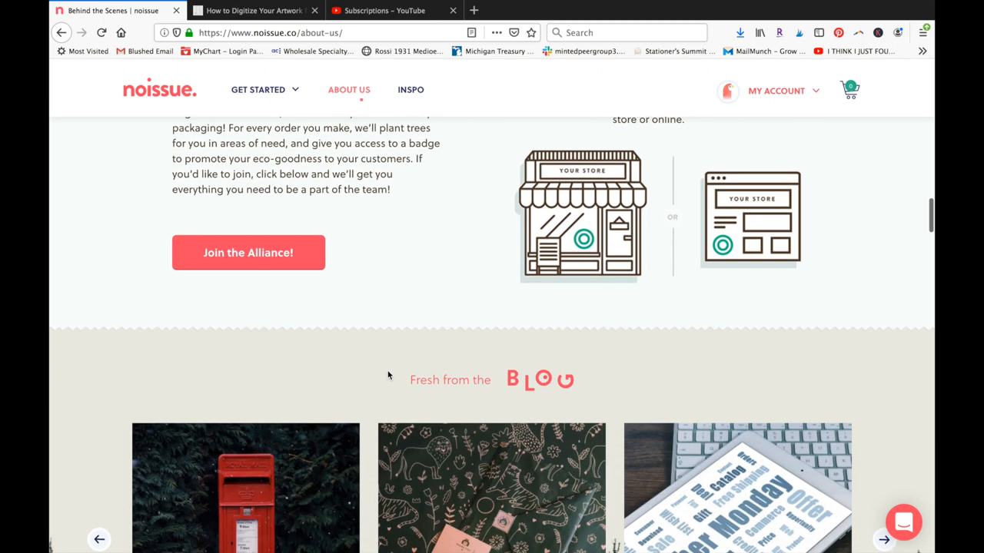
pyautogui.scroll(-3)
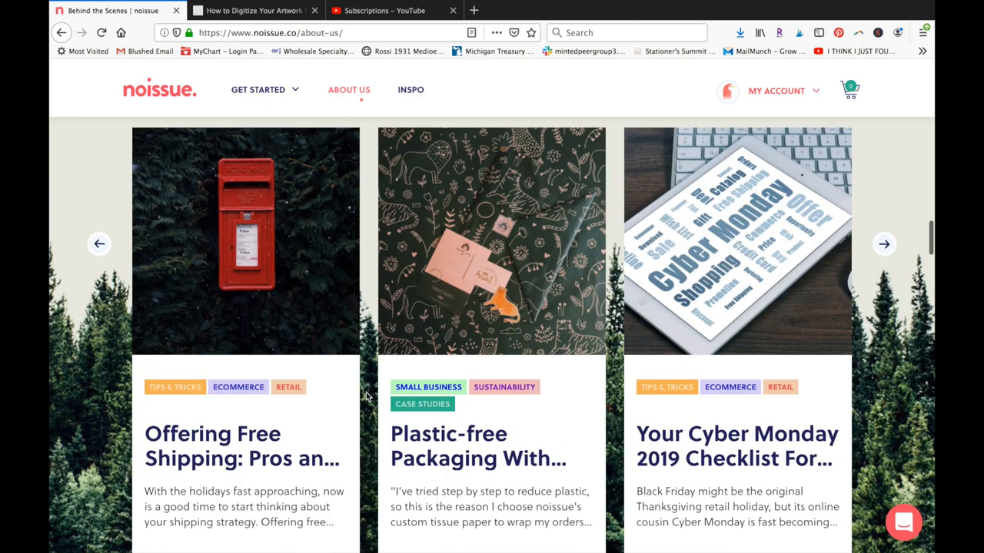
pyautogui.scroll(-3)
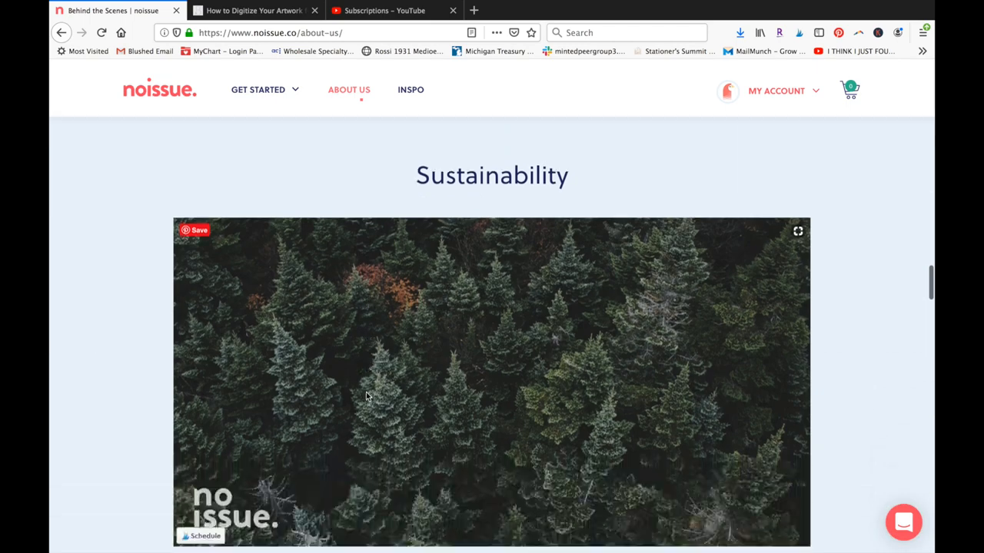
pyautogui.scroll(-3)
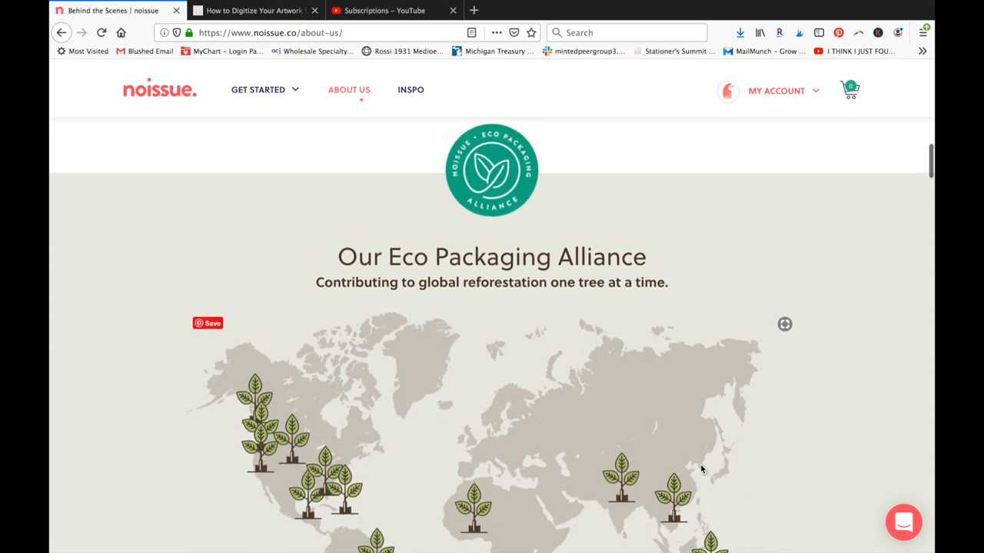
pyautogui.scroll(-3)
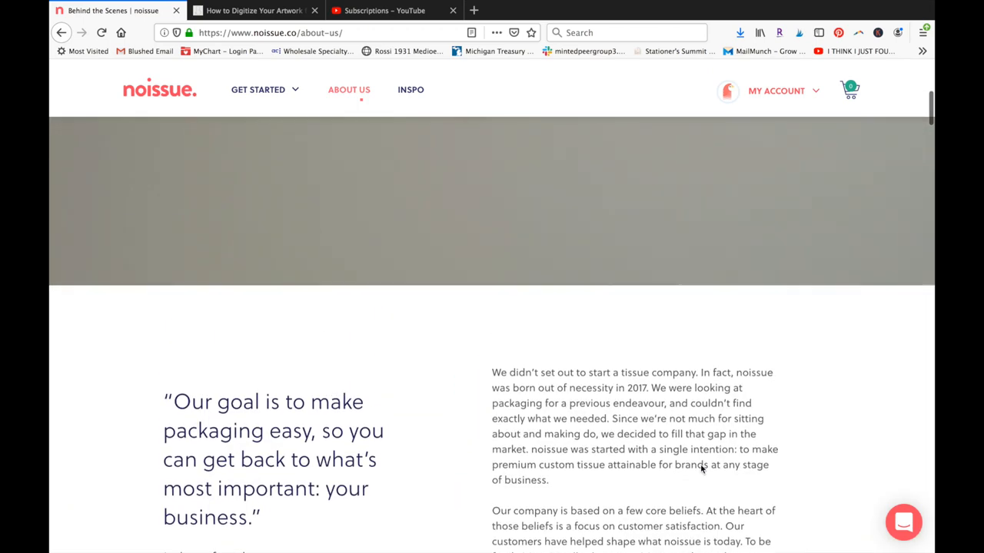
pyautogui.scroll(3)
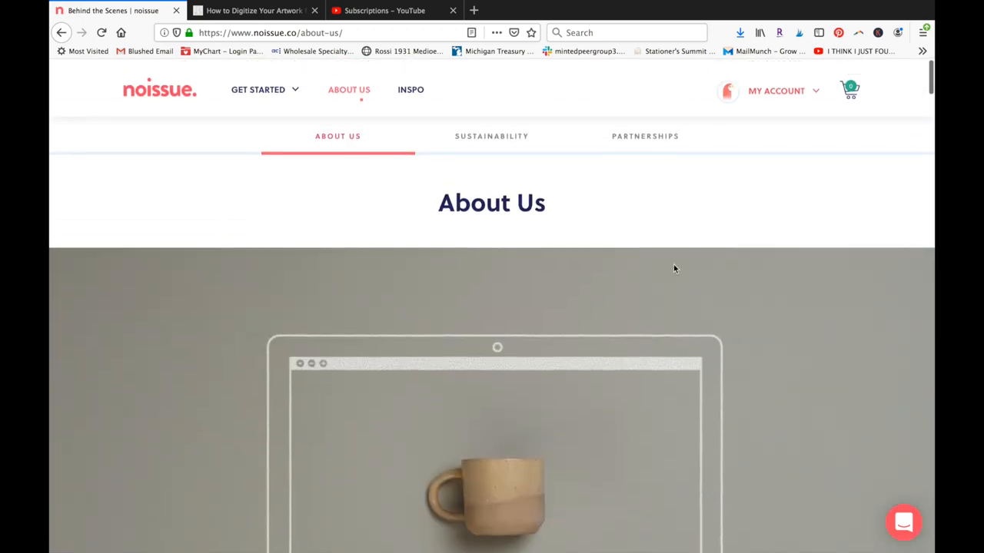